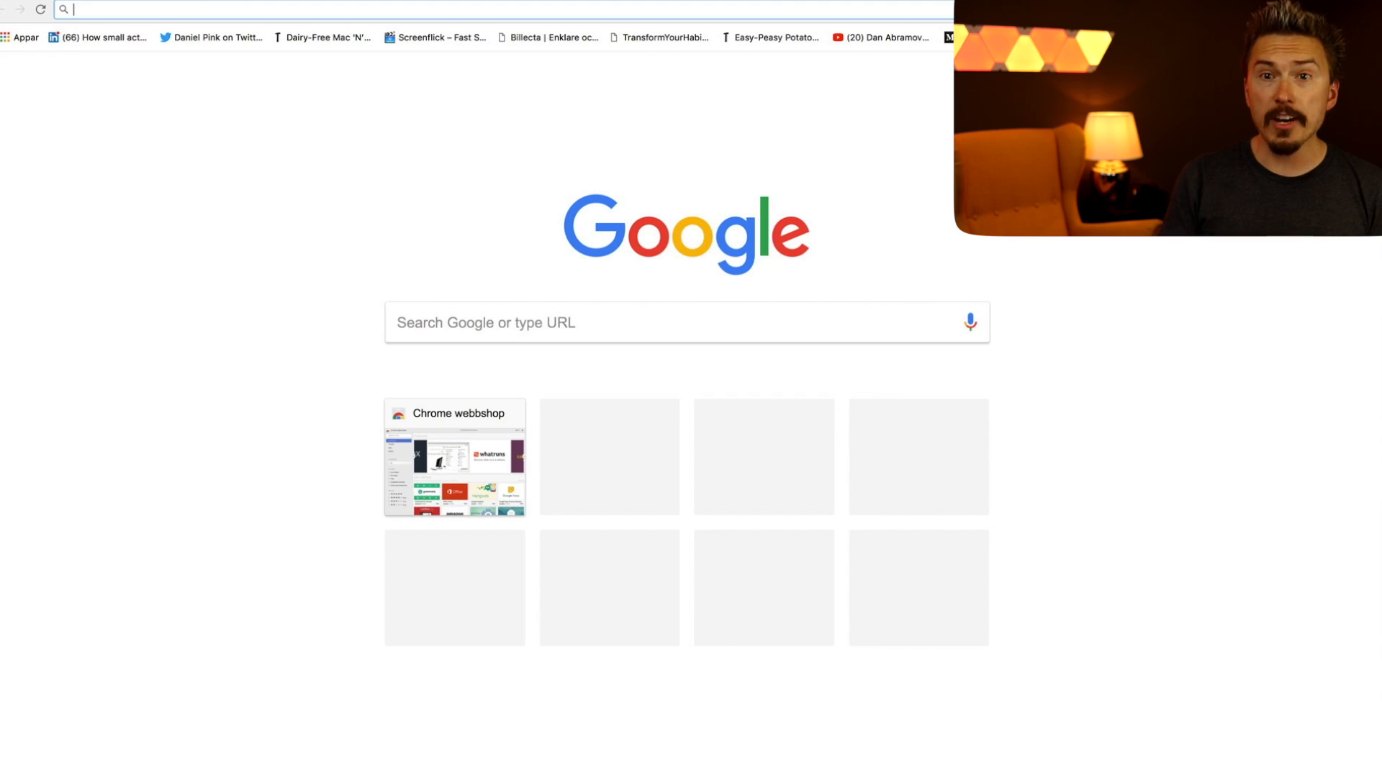
- From Fun Fun Function's YouTube channel, open the async generators video's observablehq code link
type("youtube.com/")
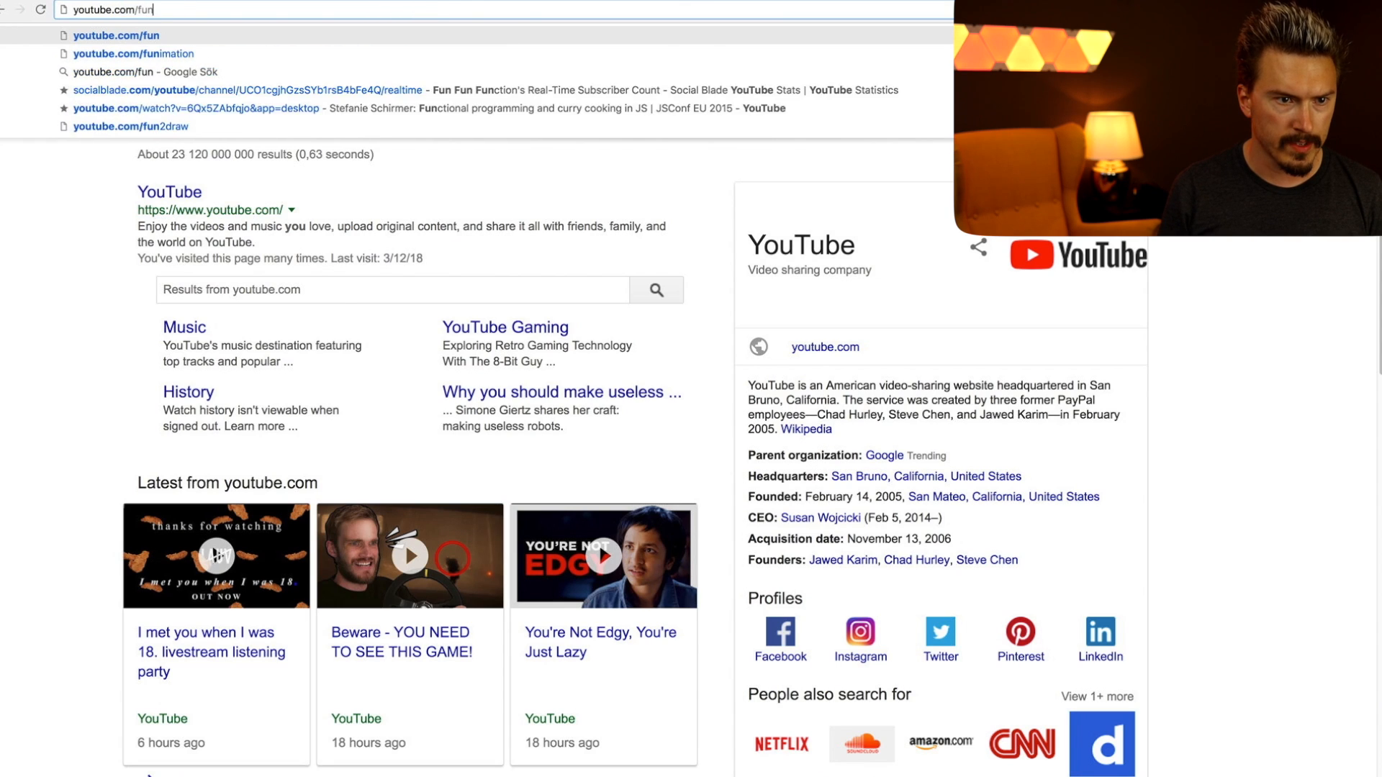
type("funfunction")
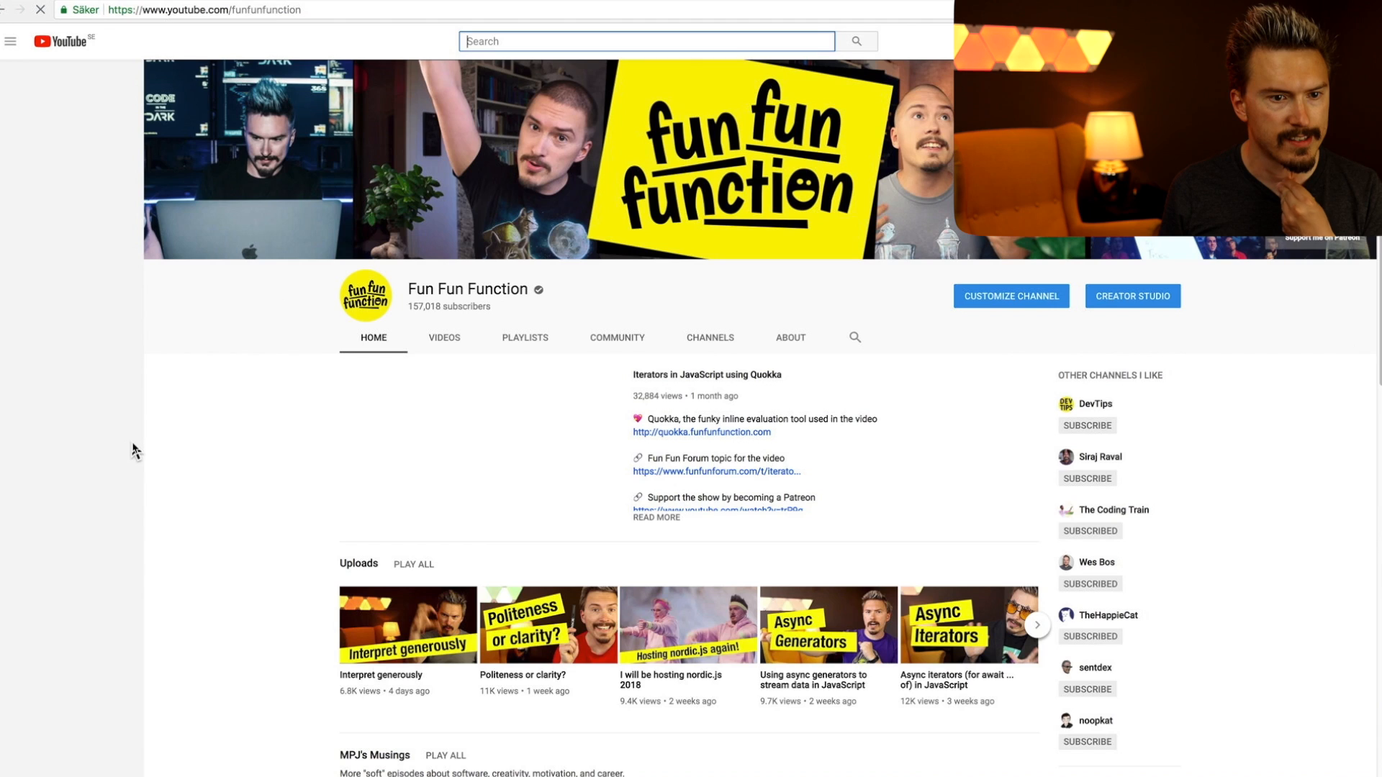
left_click(11, 40)
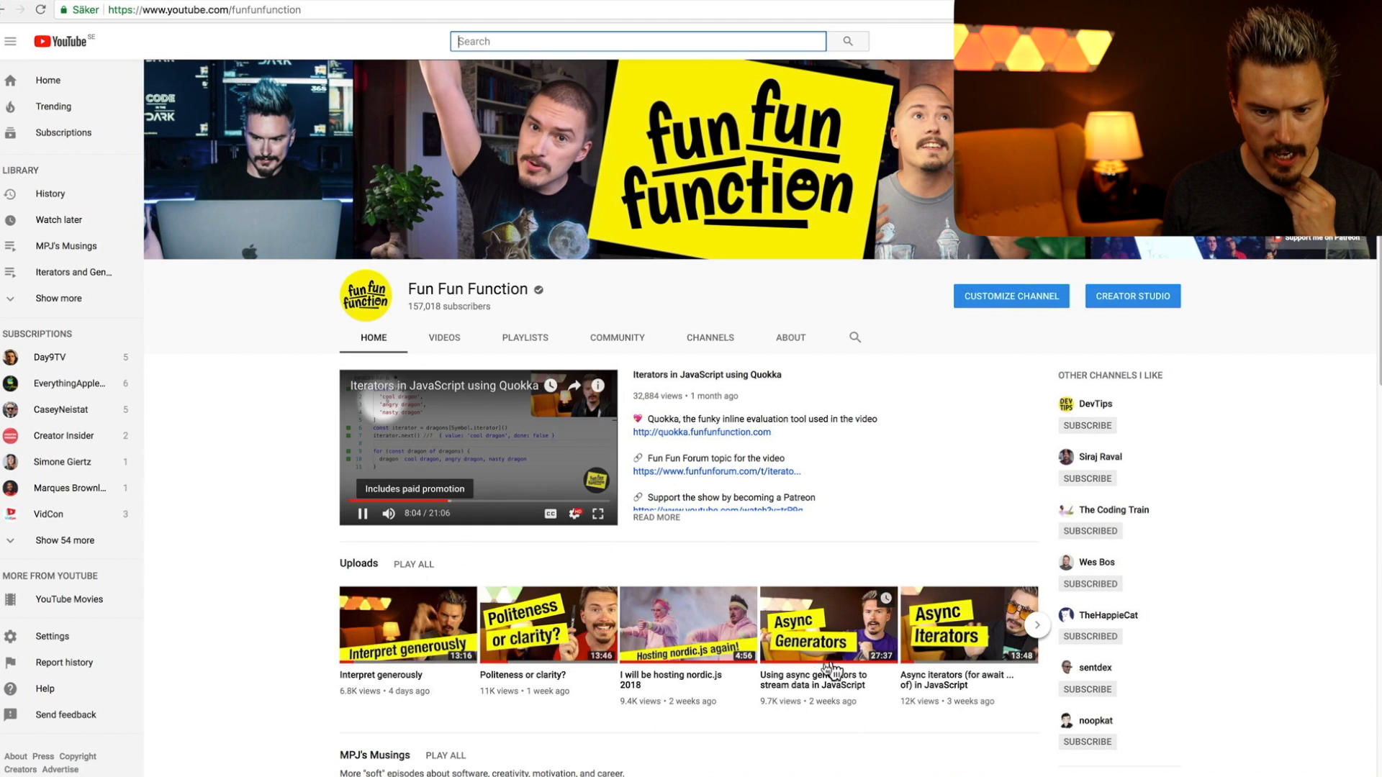
left_click(828, 625)
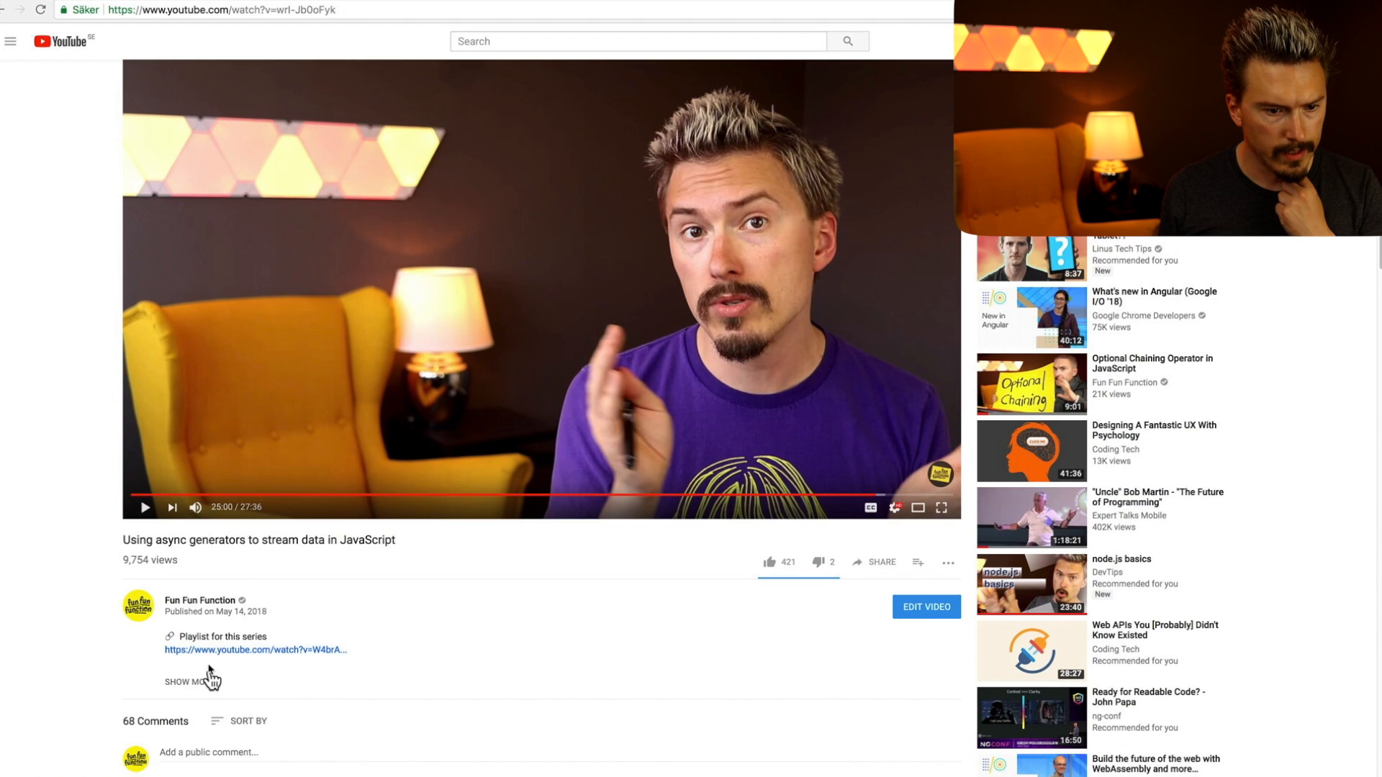
left_click(185, 682)
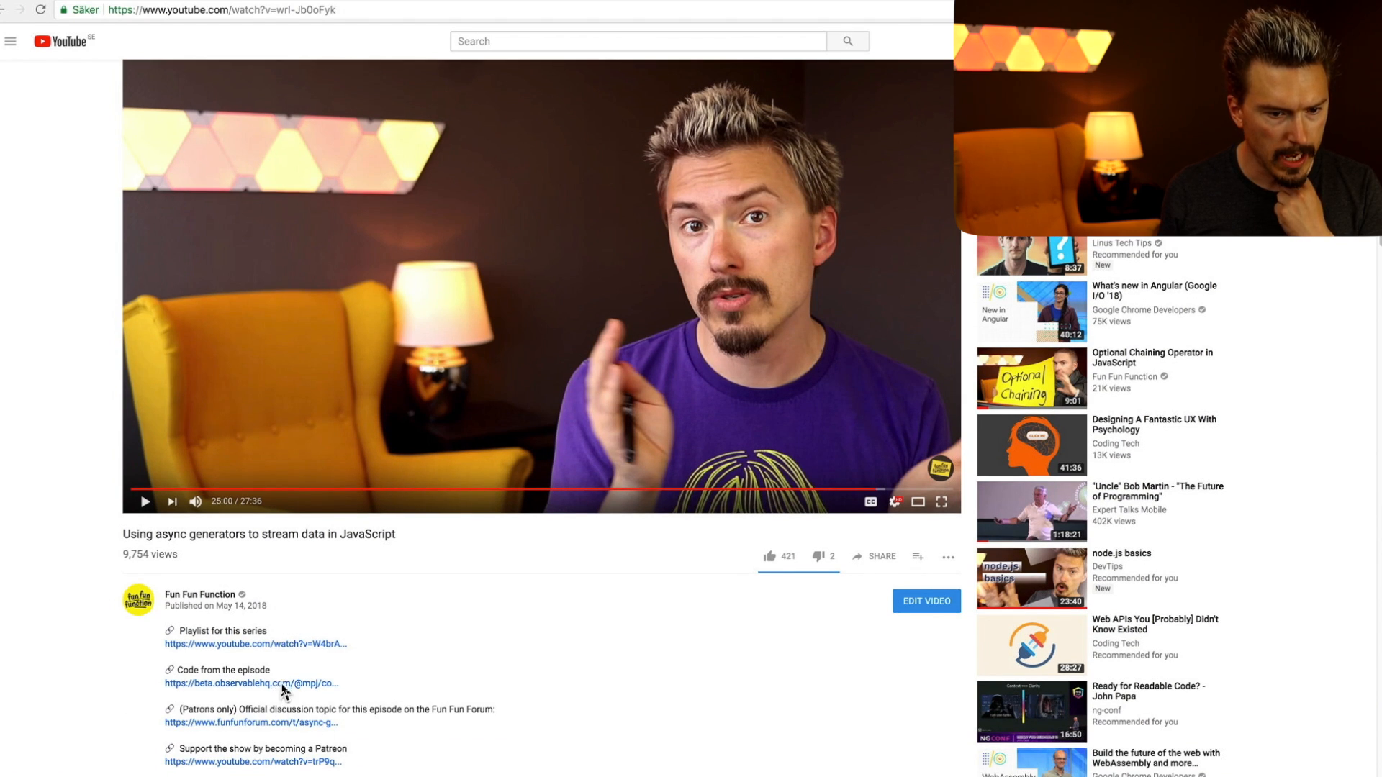
left_click(250, 683)
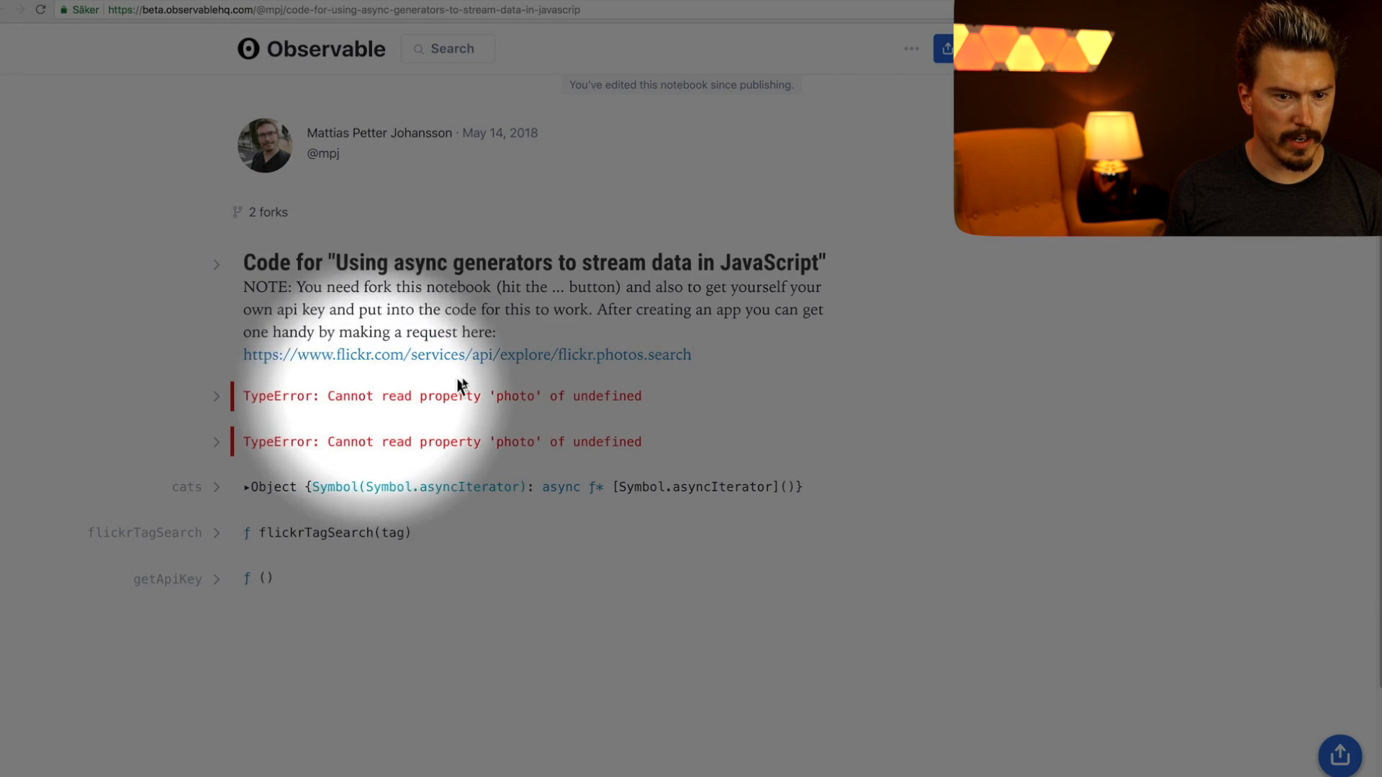
mouse_move(299, 354)
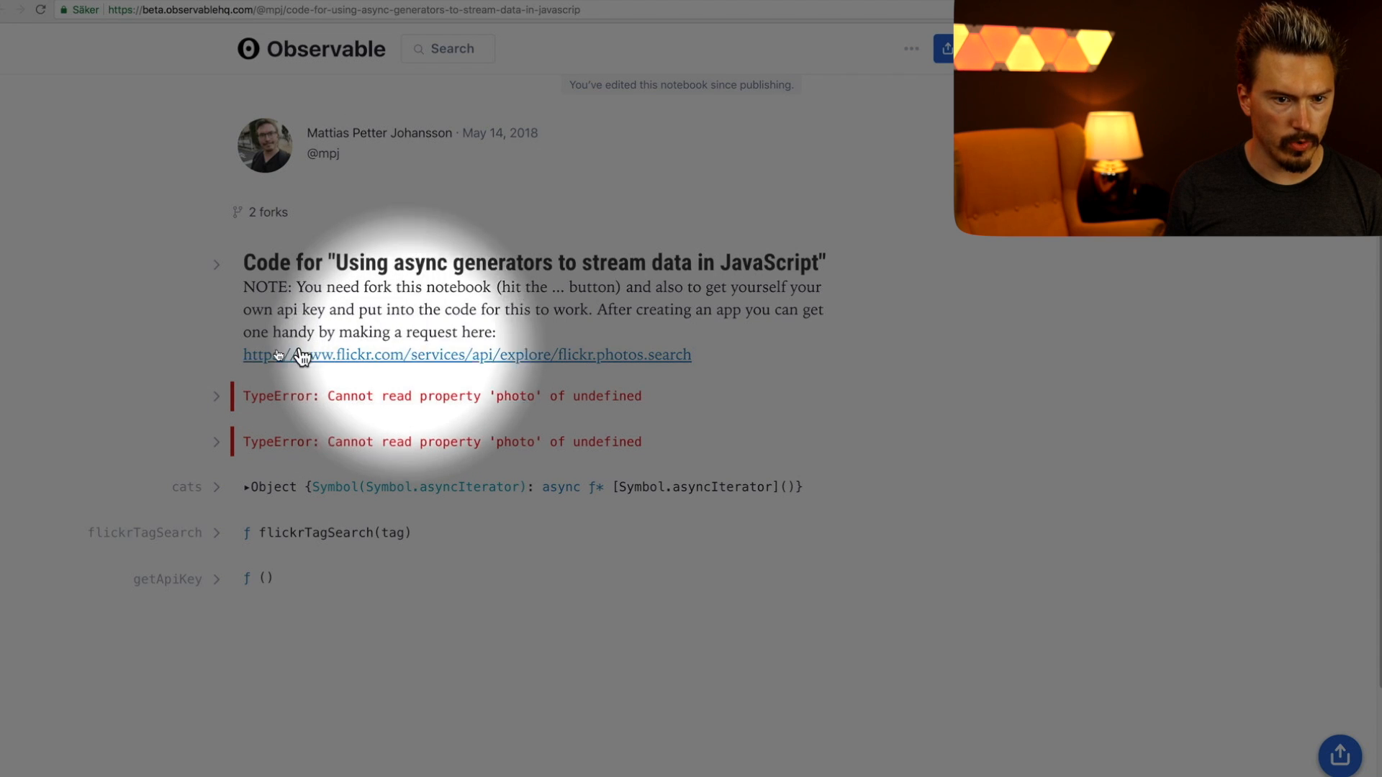
- Run an unsigned flickr.photos.search call in API Explorer, then go back to the notebook
left_click(466, 354)
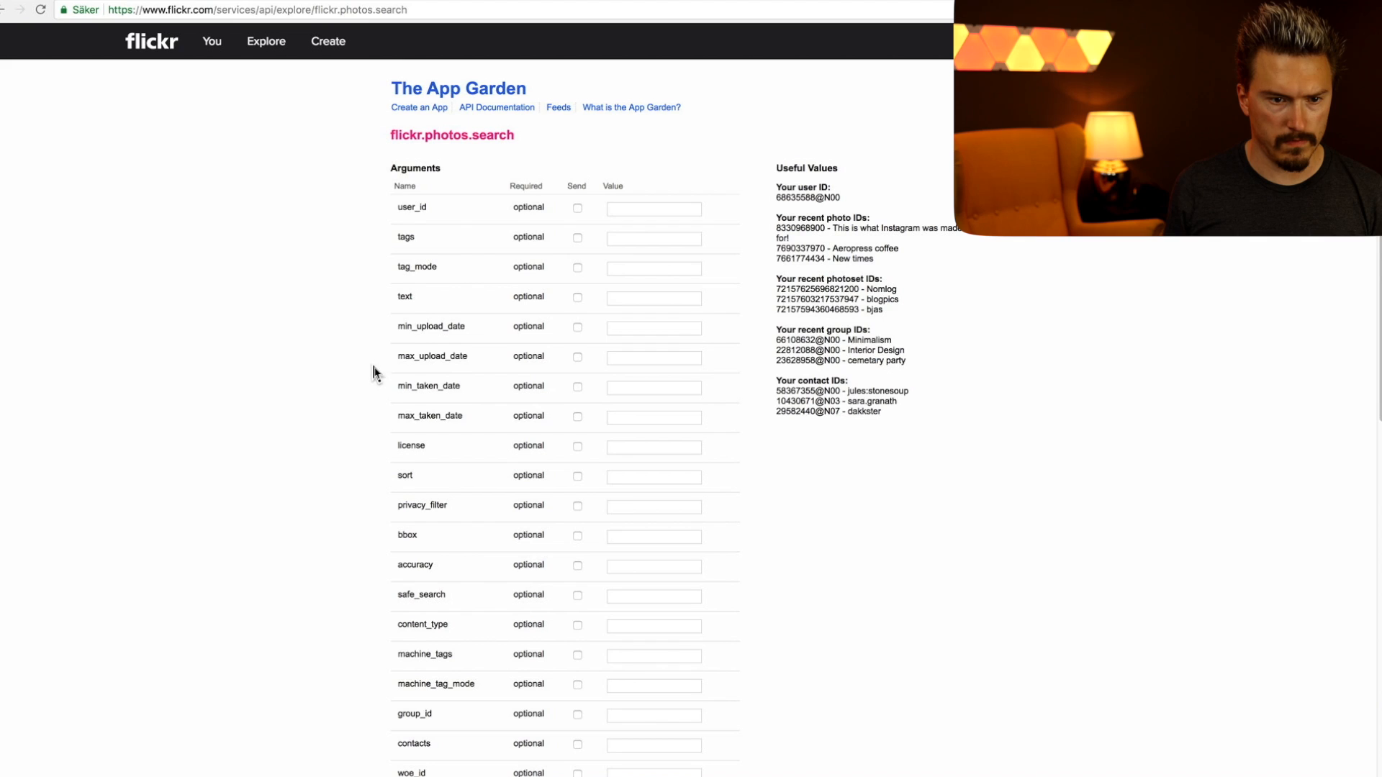
scroll("down", 3)
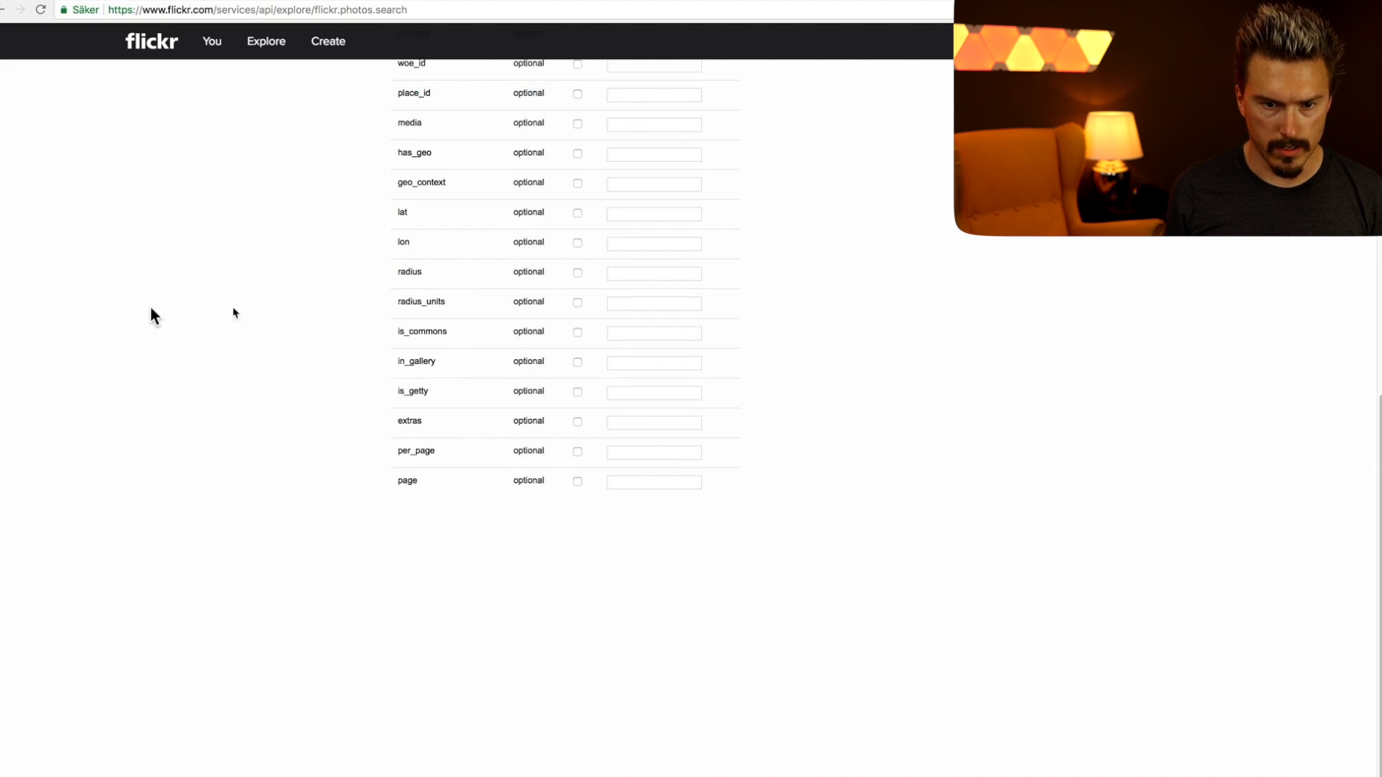
scroll("down", 3)
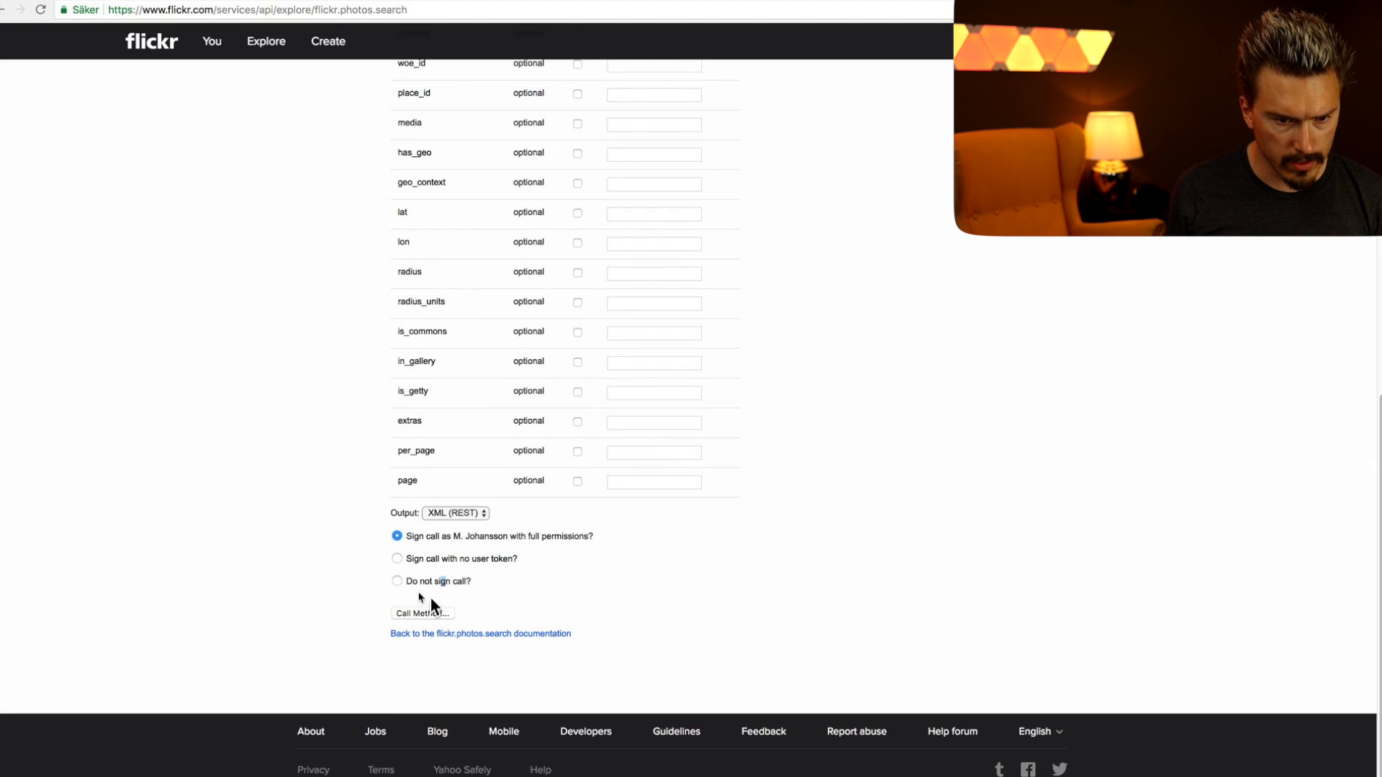
left_click(397, 580)
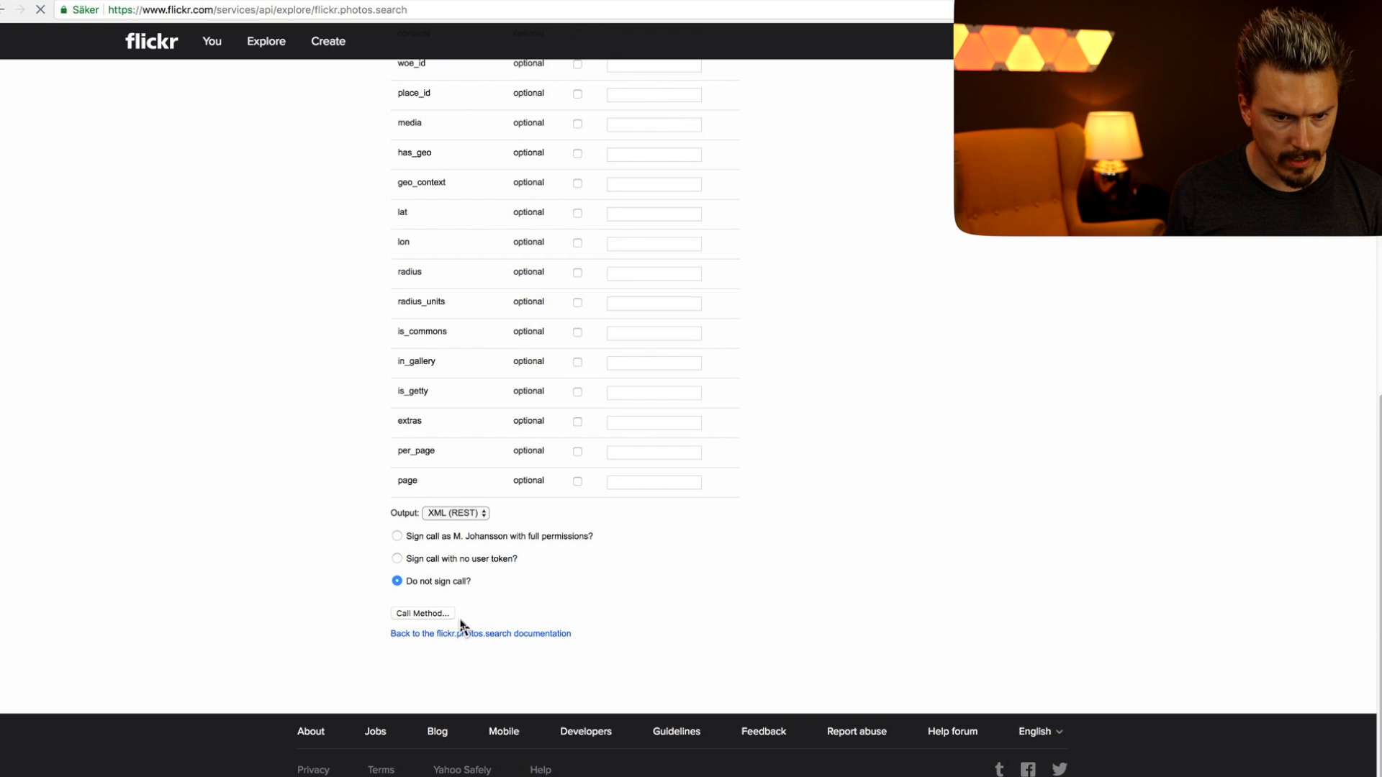
left_click(421, 613)
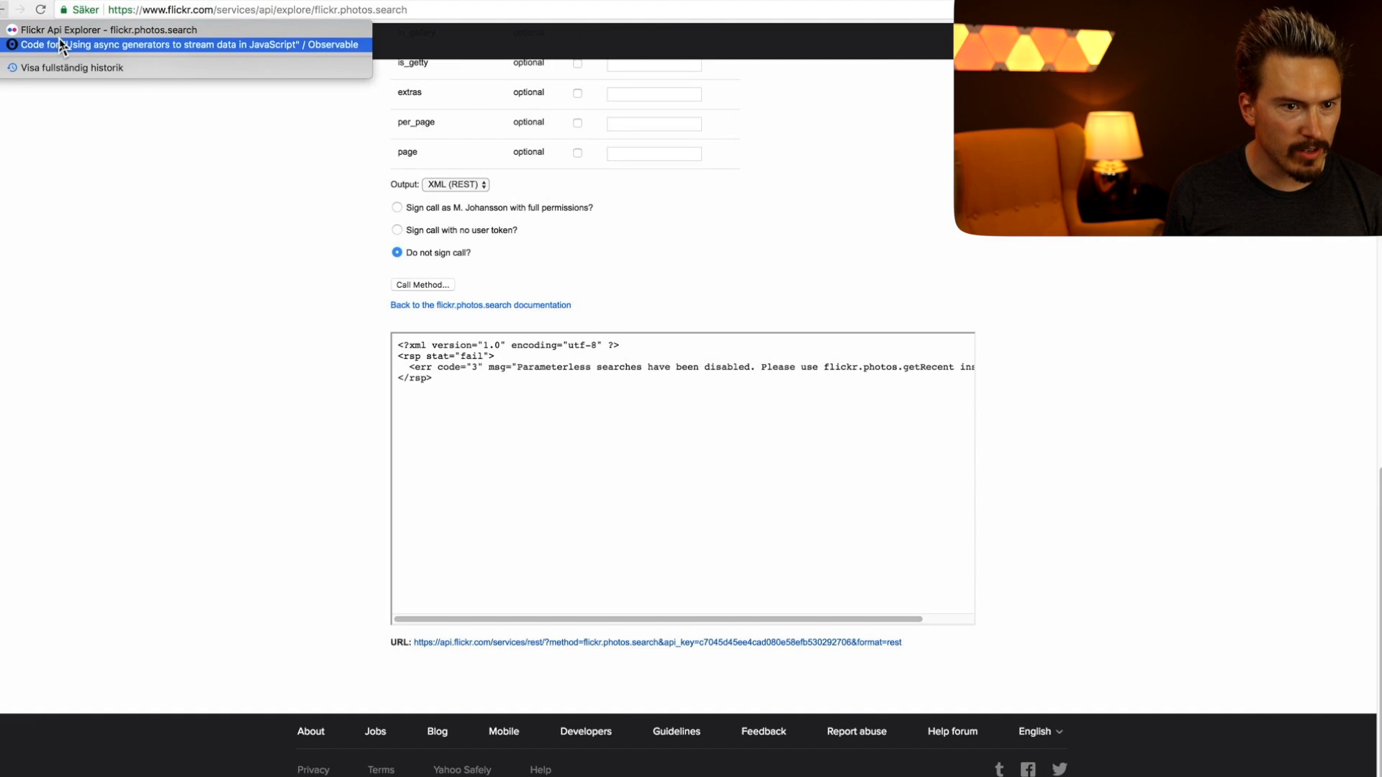
left_click(185, 44)
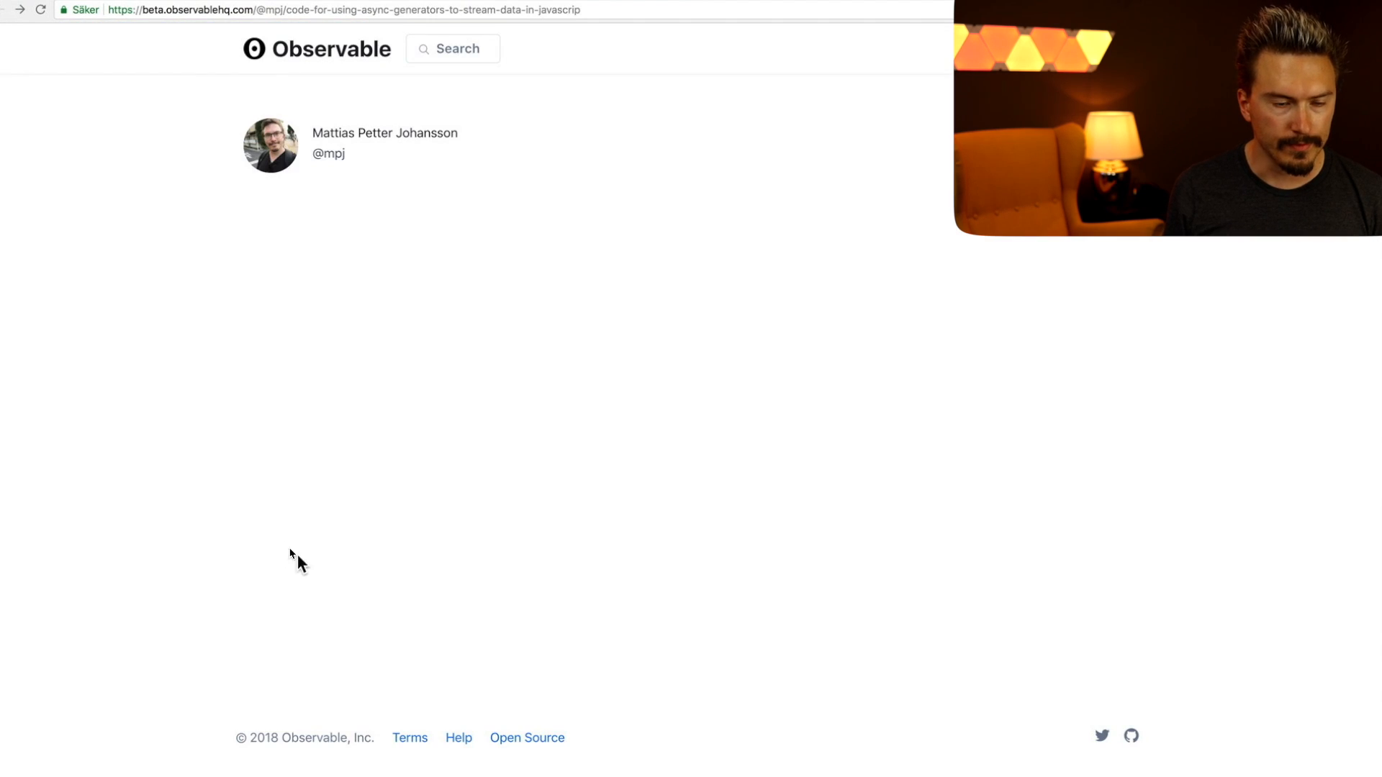
- Supply a Flickr API key in the getApiKey cell, then review the flickrTagSearch code
scroll("down", 3)
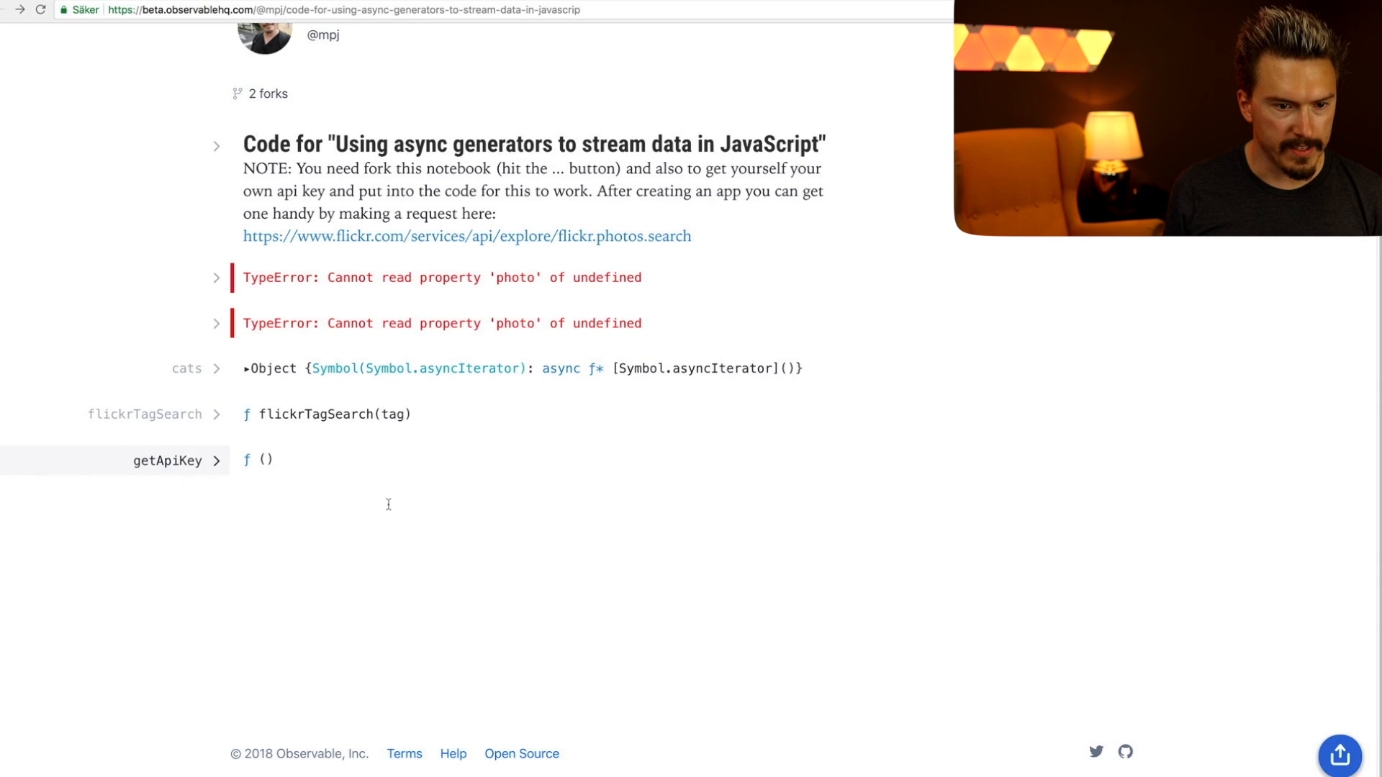
left_click(216, 460)
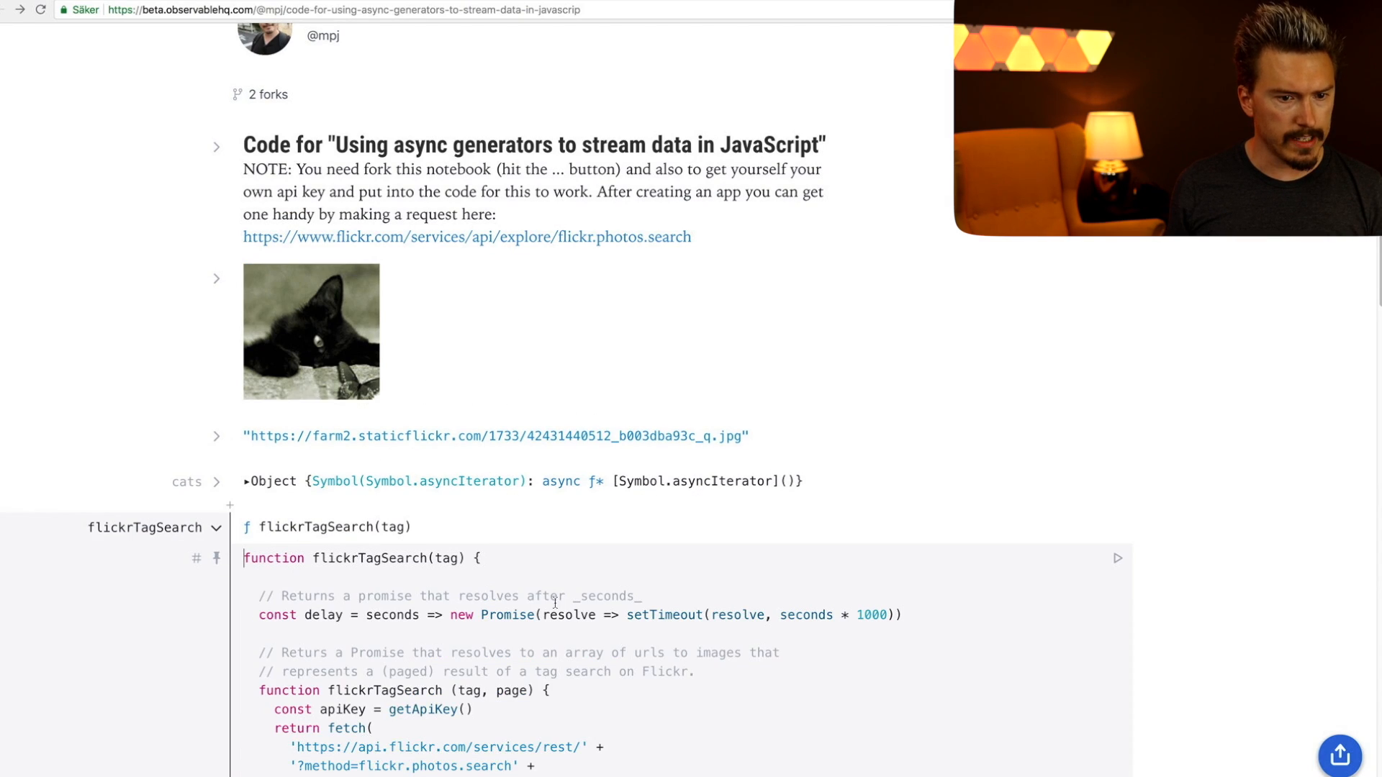
scroll("down", 3)
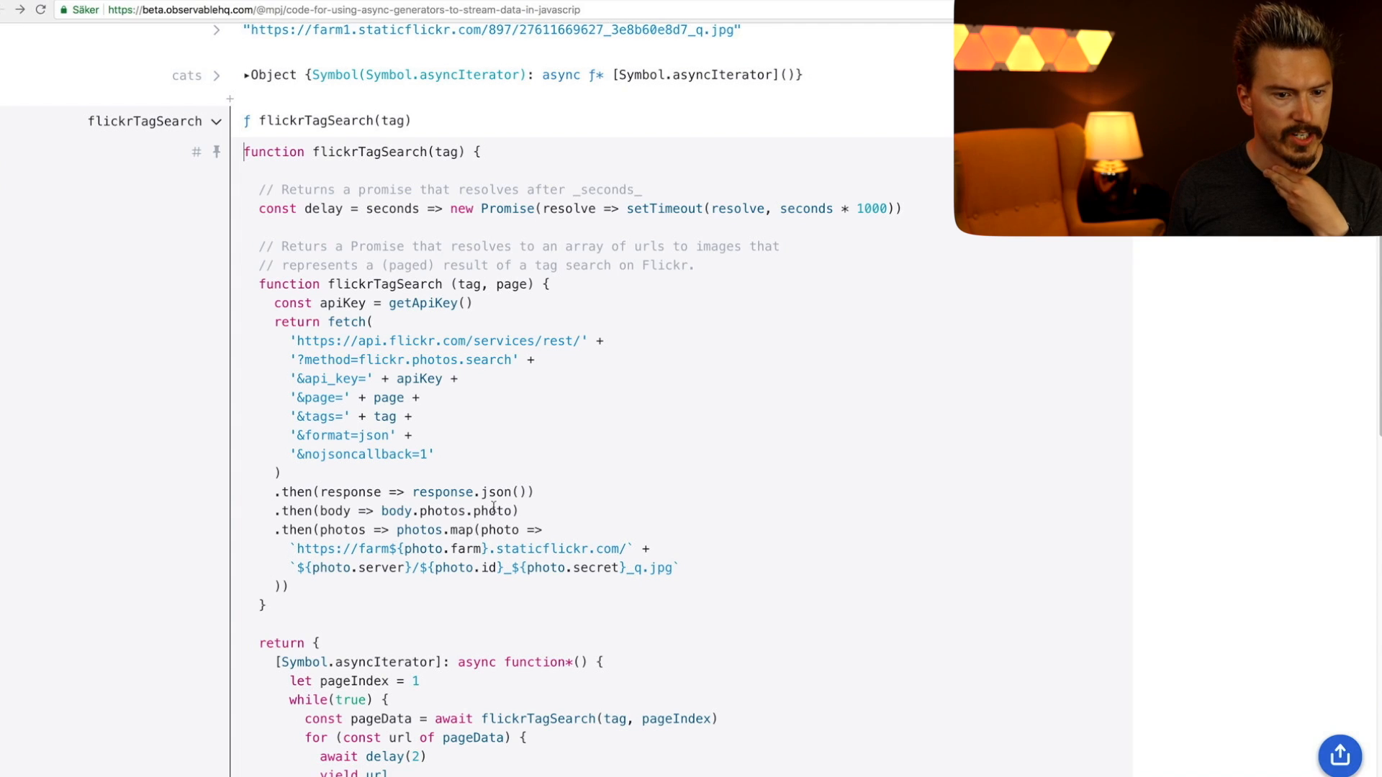
scroll("down", 3)
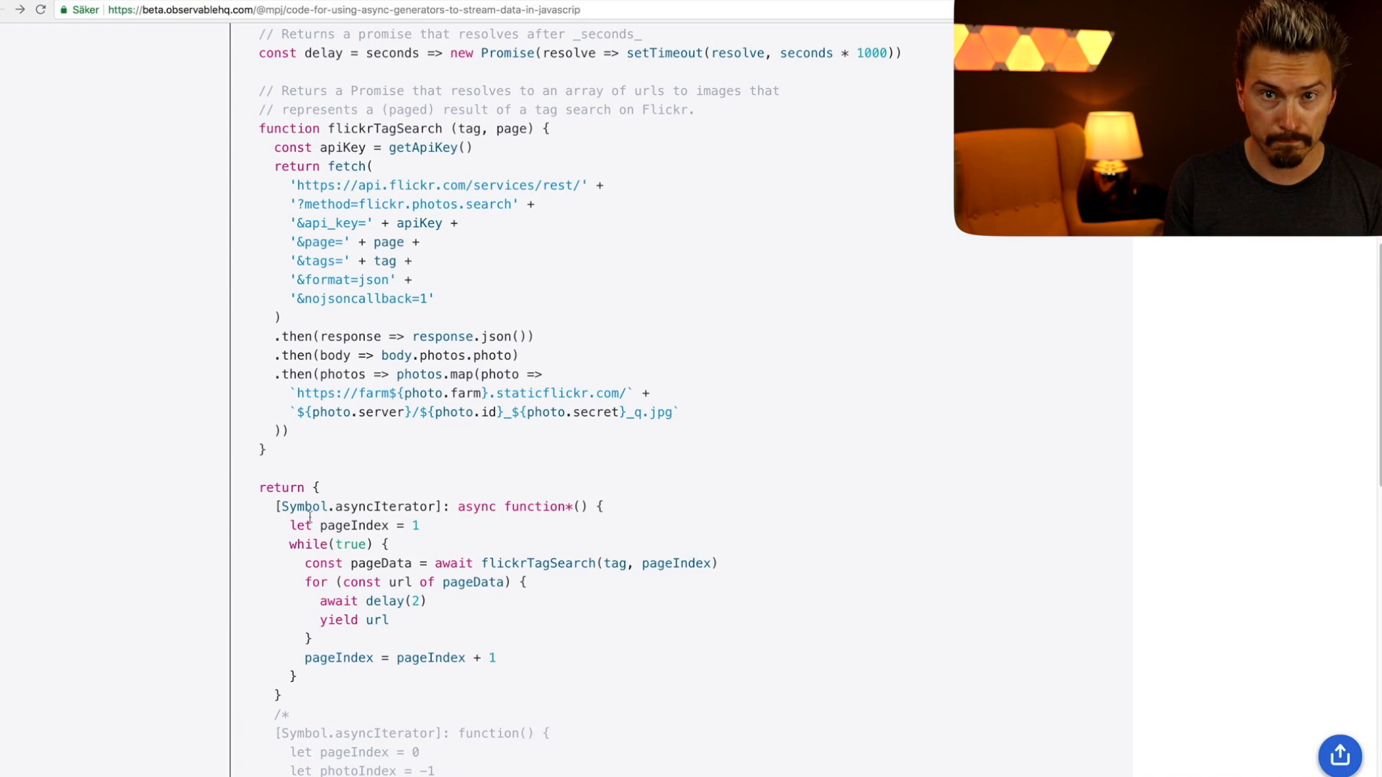
- Make flickrTagSearch wait 2 seconds per image and start a 'function' cell below cats
scroll("down", 3)
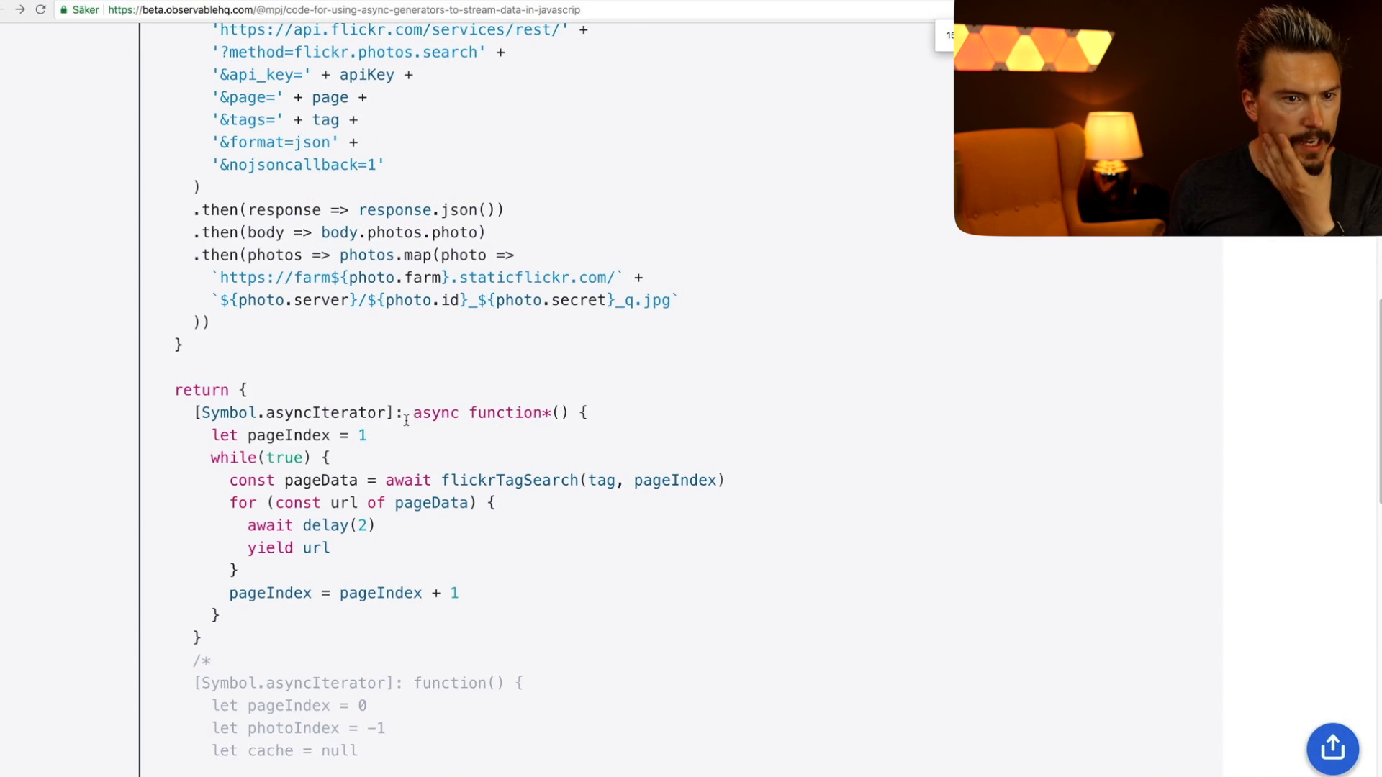
scroll("down", 3)
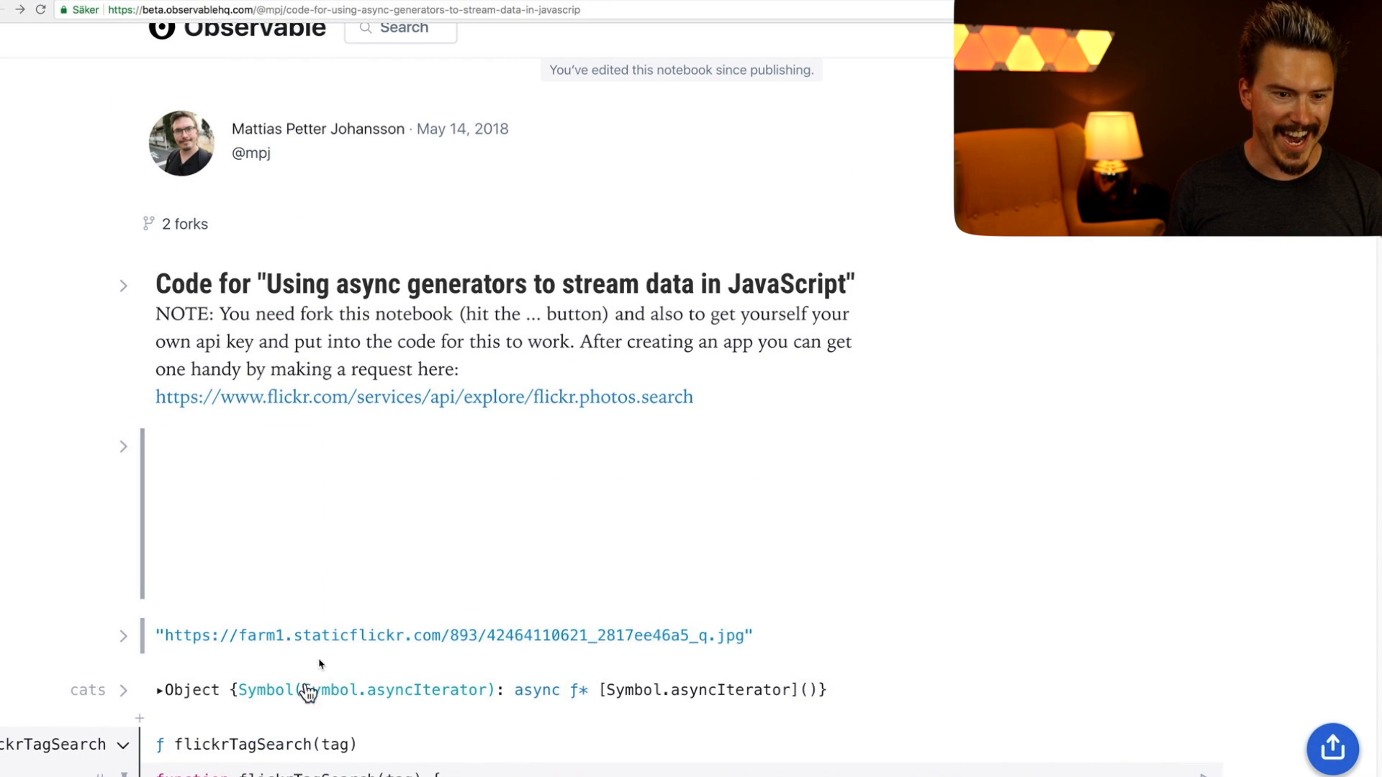
scroll("down", 3)
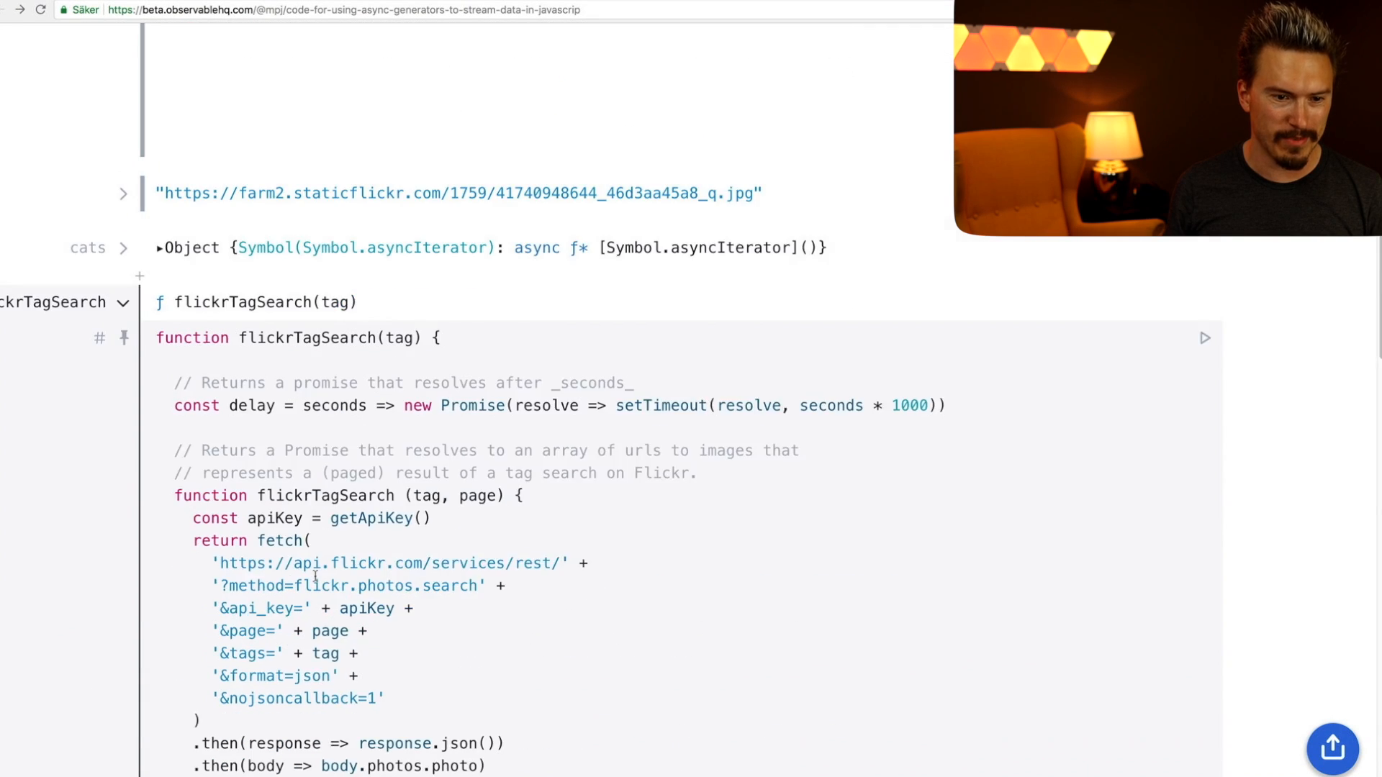
scroll("down", 3)
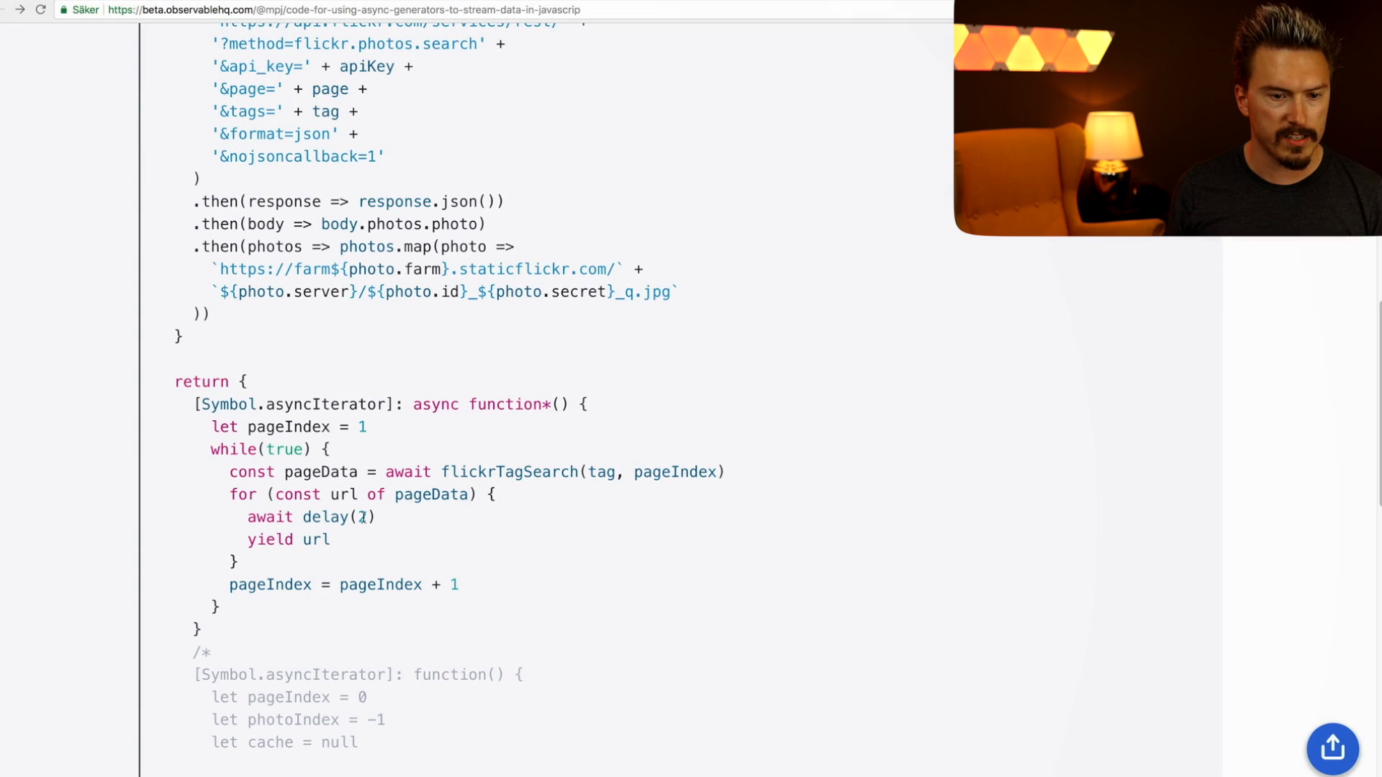
type("2")
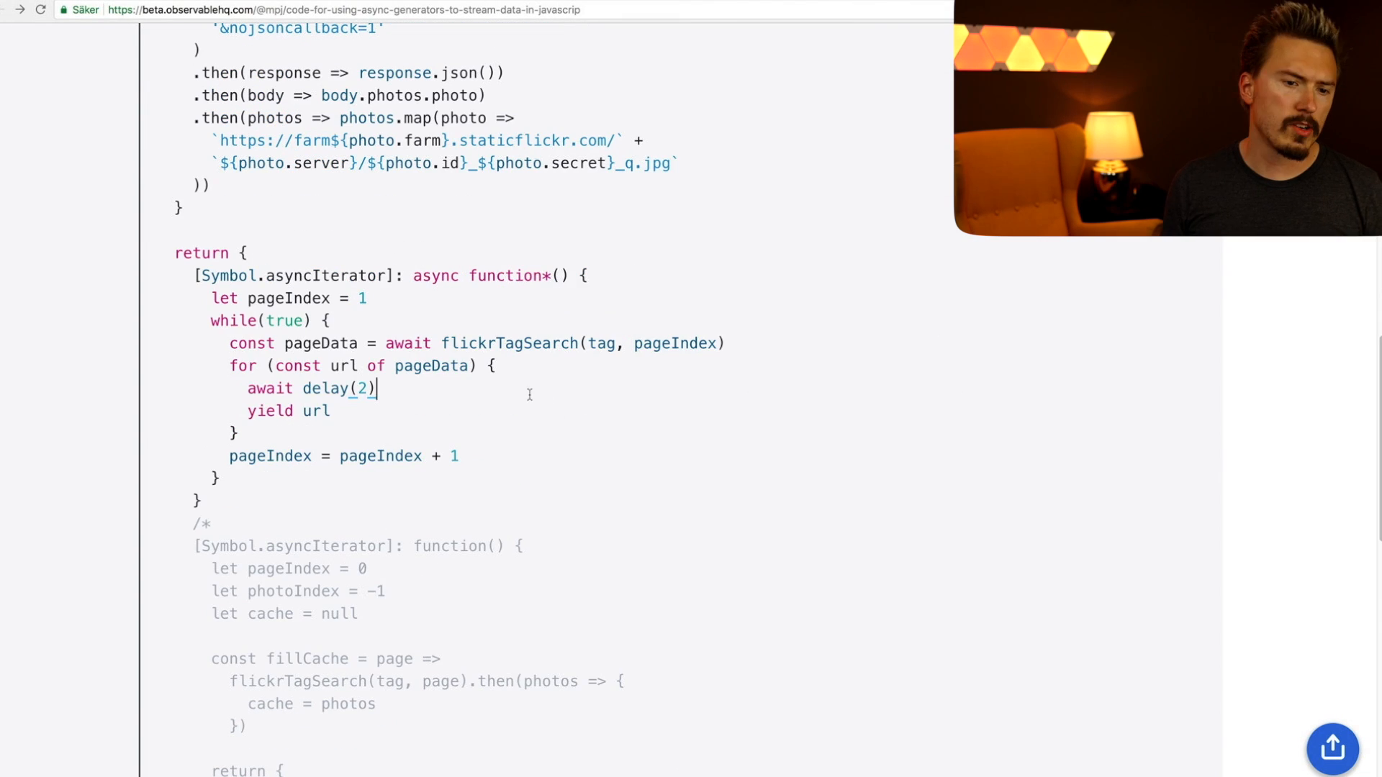
double_click(269, 389)
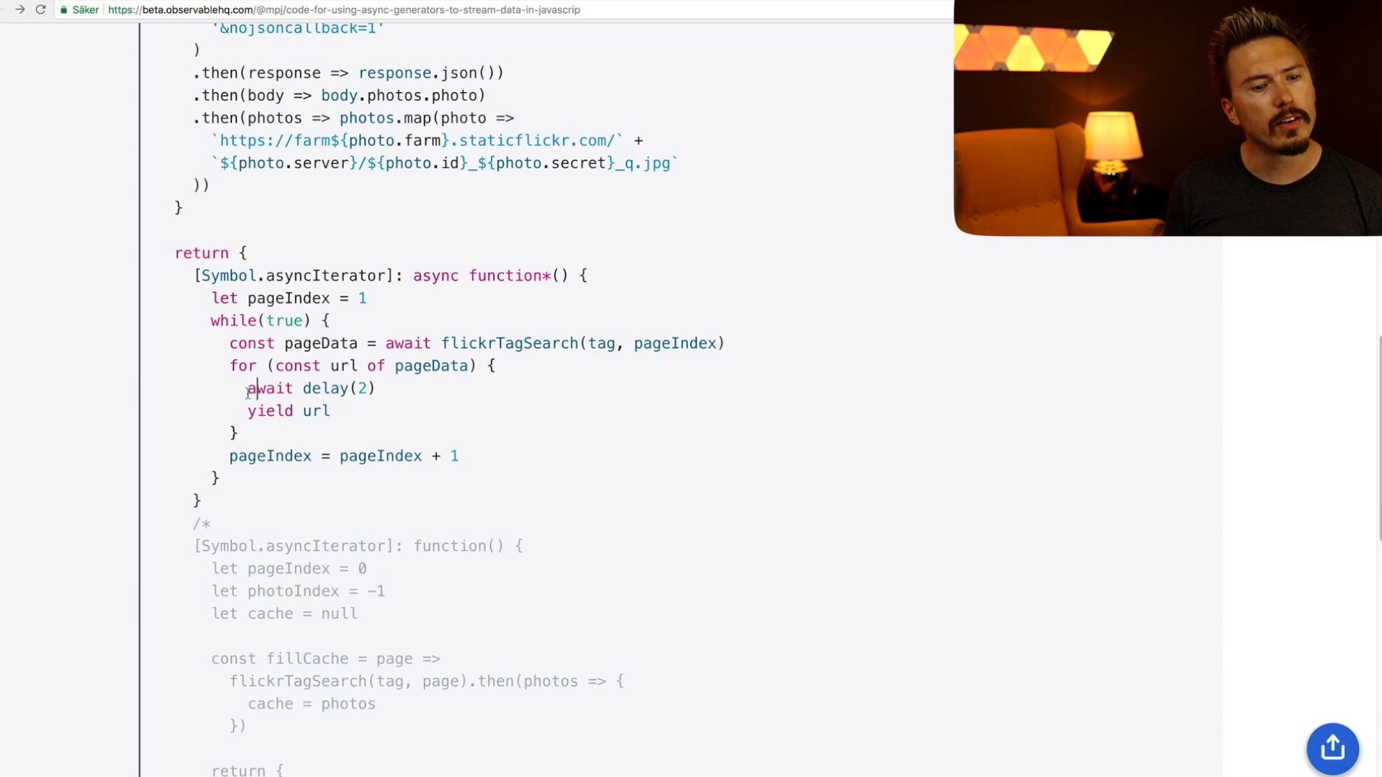
double_click(271, 388)
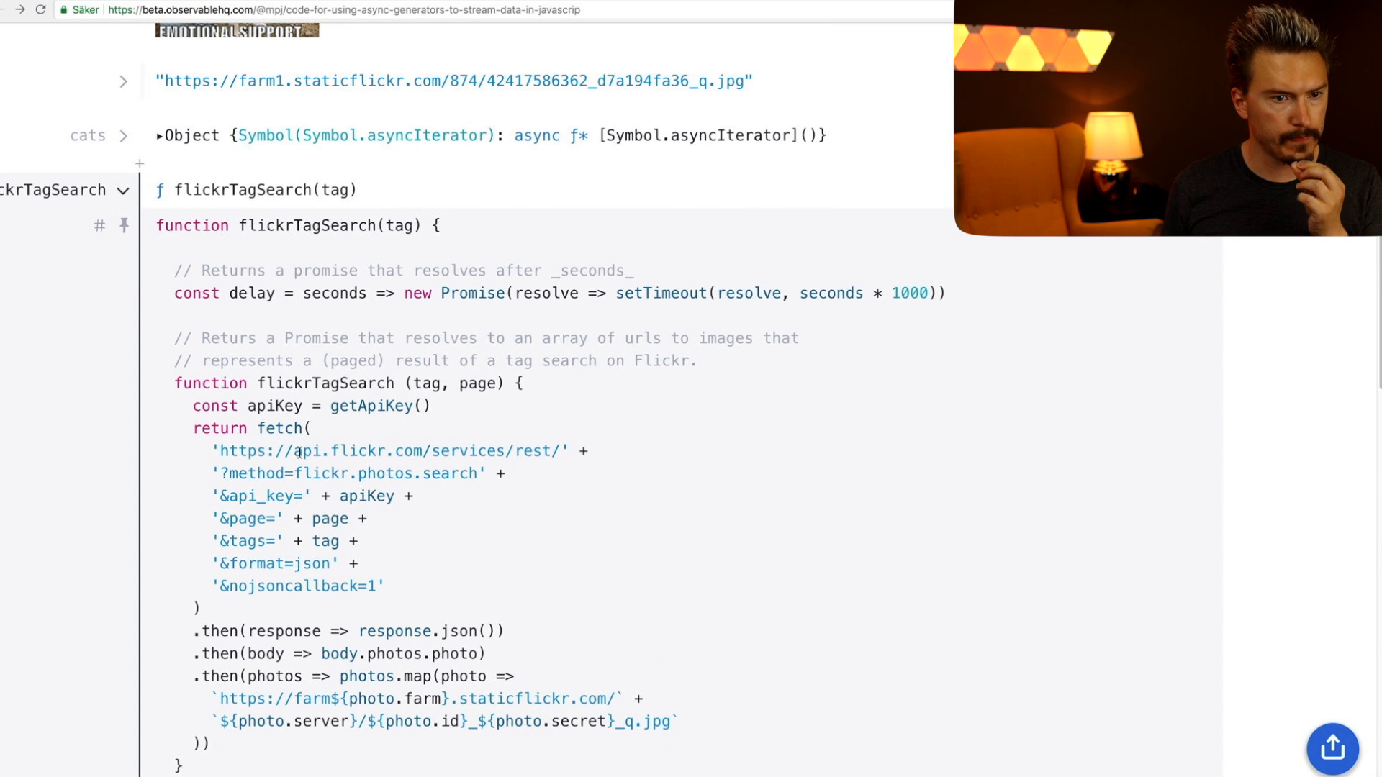
scroll("down", 3)
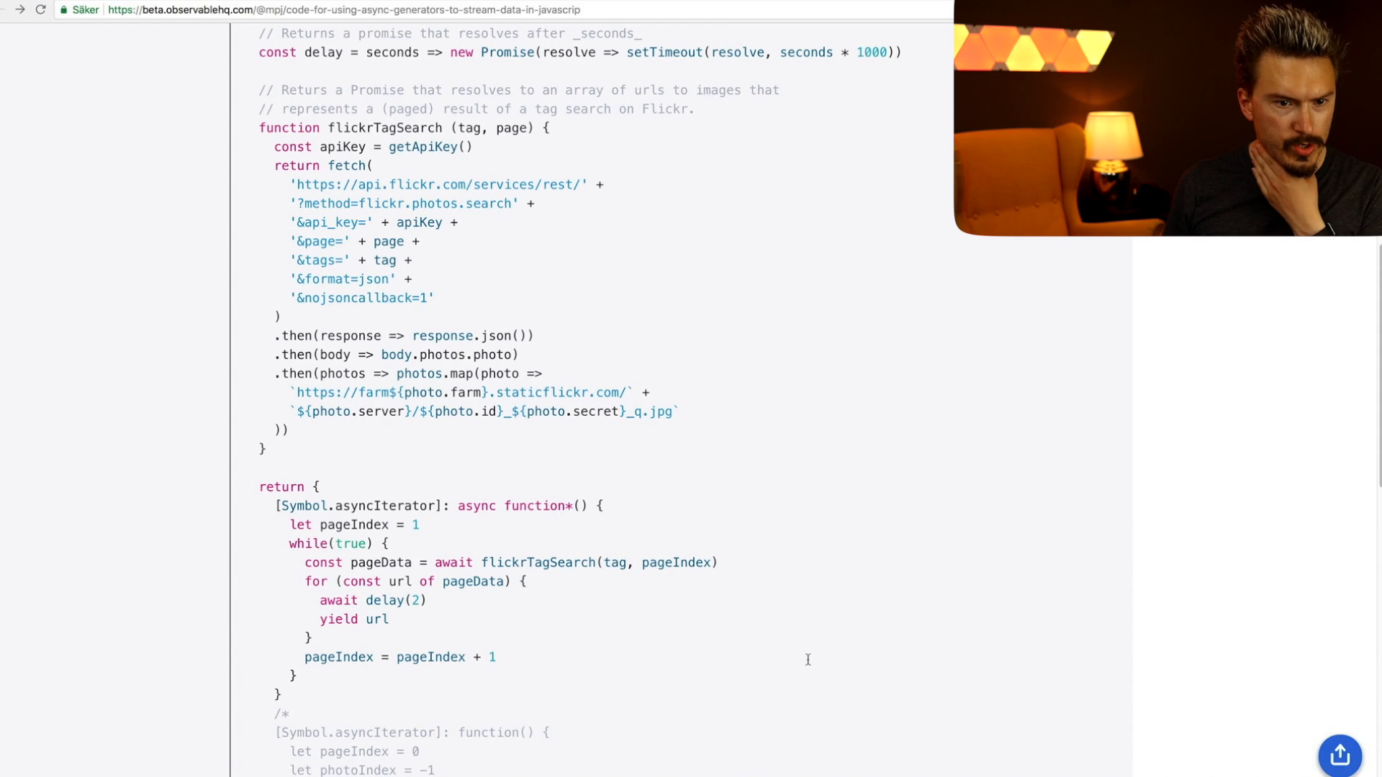
scroll("down", 3)
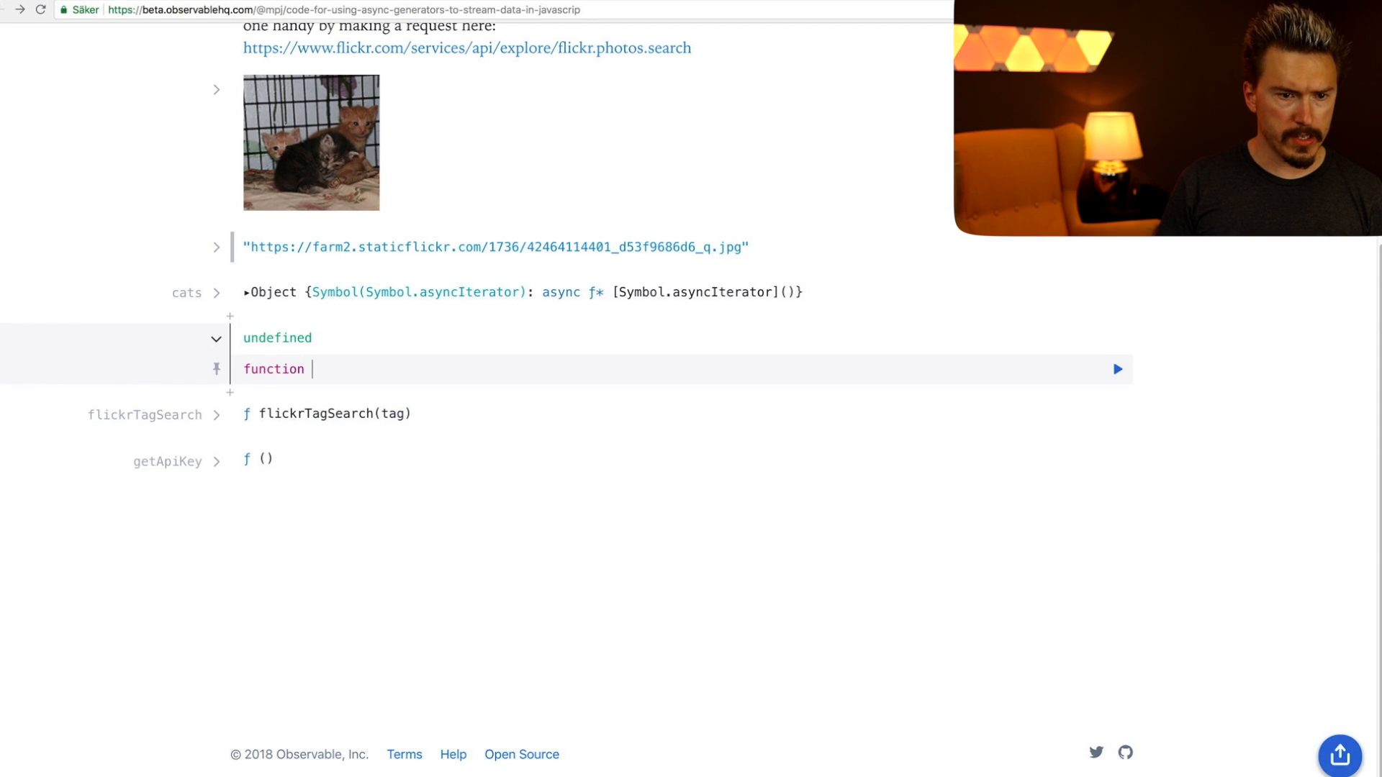
- Write the signature delayed(delayMilliseconds, iterable)
type("delayed() {")
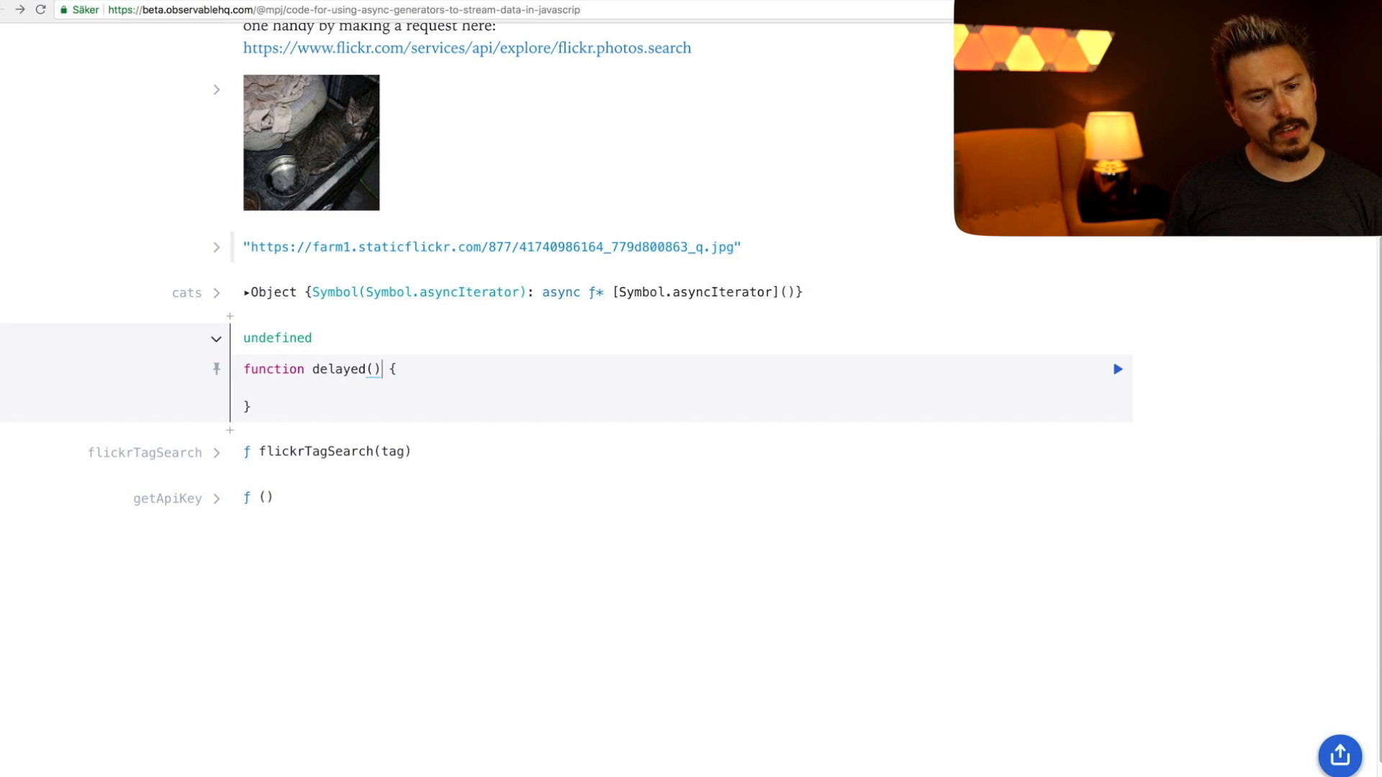
type("iterator,")
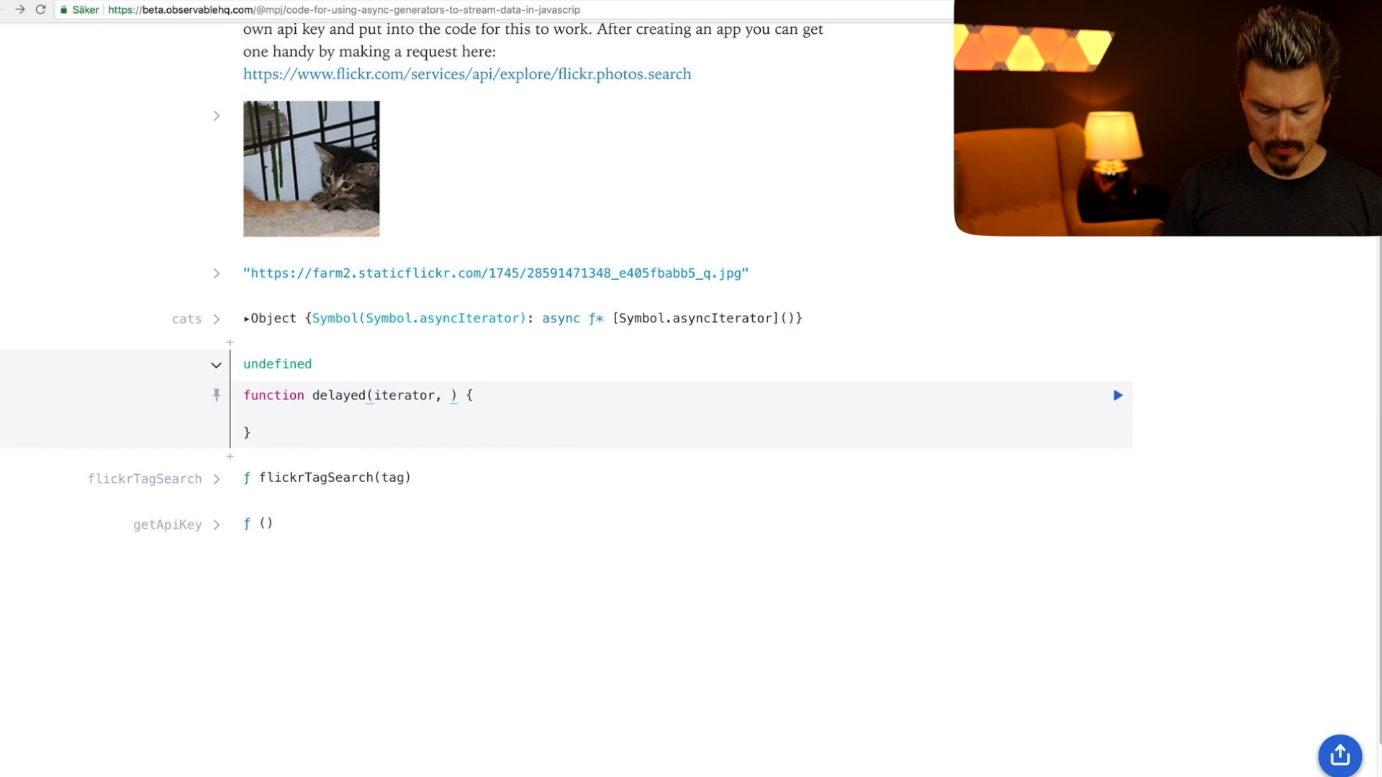
type("delay")
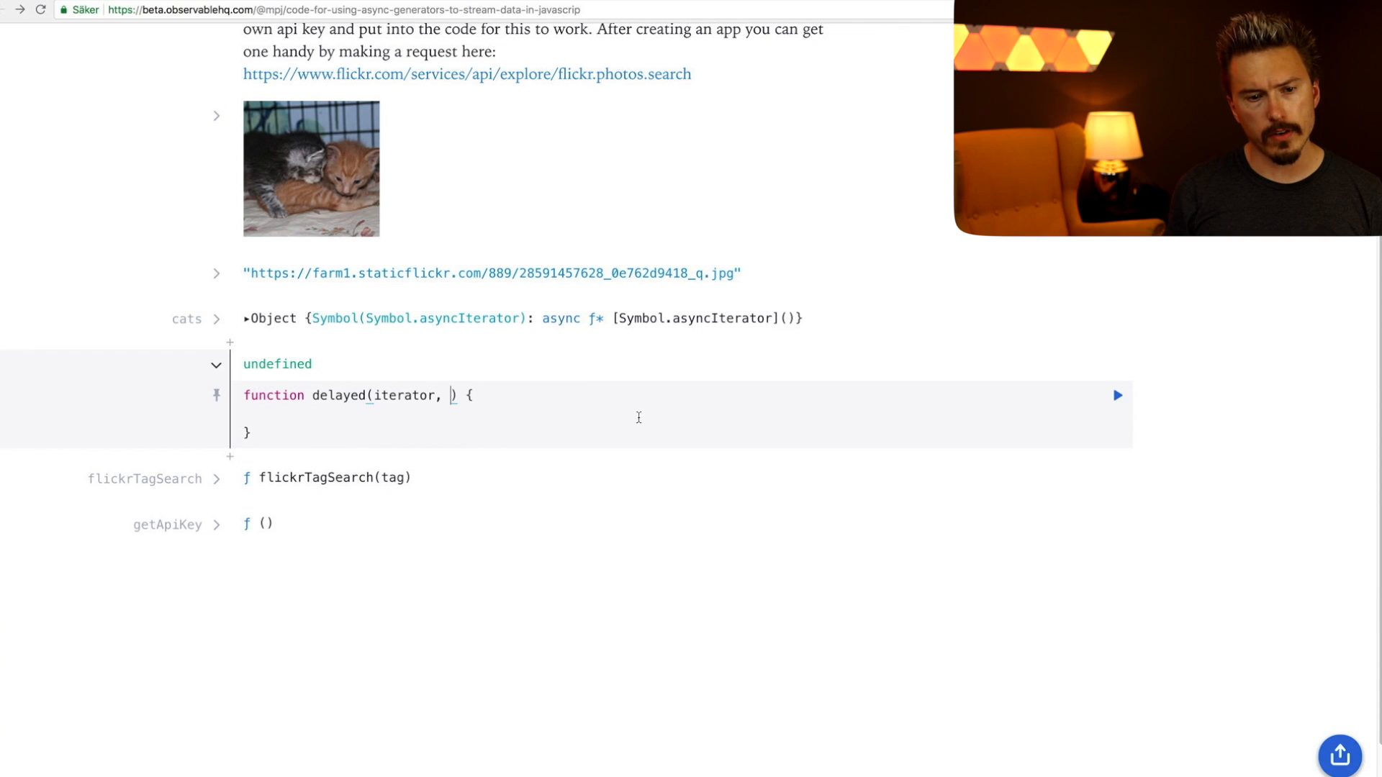
type("delayMilliseconds,")
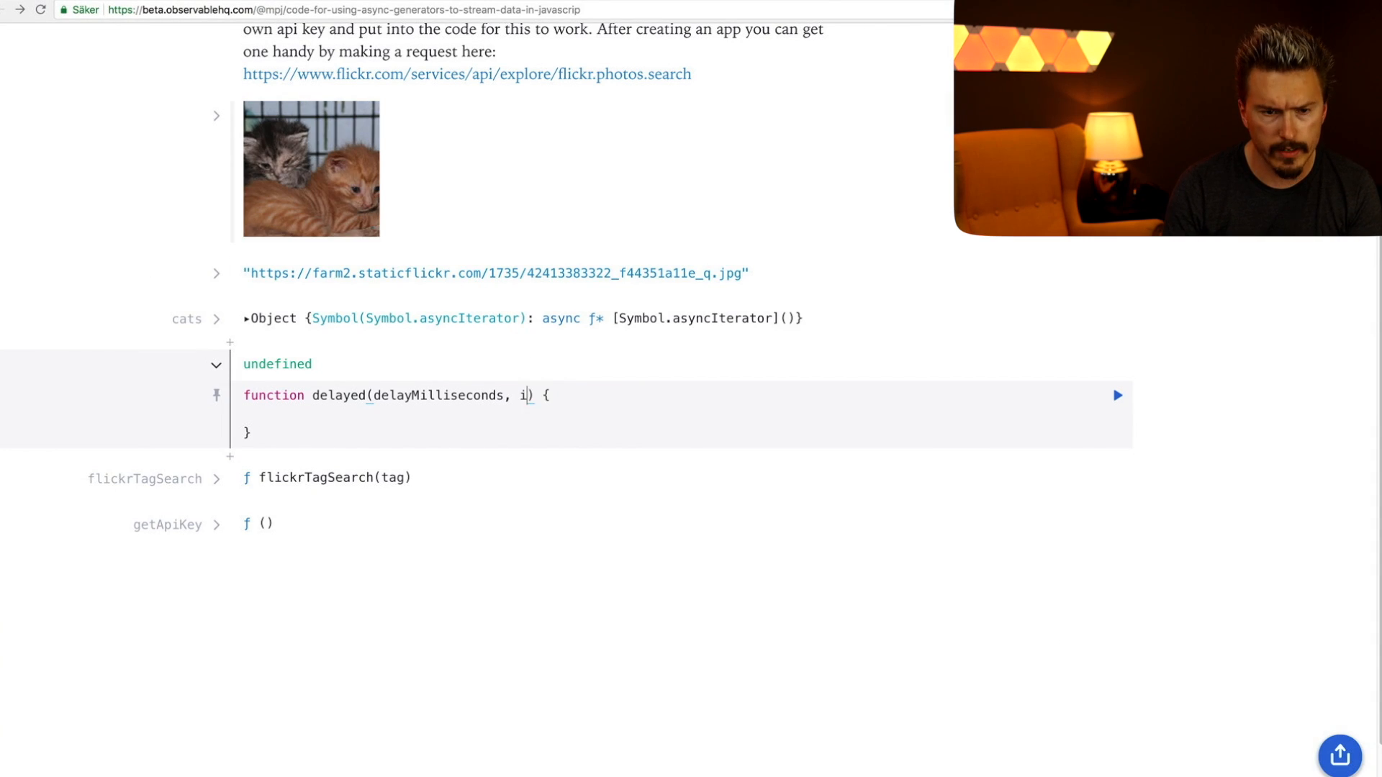
type("terable")
left_click(685, 414)
type("return")
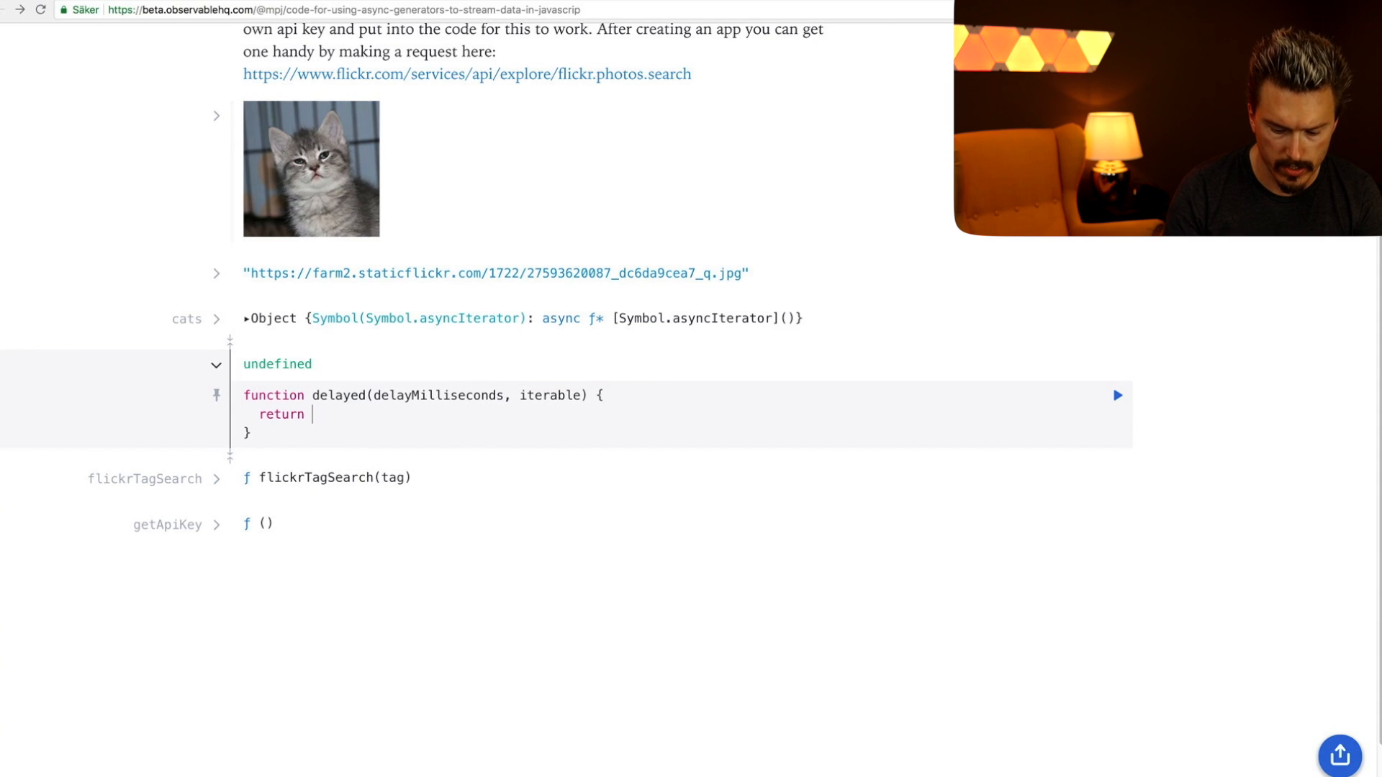
- Return an object with a [Symbol.asyncIterator] function property
type("{")
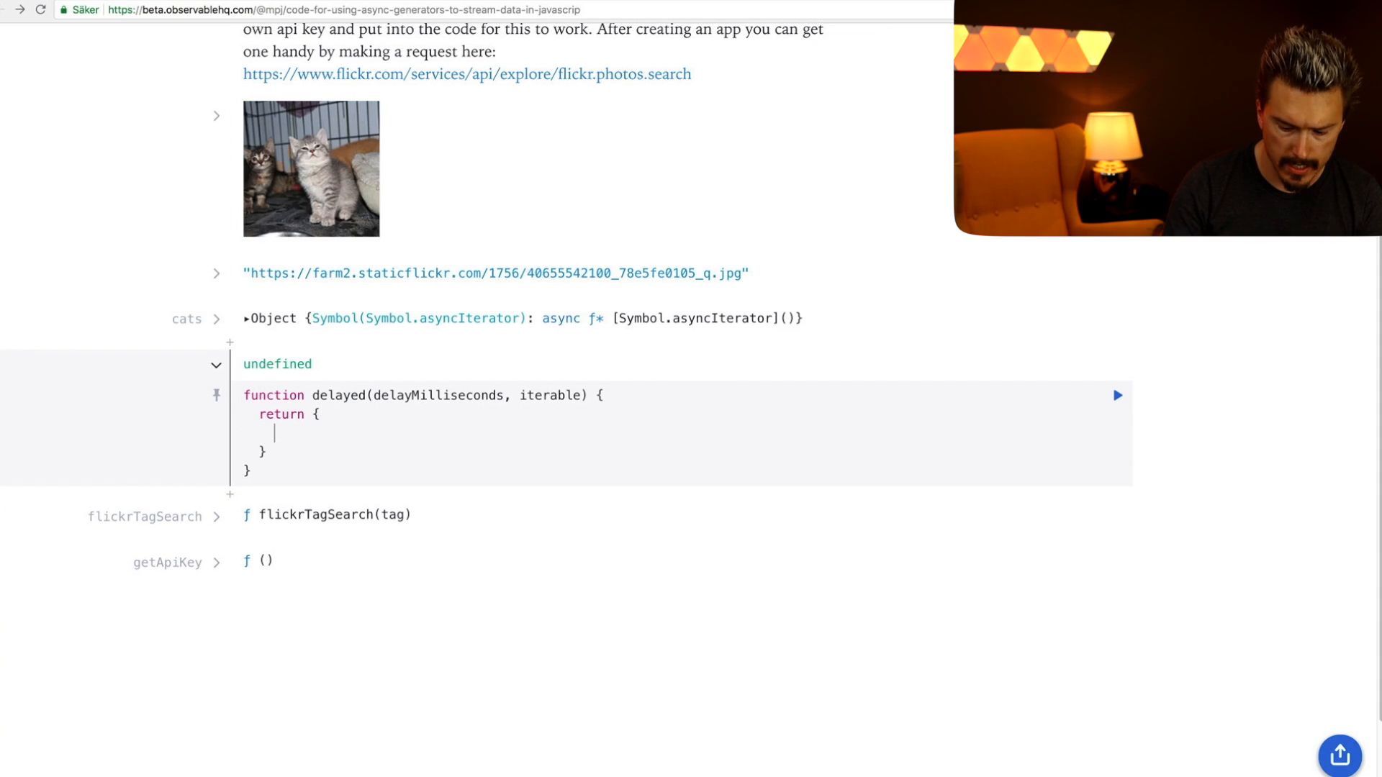
type("[]")
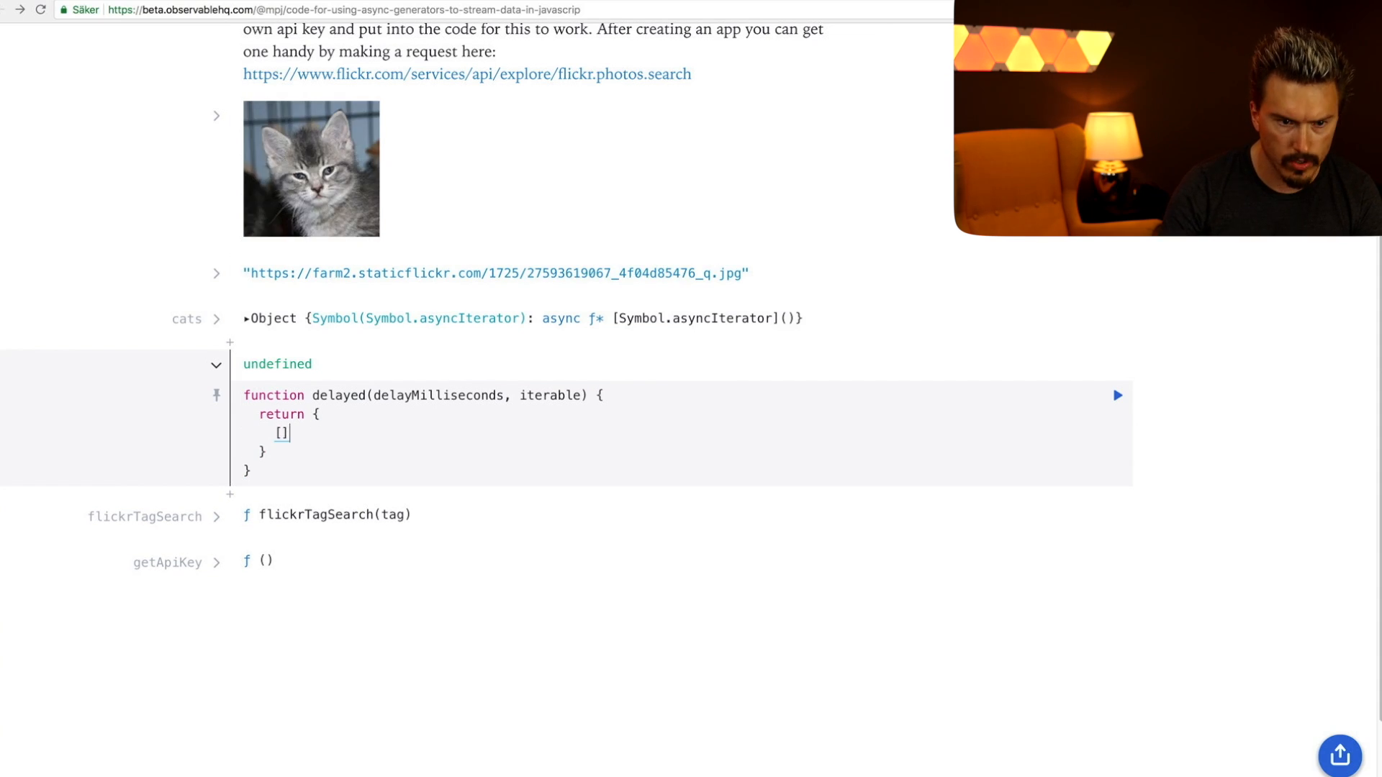
type("Sym")
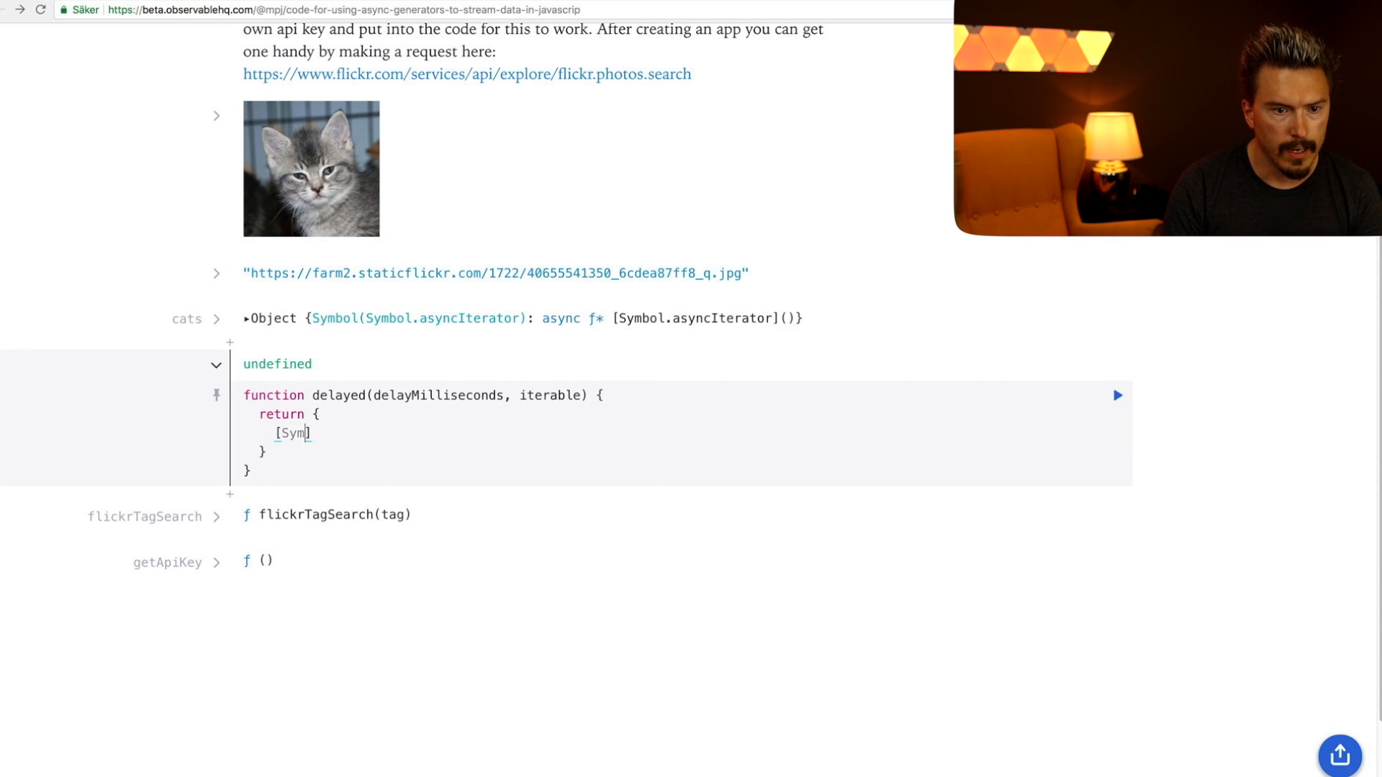
type("by")
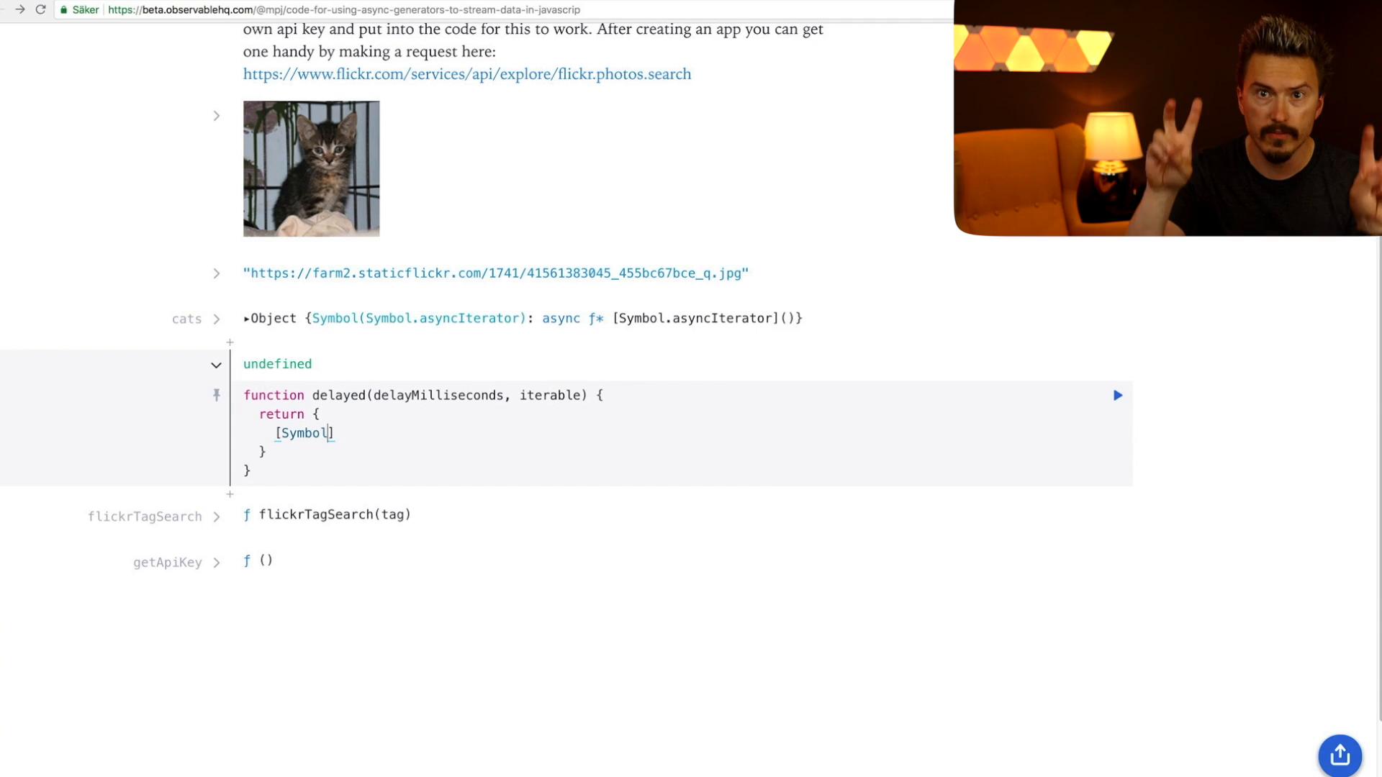
type(".")
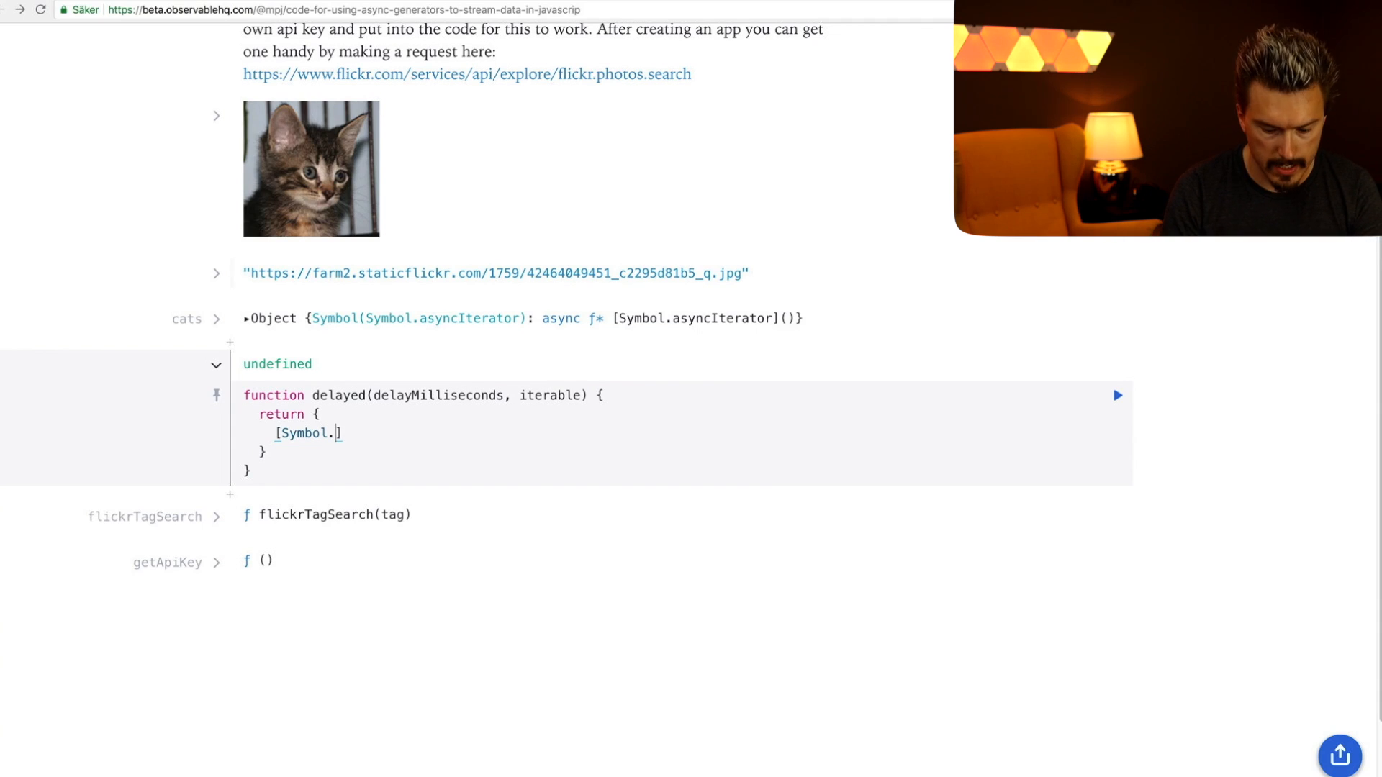
type("asyncIterable")
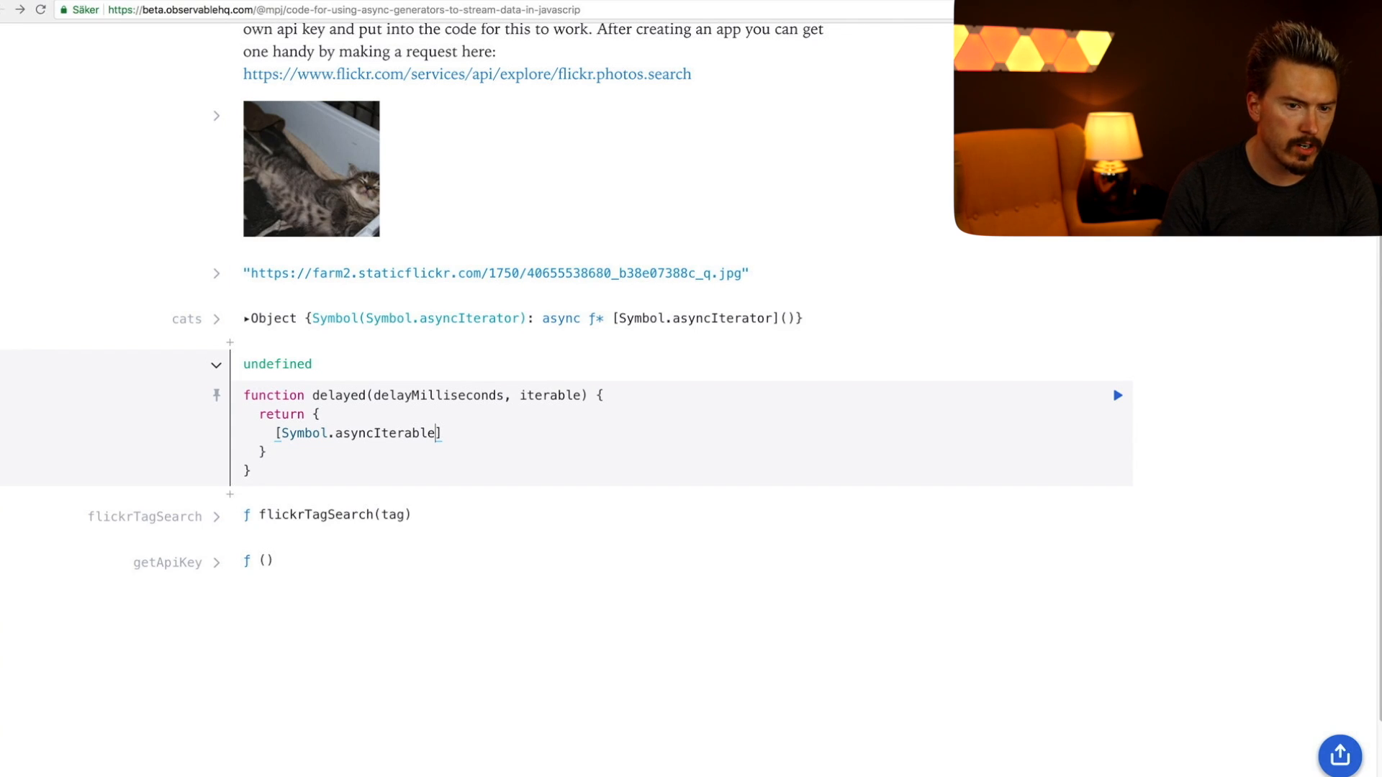
key("Backspace")
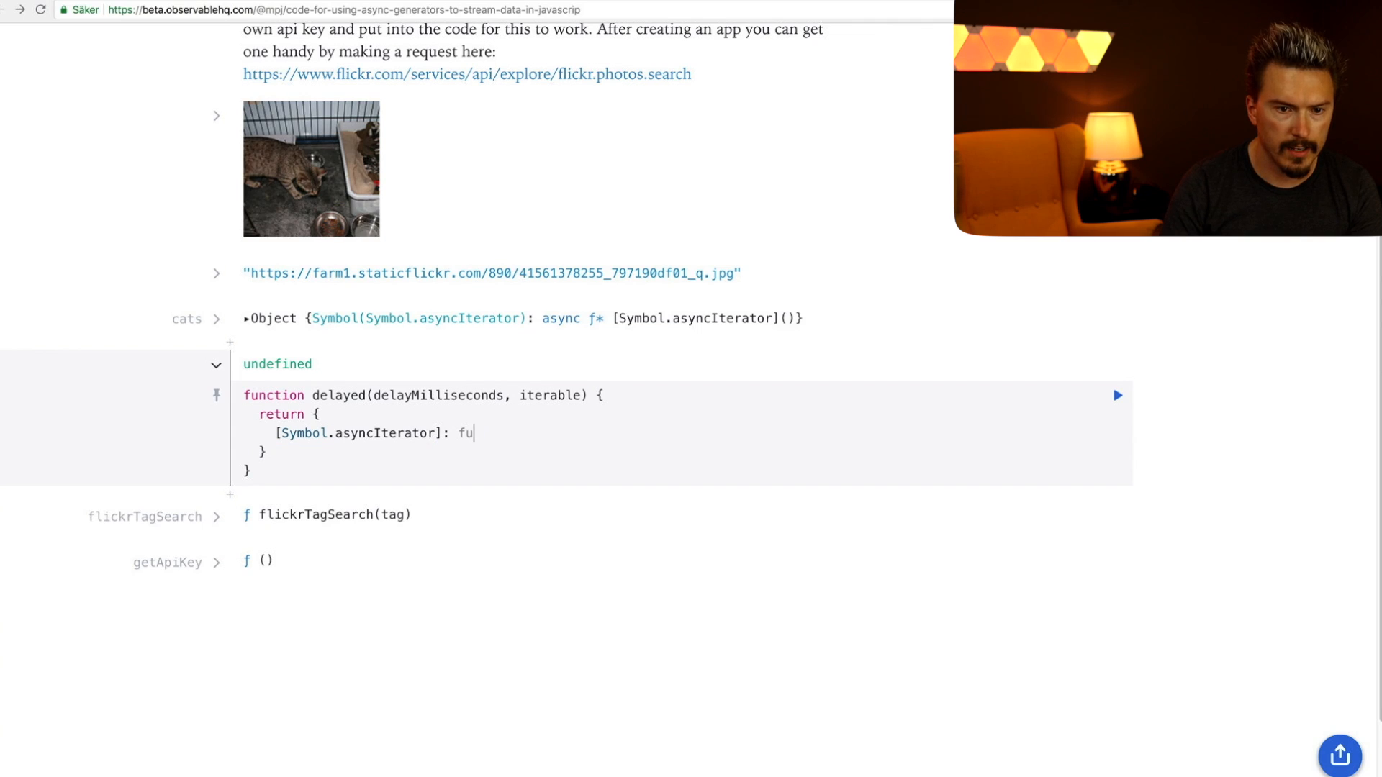
type("nction() {")
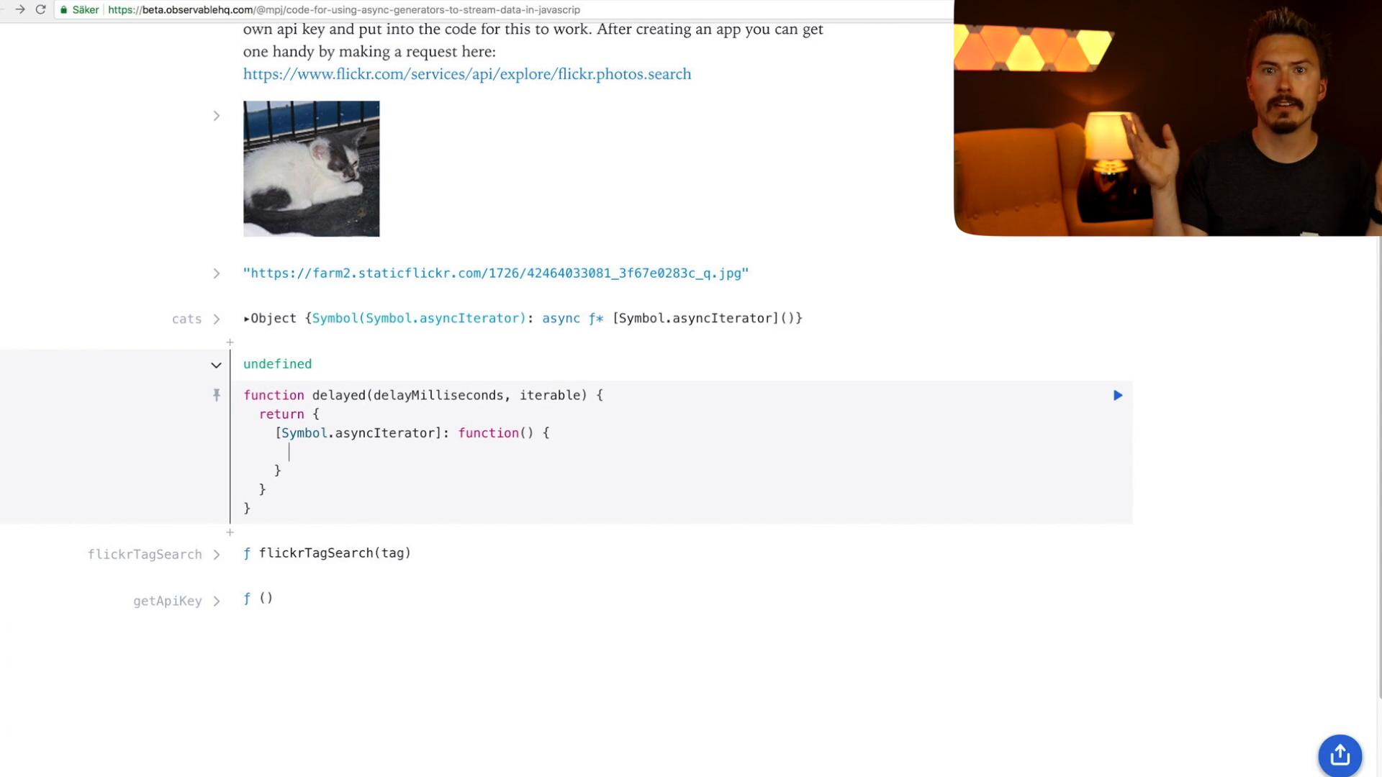
- Inside that function, set const iterator = iterable[Symbol.asyncIterator]()
type("const")
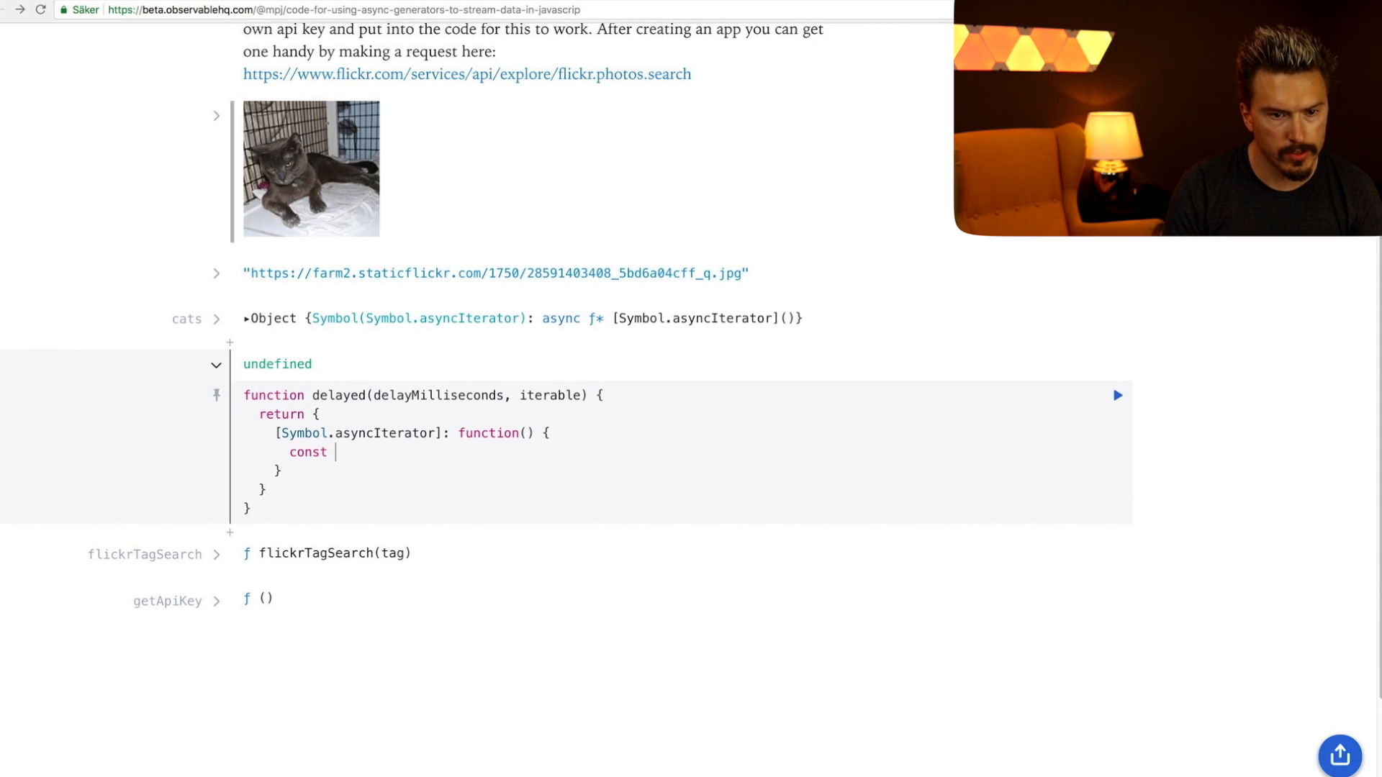
type("iterator")
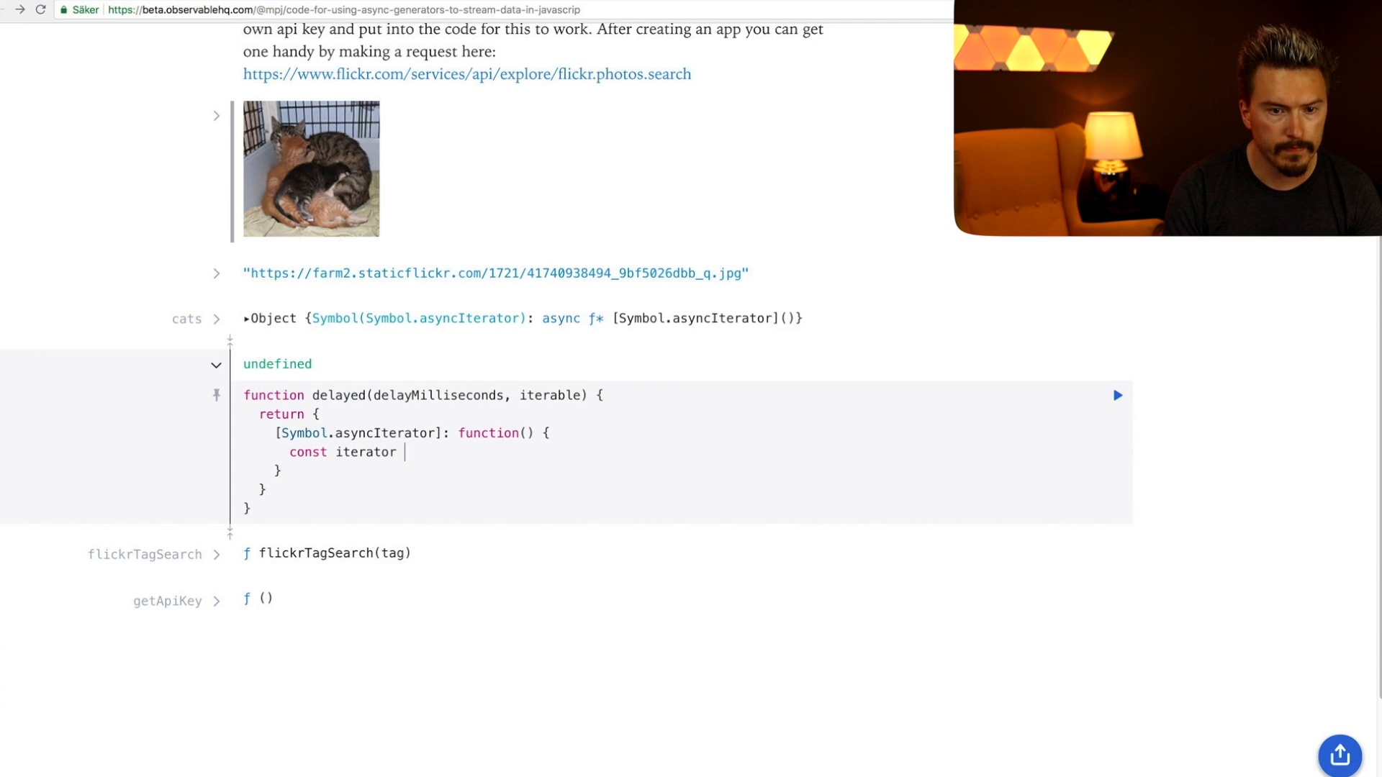
type("= iterable[")
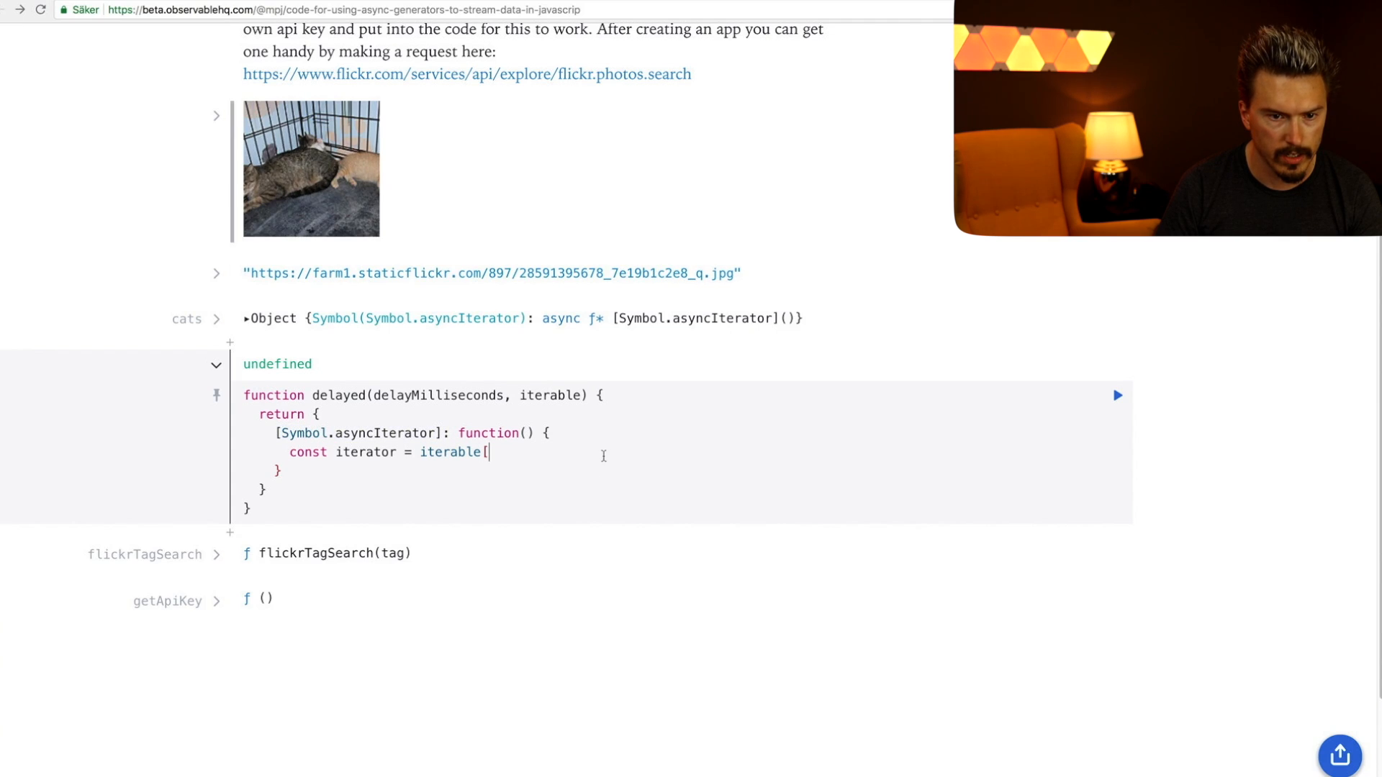
type("Symbol.asyncIterator]")
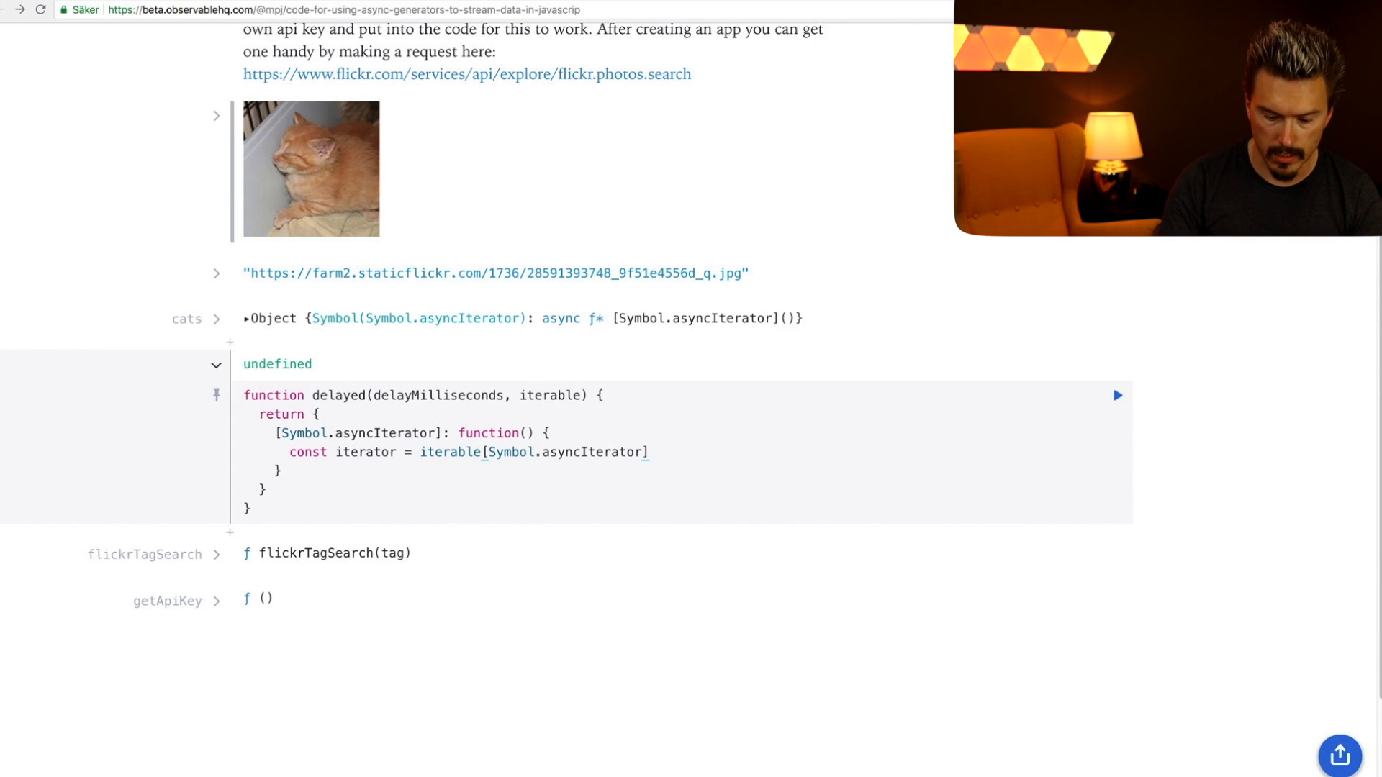
type("()")
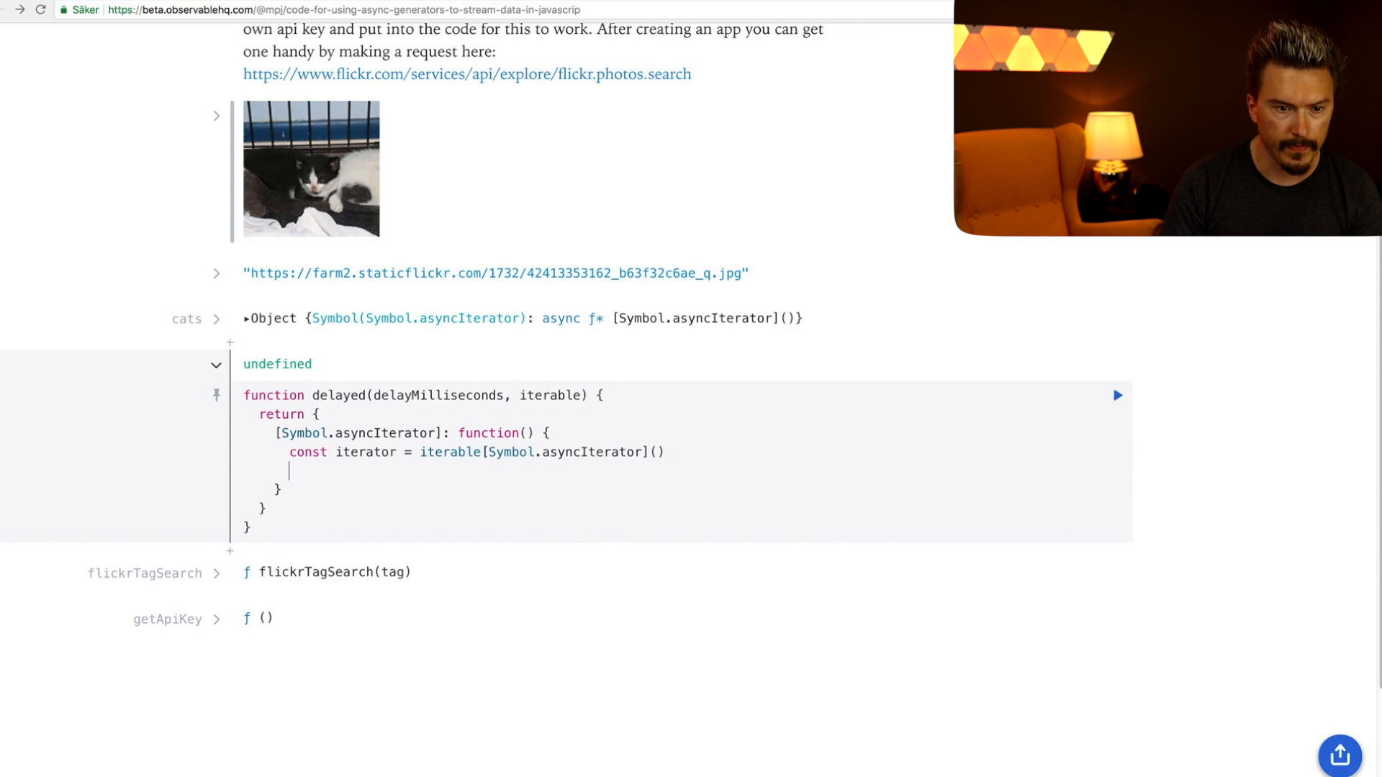
- Begin the returned iterator object and a seconds-based delay helper in the delayed cell
double_click(365, 452)
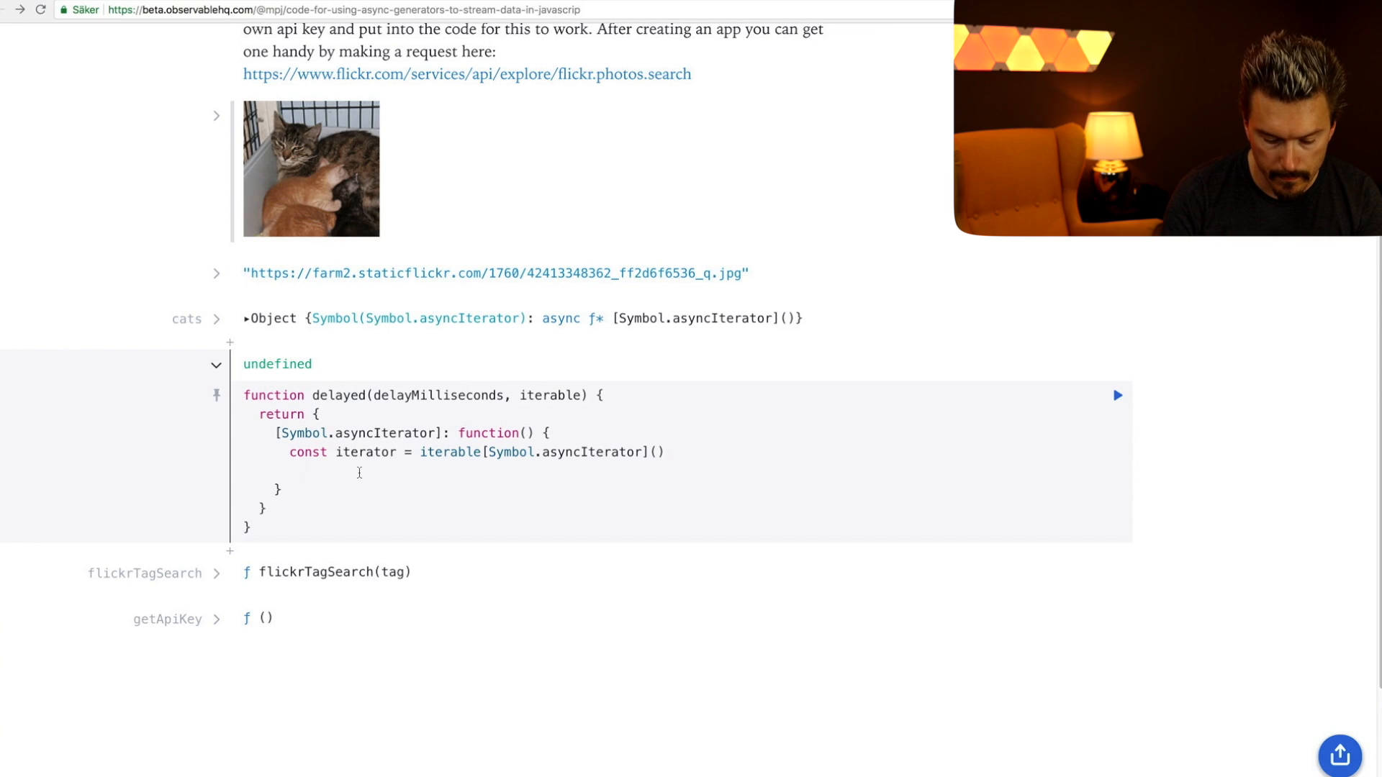
type("return {")
type("next:")
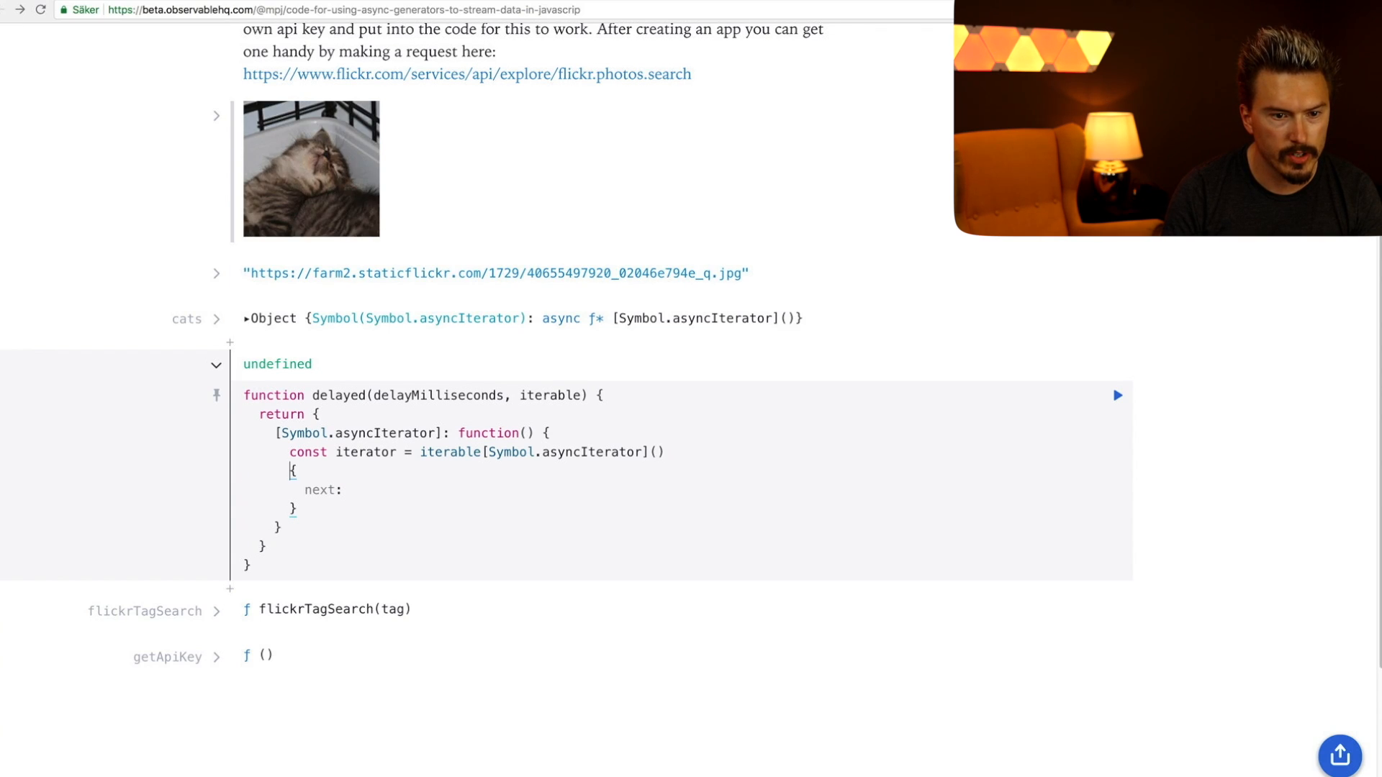
type("const defa")
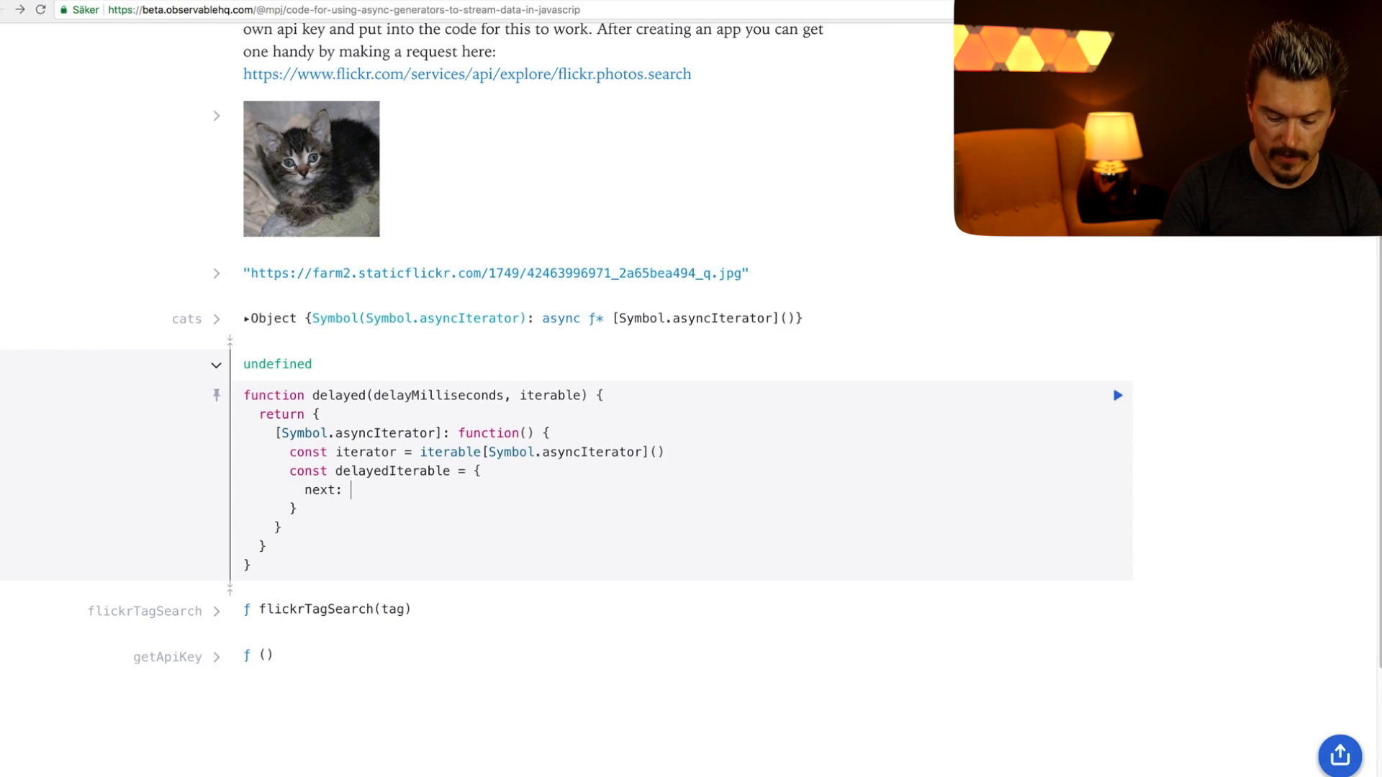
type("() => {")
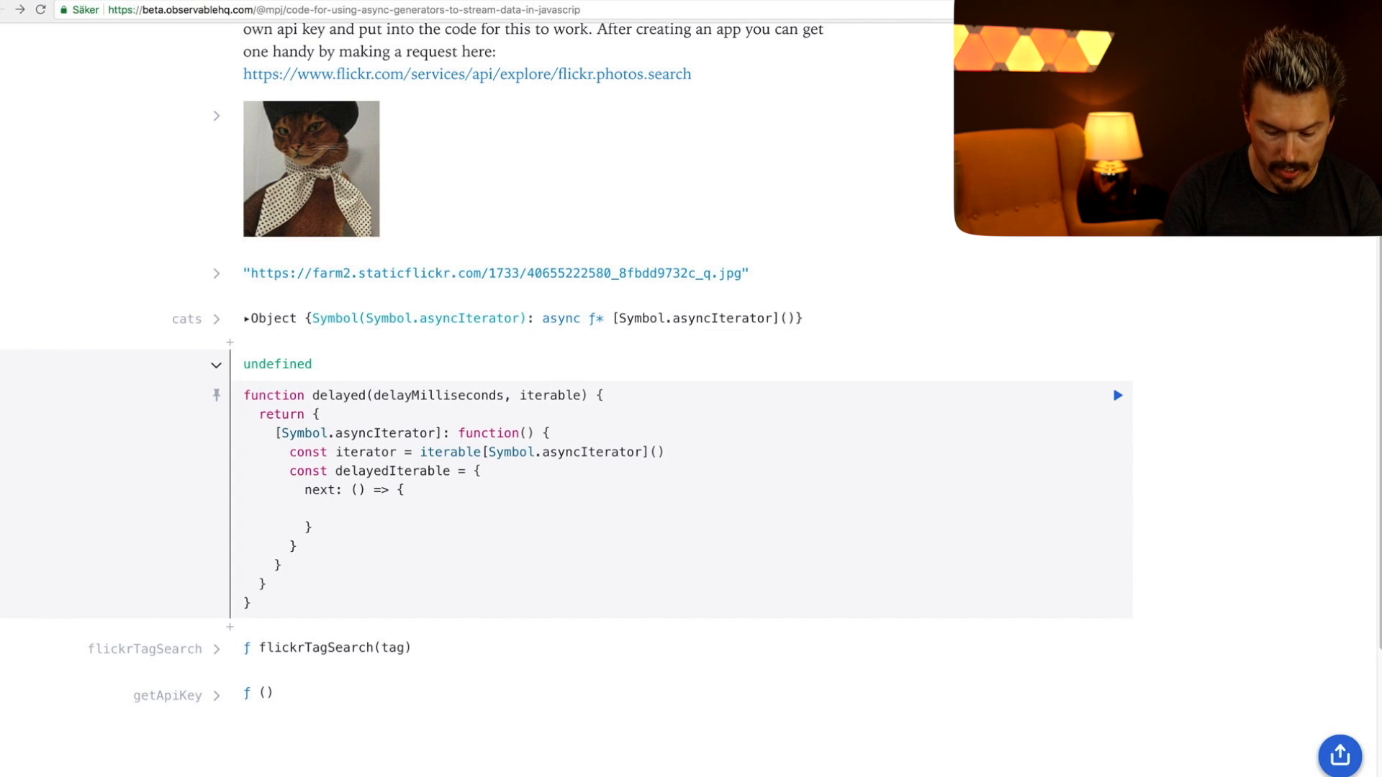
- Make next return delay(delaySeconds).then(() => iterator.next())
type("iterator.next")
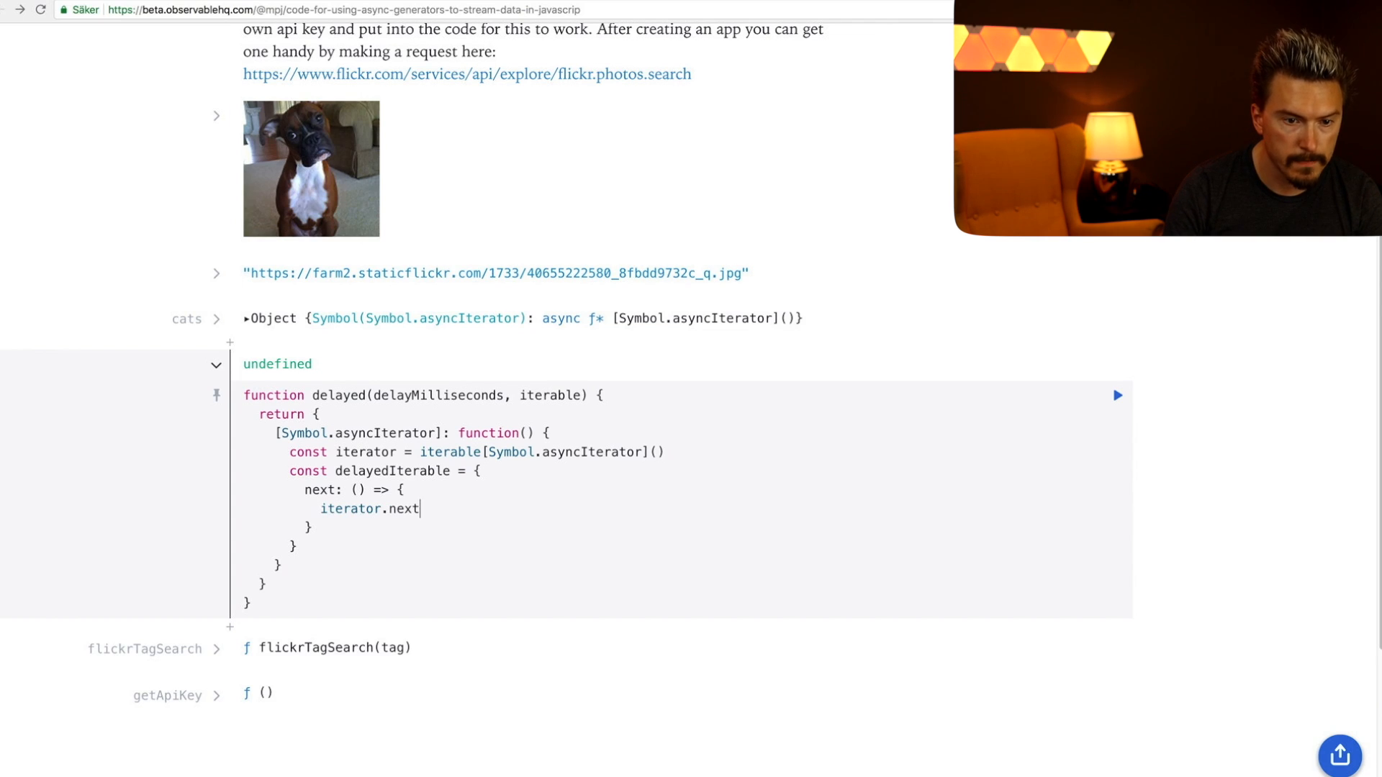
type("()")
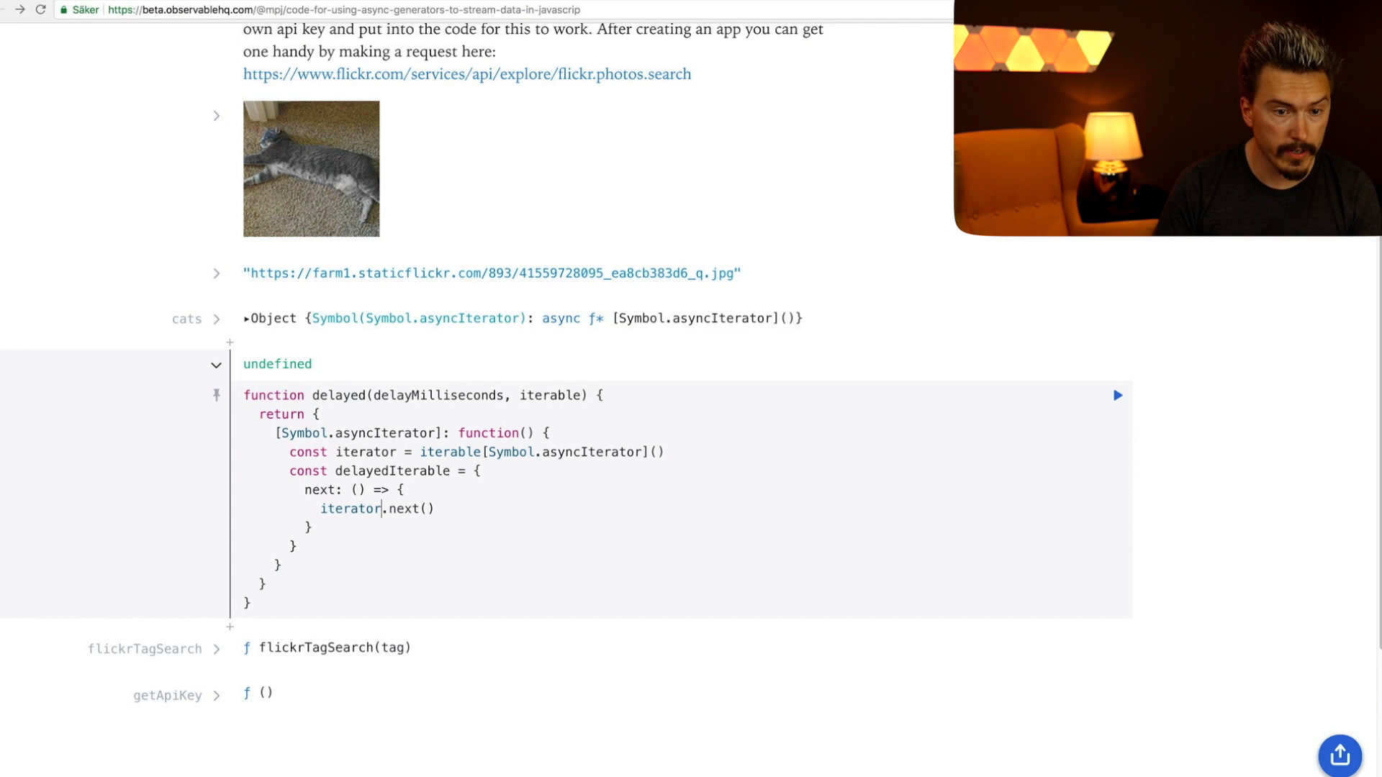
type("delay(delayMilliseconds")
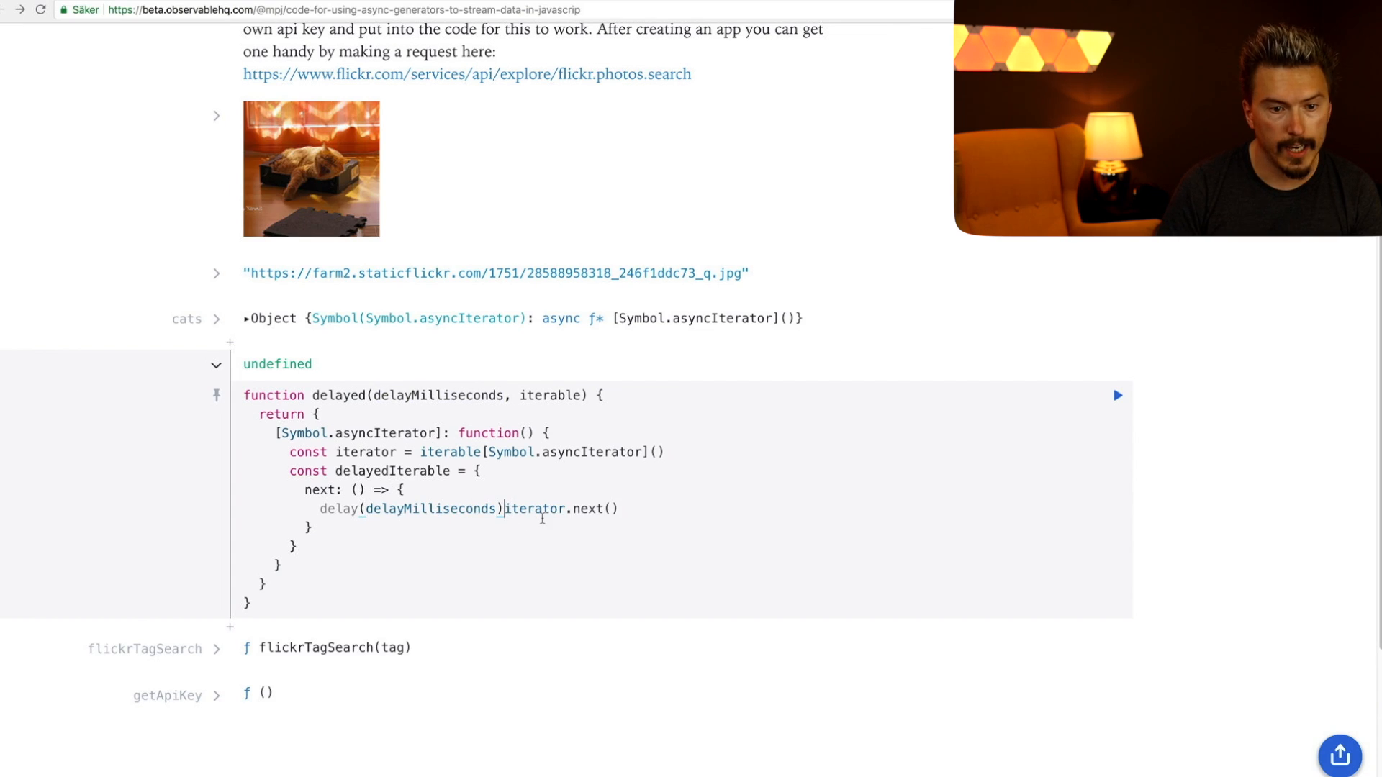
type(".then(() =>")
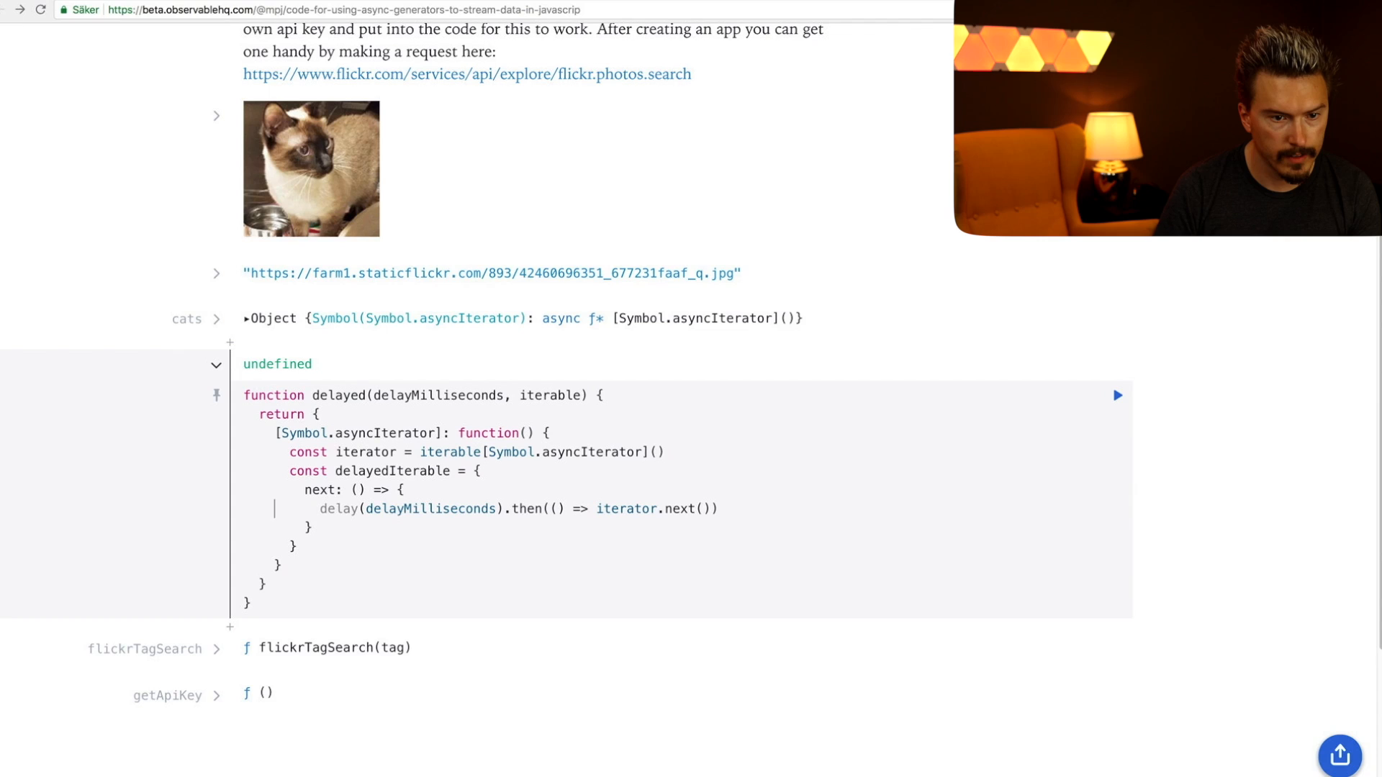
type("return")
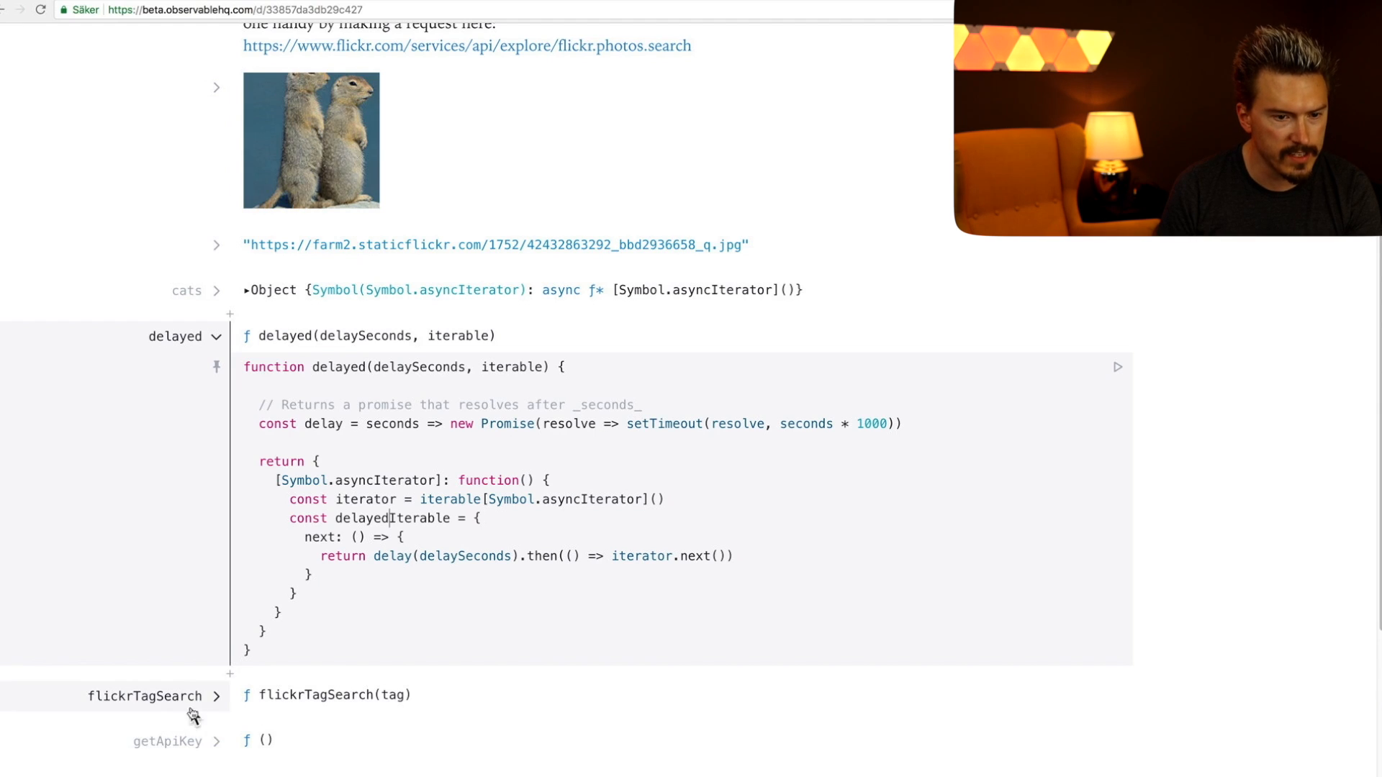
- Expand flickrTagSearch and delete its await delay(2) line
left_click(215, 696)
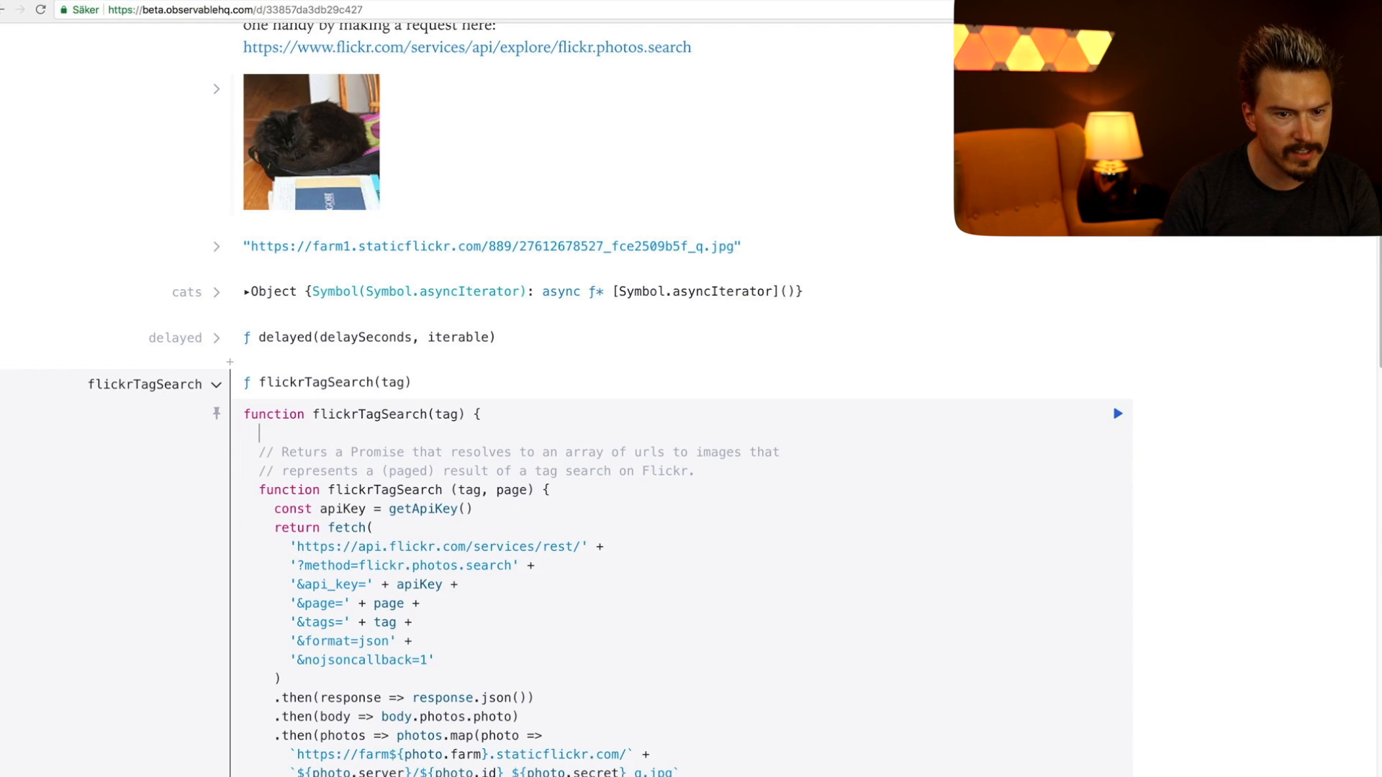
scroll("down", 3)
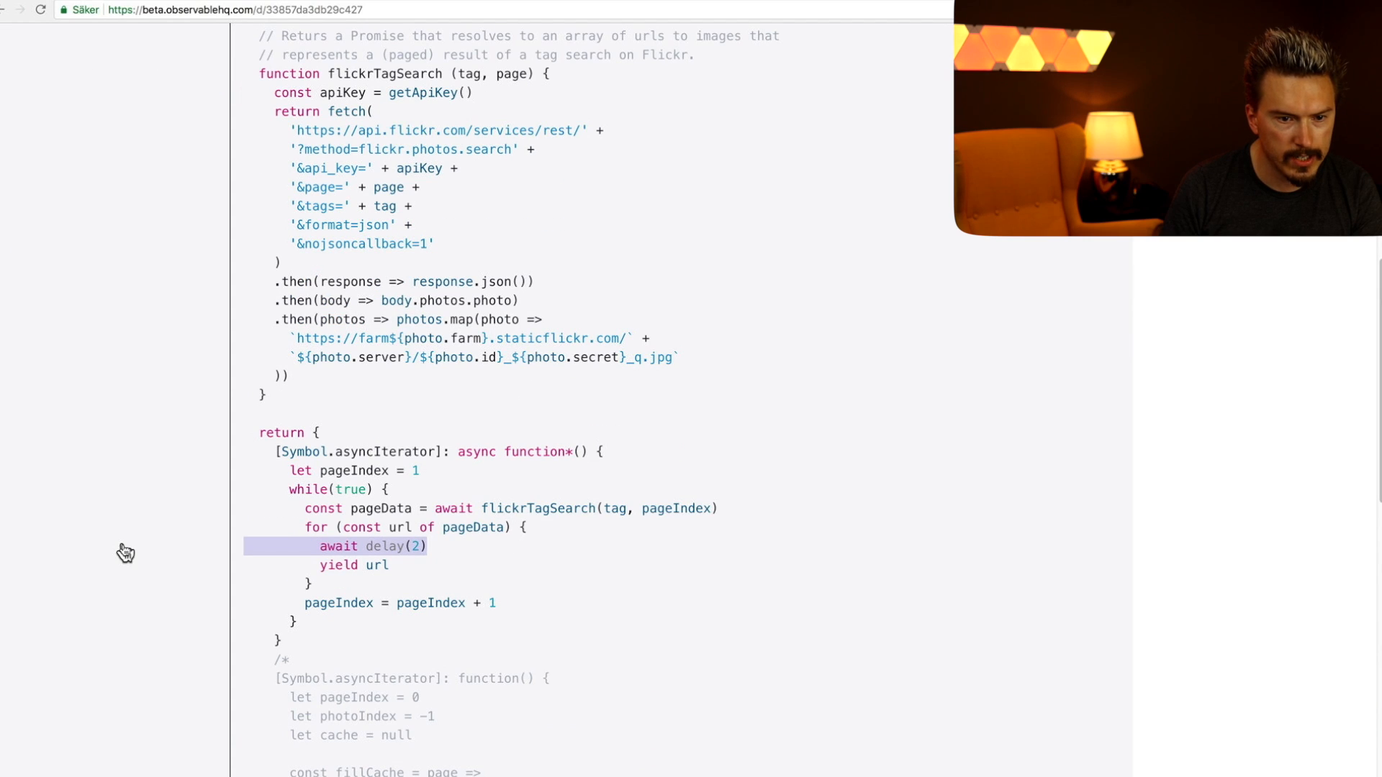
key("Delete")
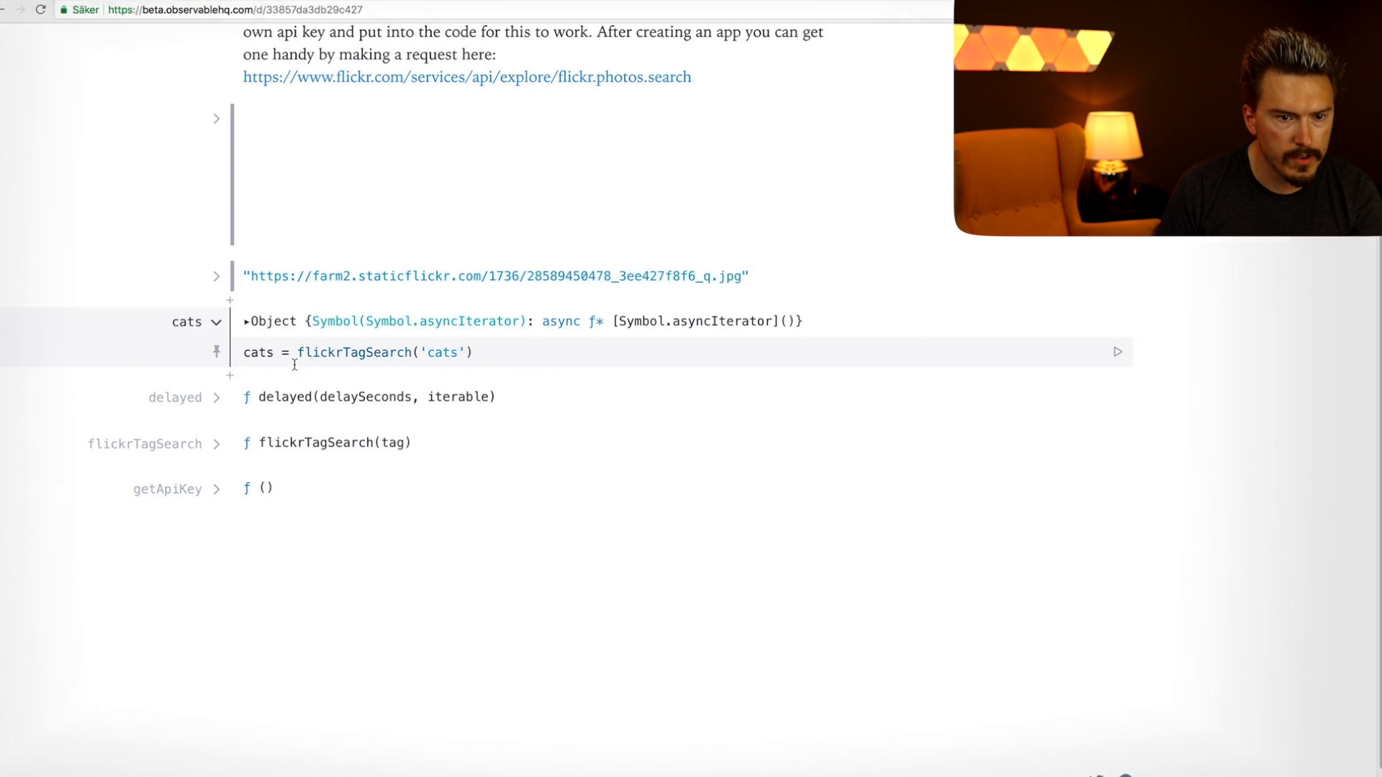
- Wrap cats in delayed(...) and reopen the delayed function's source
type("de")
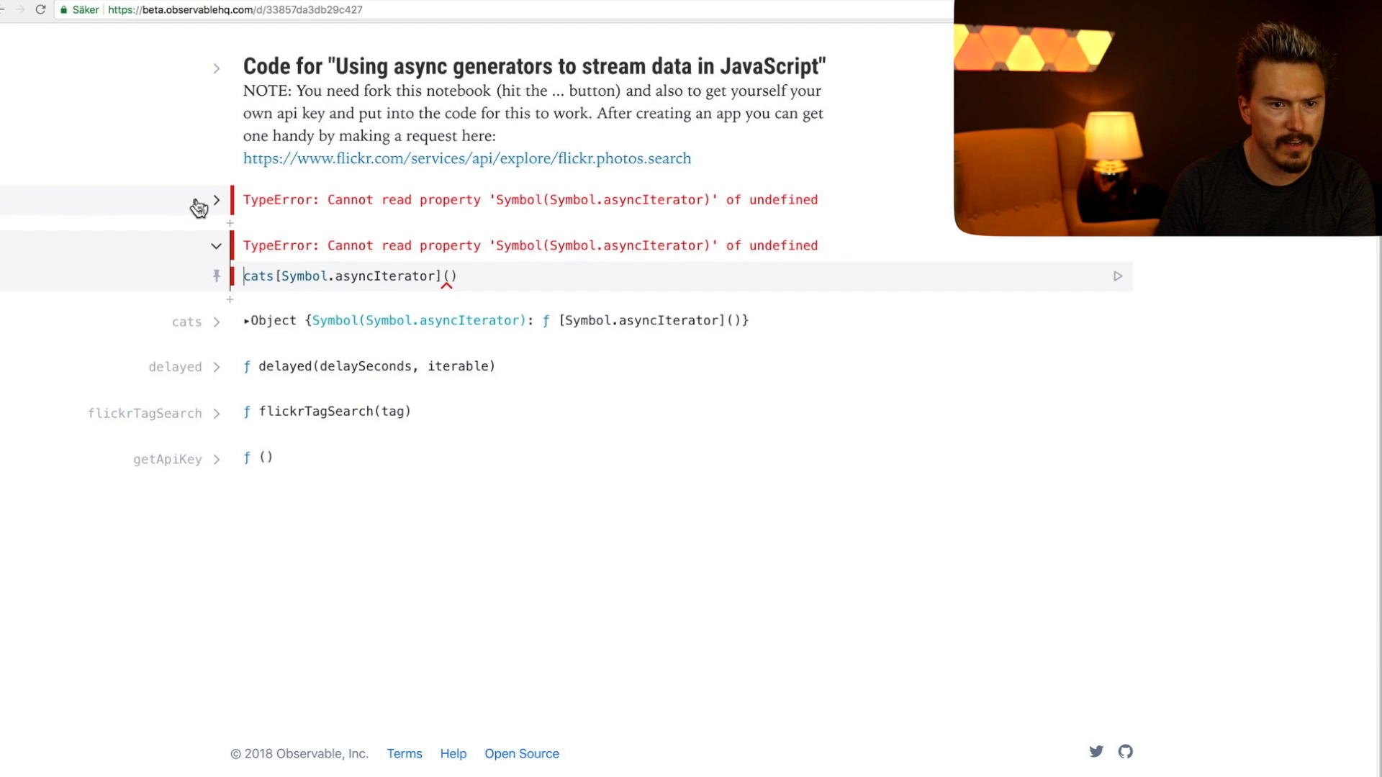
mouse_move(200, 208)
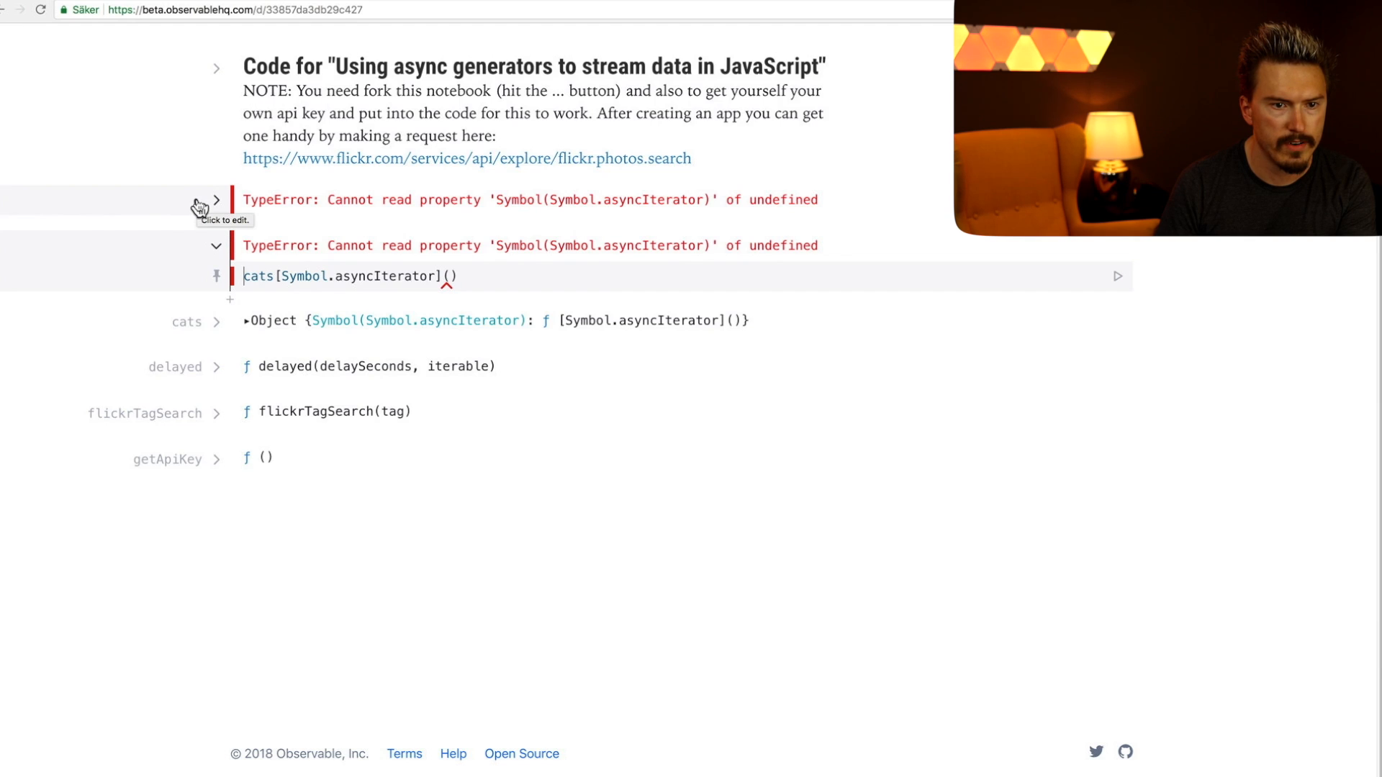
left_click(216, 366)
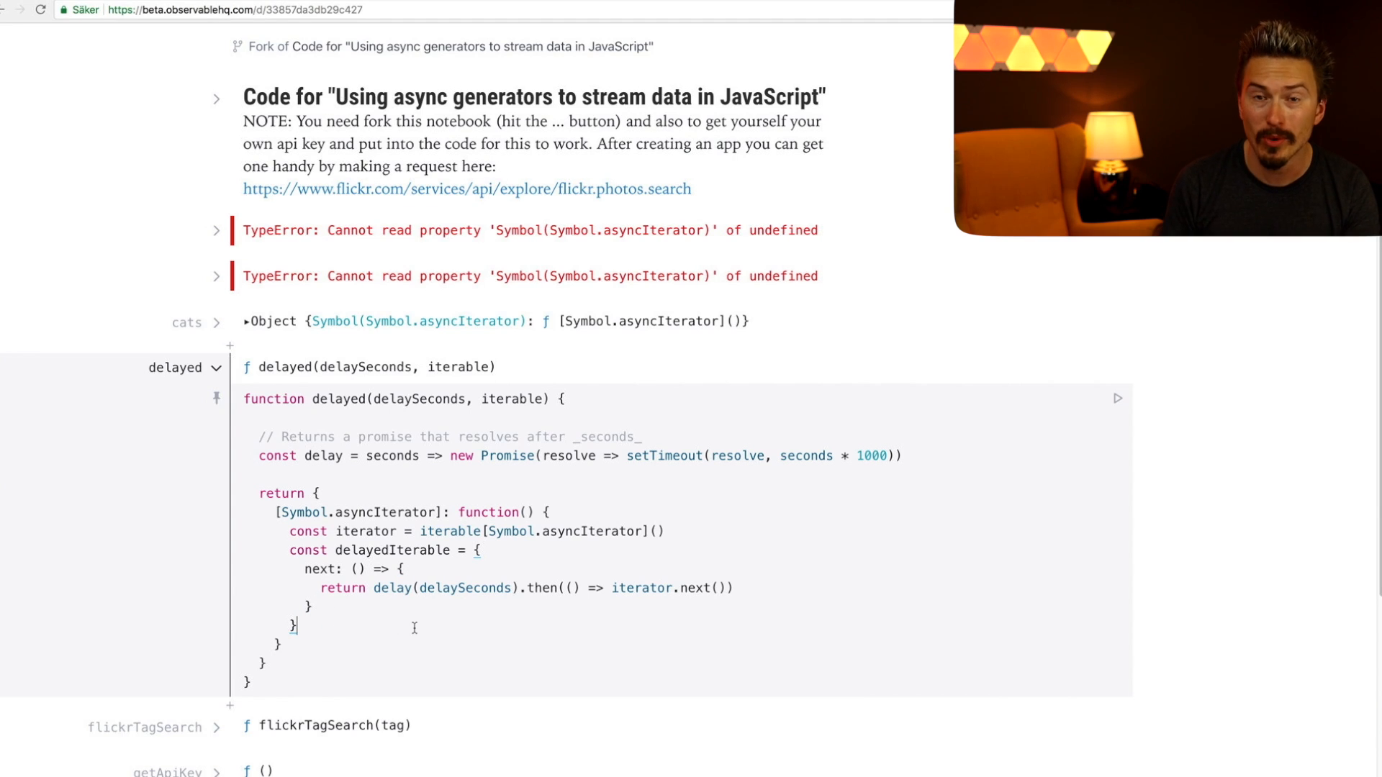
- Add return delayedIterable to delayed and set cats = delayed(flickrTagSearch('cats'))
type("r")
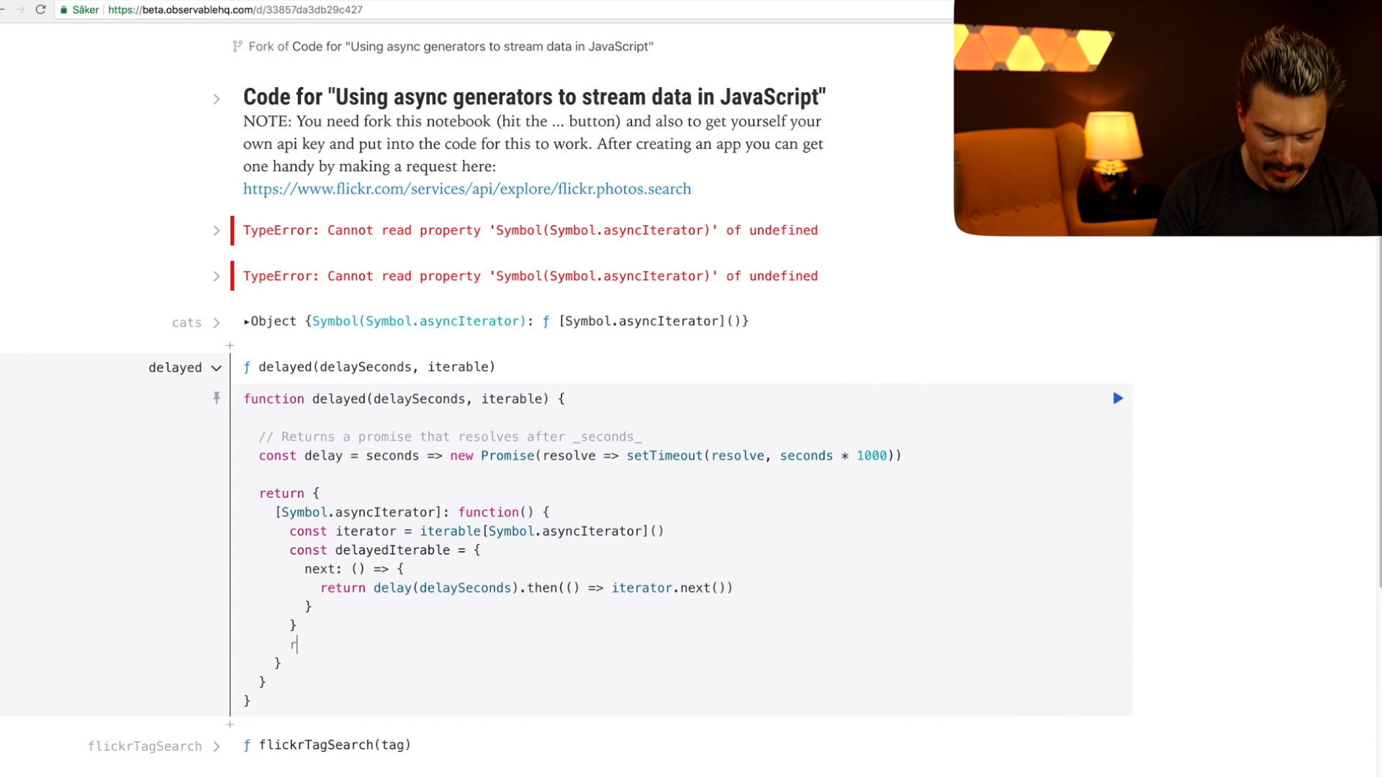
type("eturn")
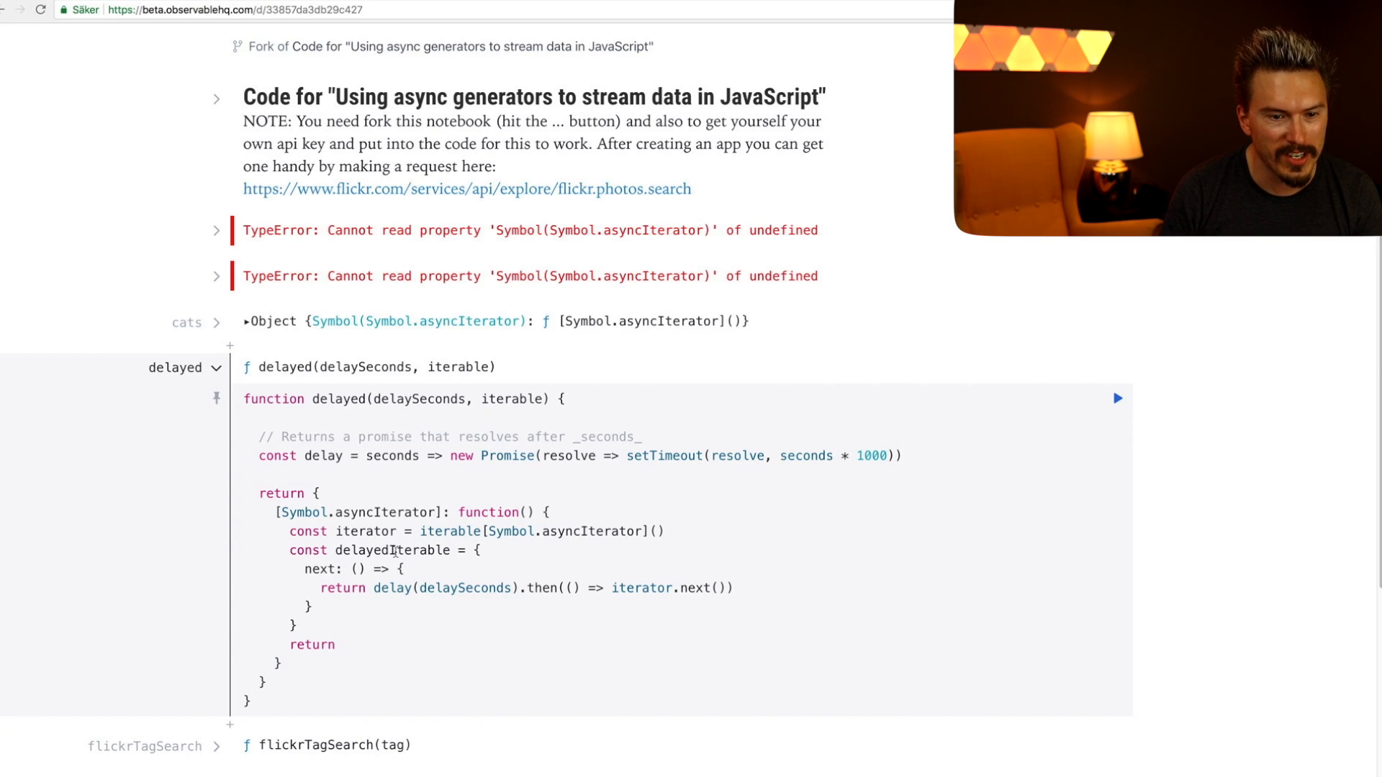
type("delayedIterable")
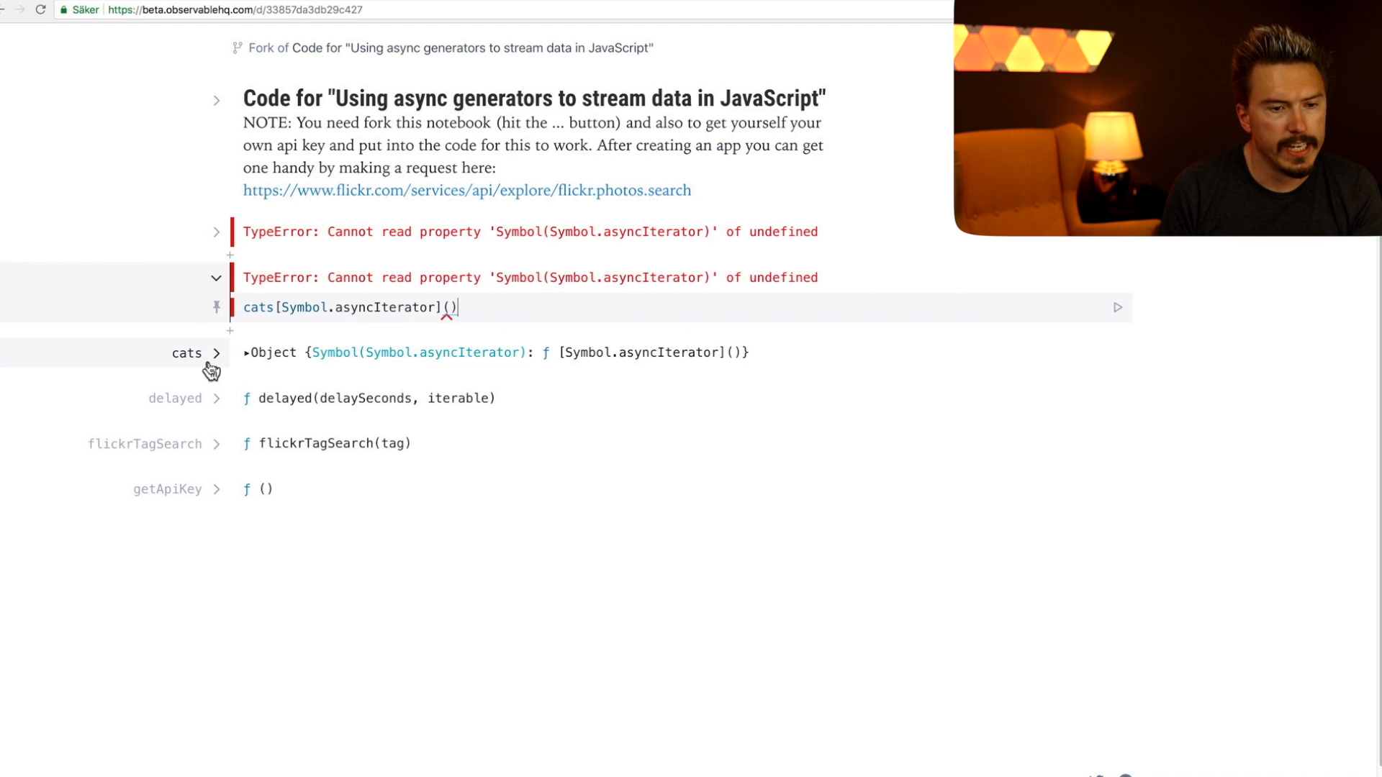
type("cats = delayed(flickrTagSearch('cats'))")
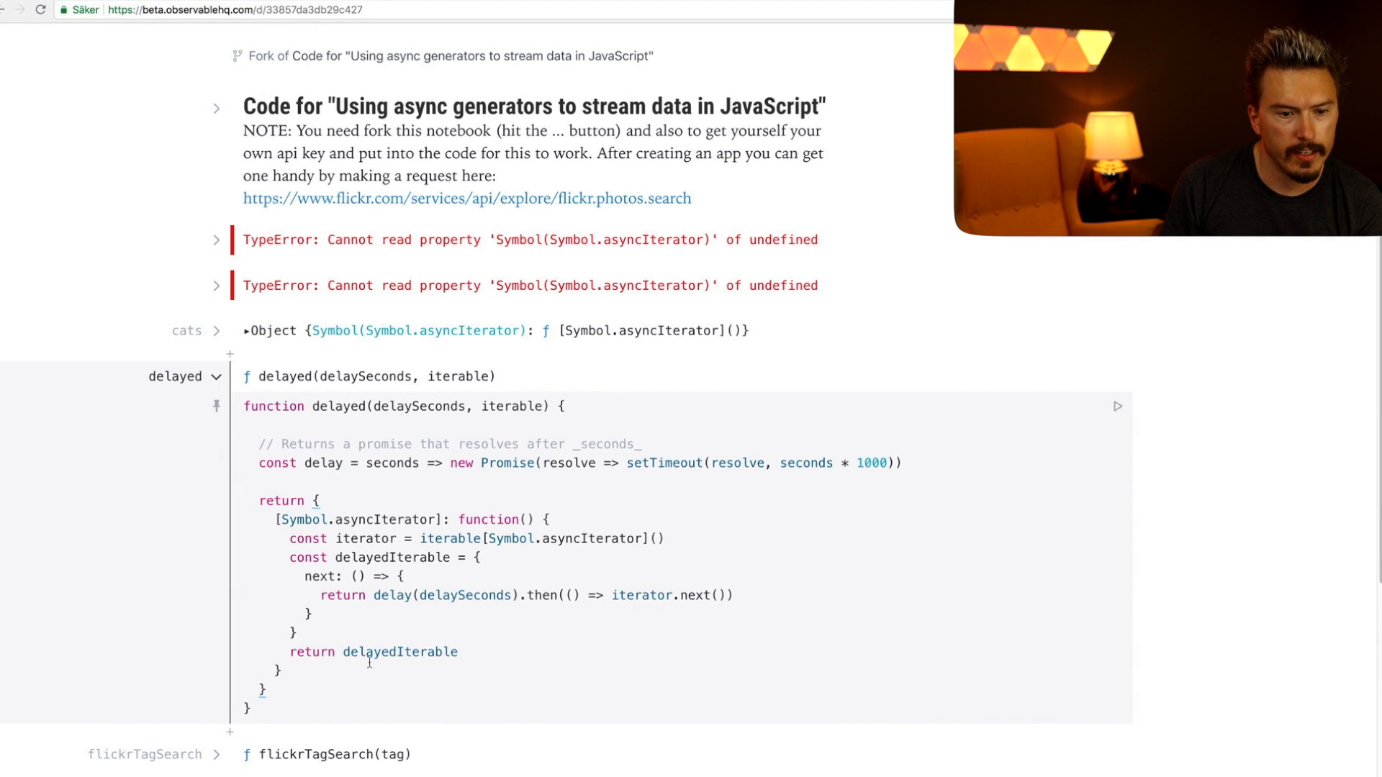
mouse_move(176, 395)
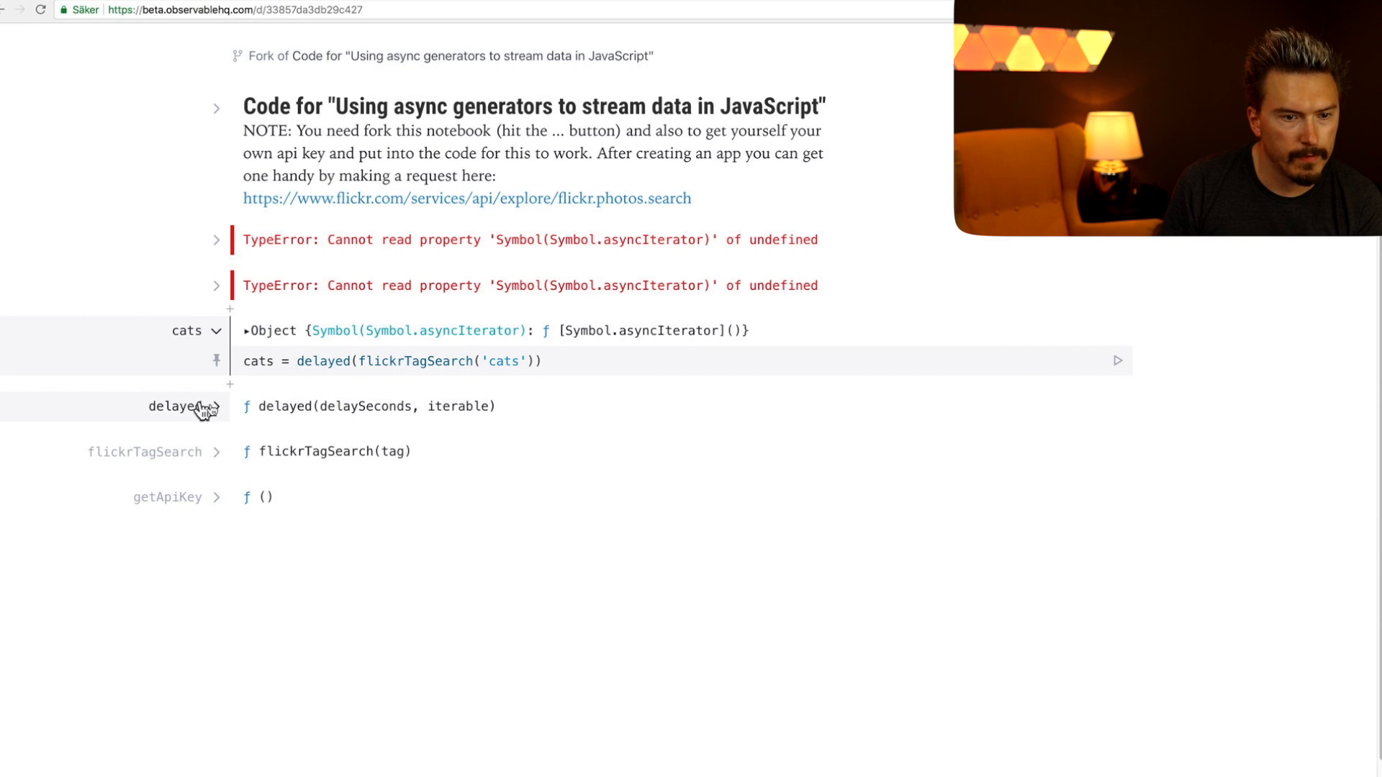
mouse_move(406, 381)
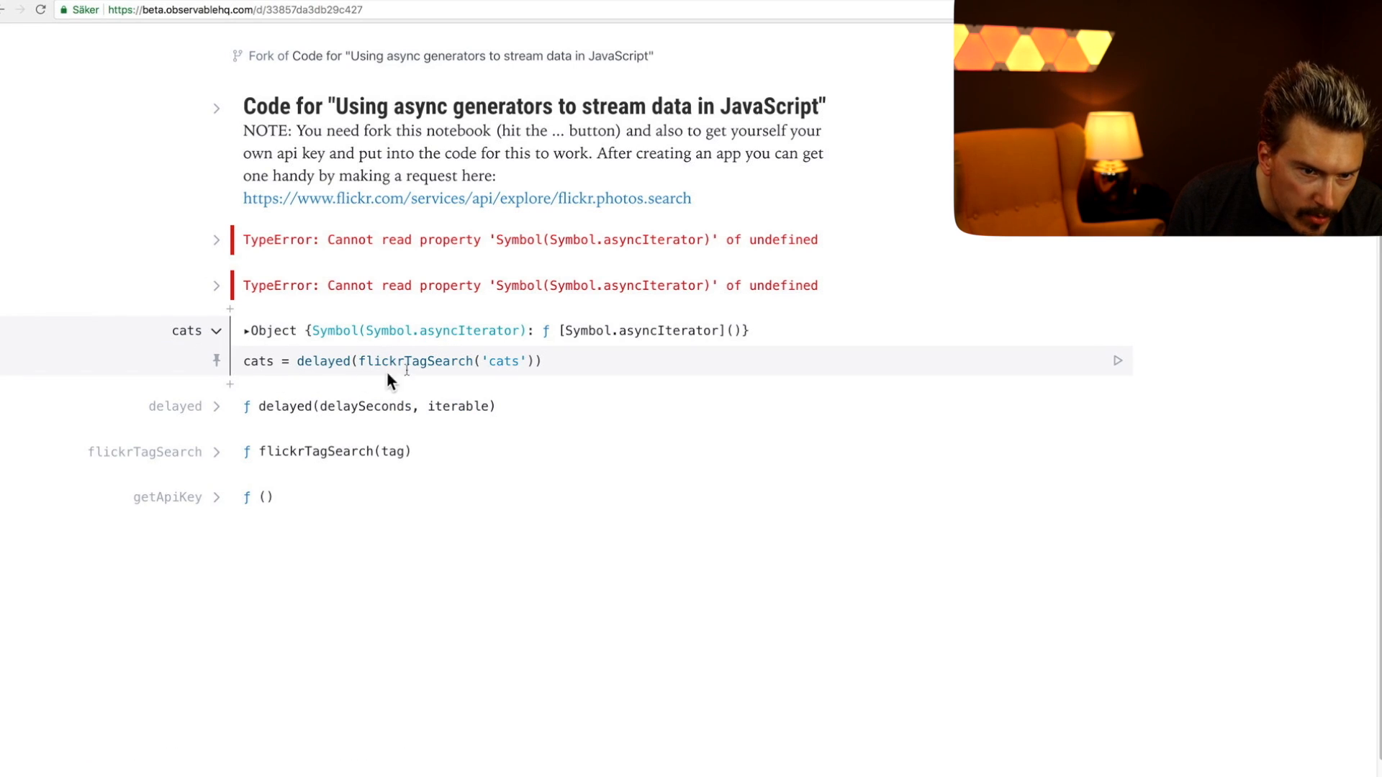
- Add the delay argument 2 to the delayed call in the cats cell
left_click(215, 285)
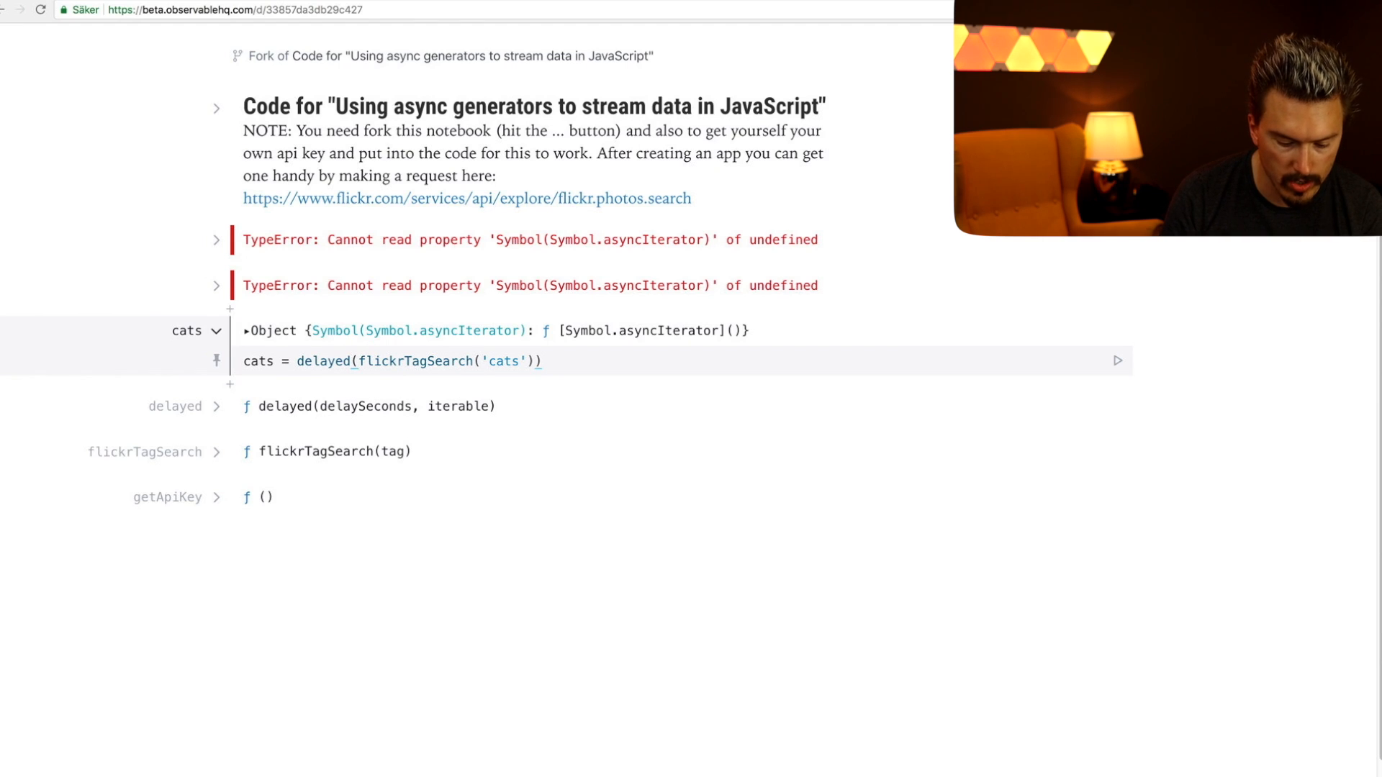
type(",2")
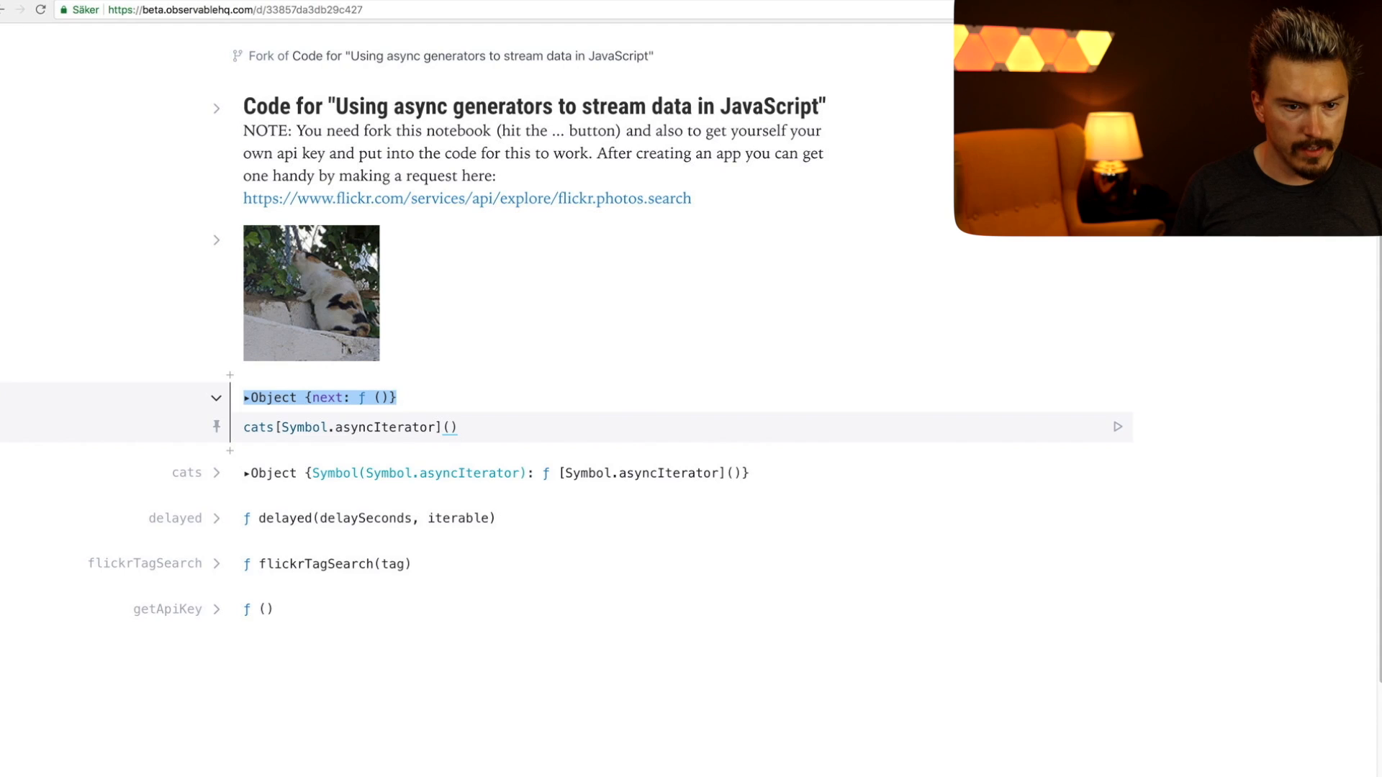
- Replace the quoted heading phrase in the title markdown with 'Higher-Order it…'
left_click(562, 433)
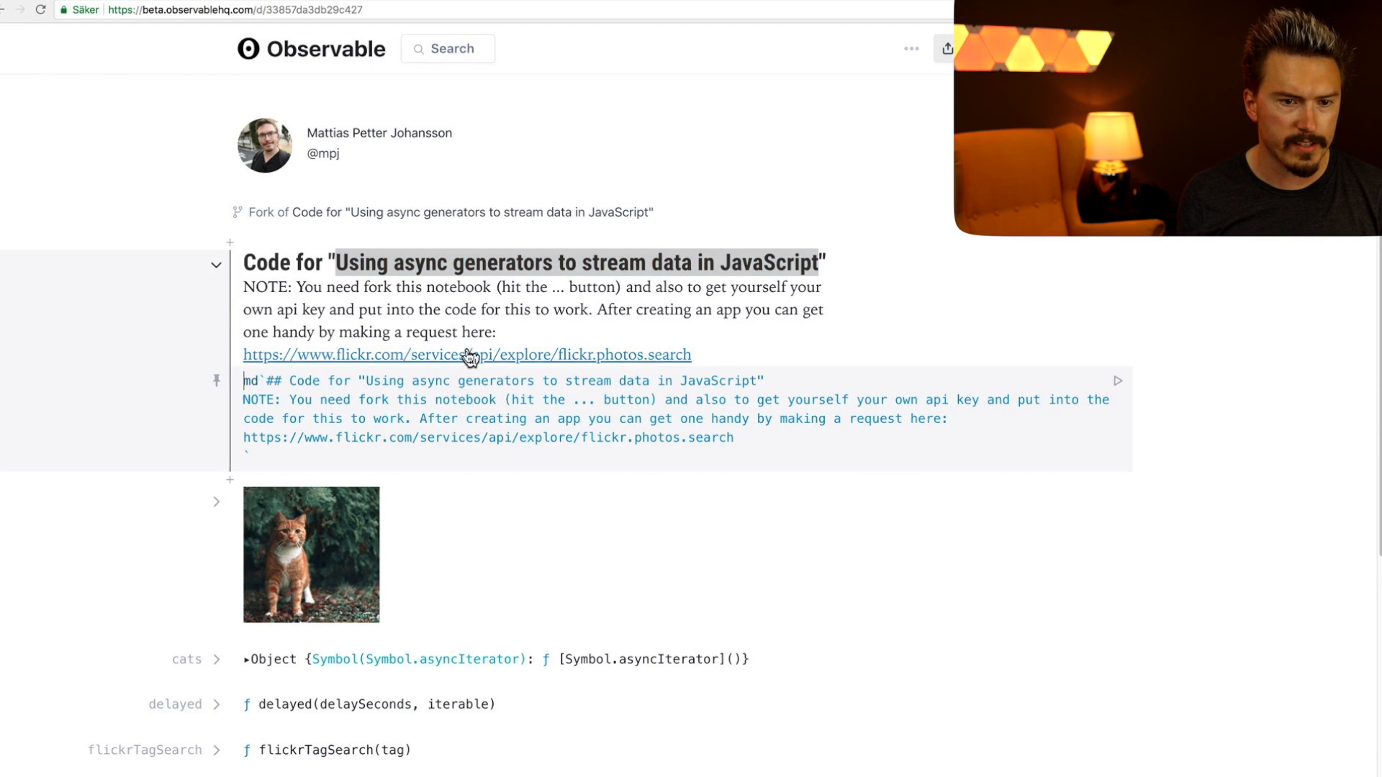
left_click_drag(366, 381, 754, 381)
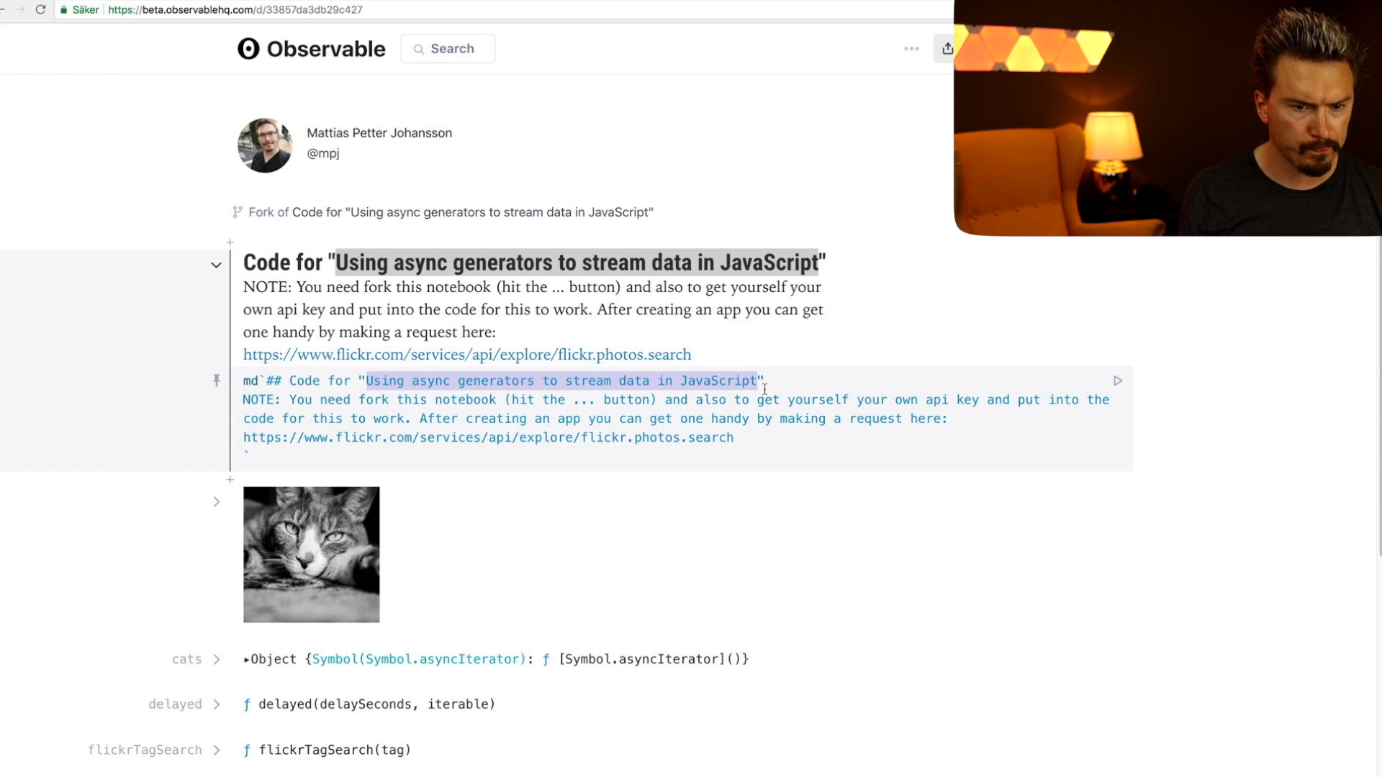
type("Higher order \"")
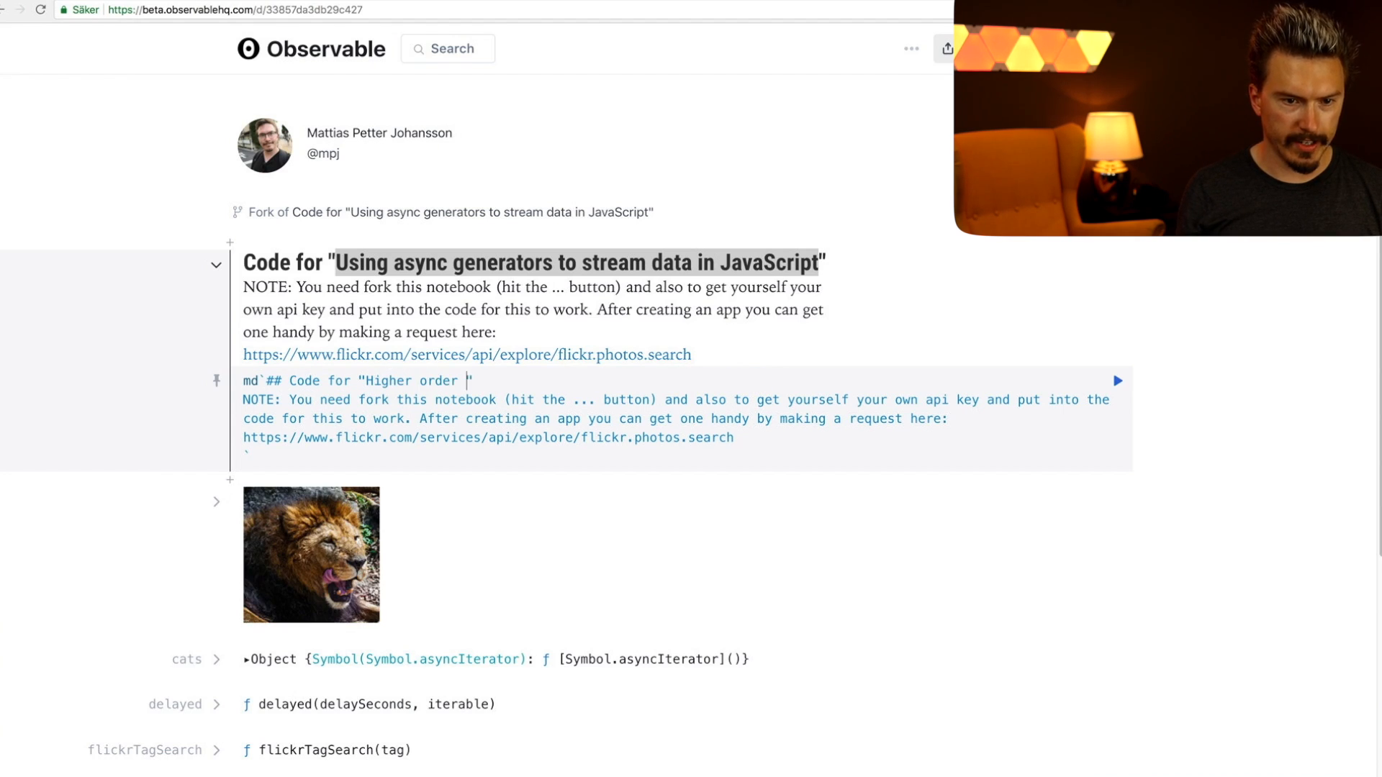
type("Higher-Order it")
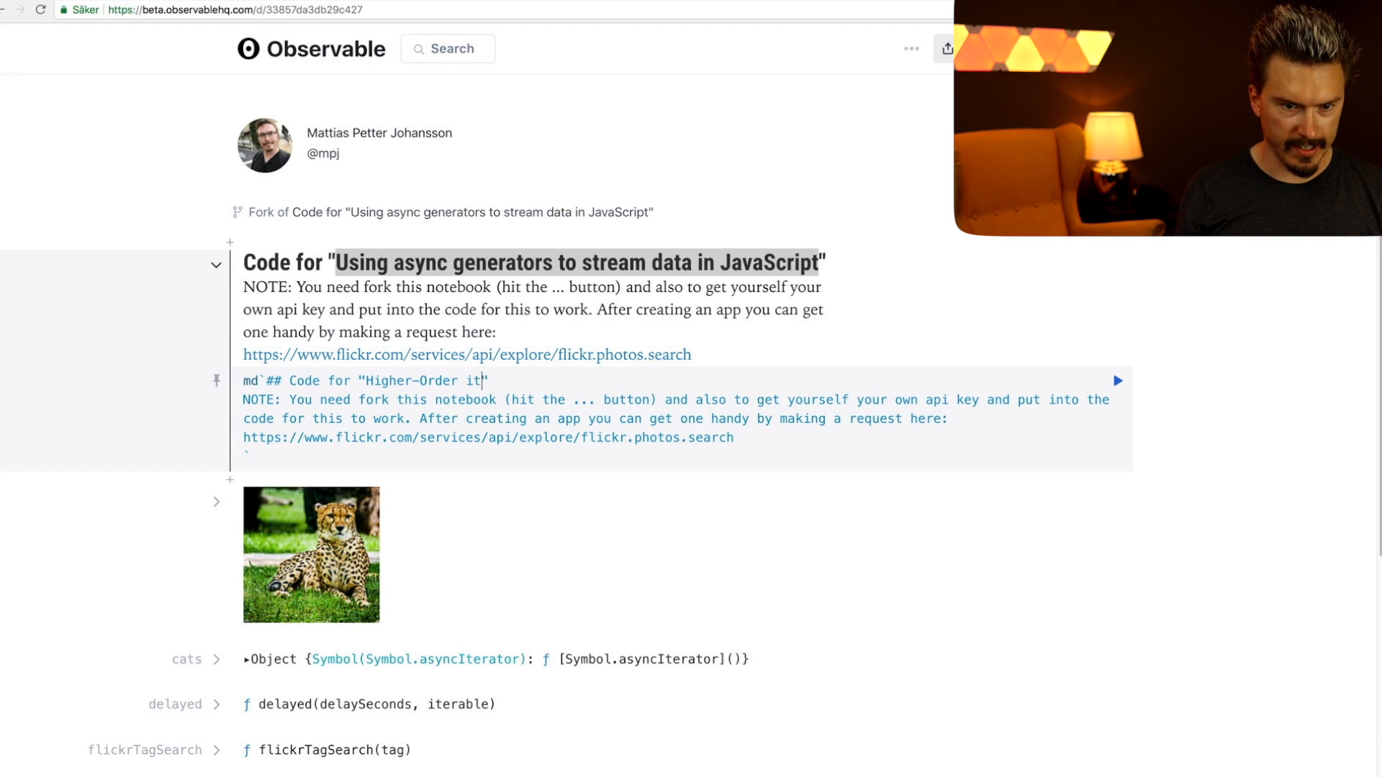